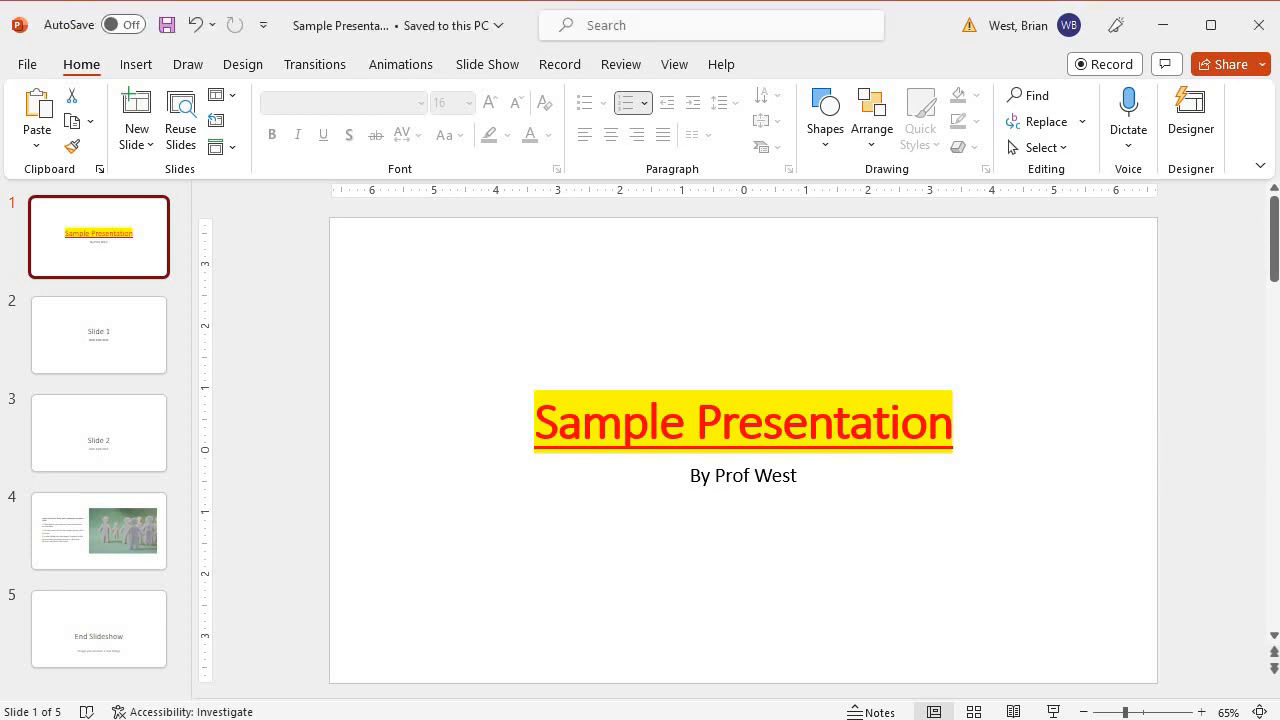
Leave Sample Presentation's slides for the File backstage Home page.
click(27, 64)
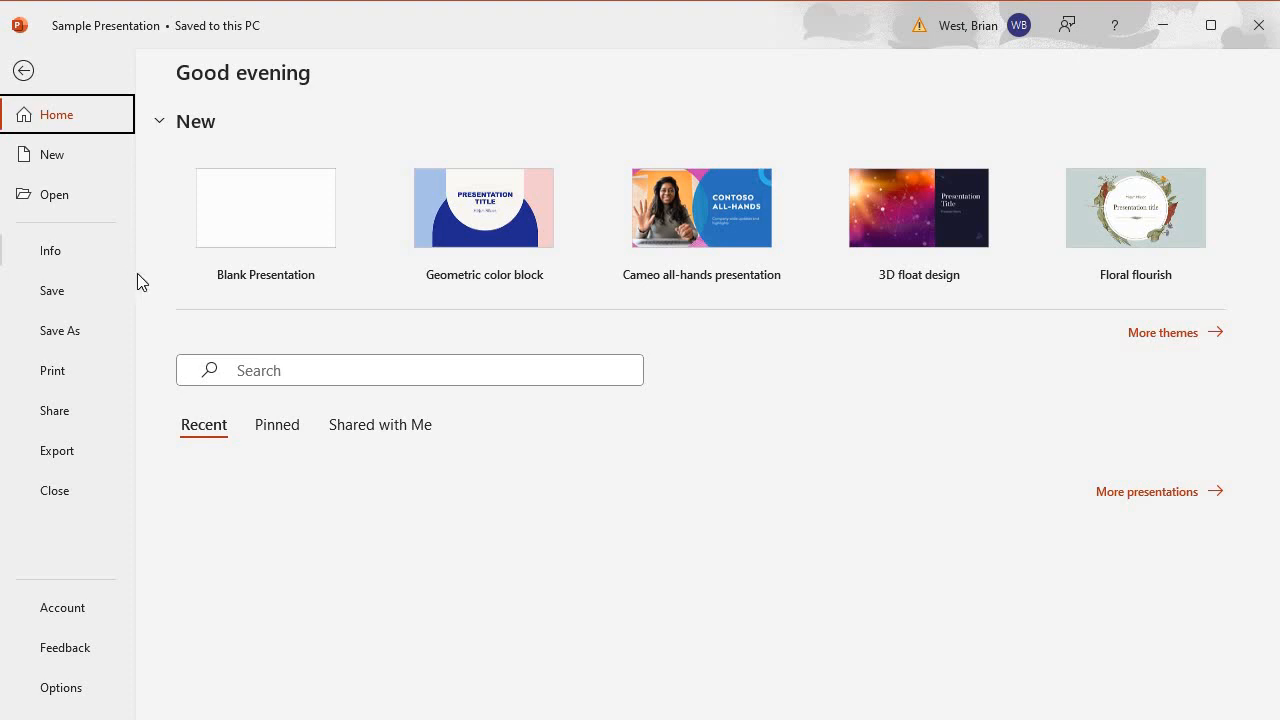
mouse_move(266, 232)
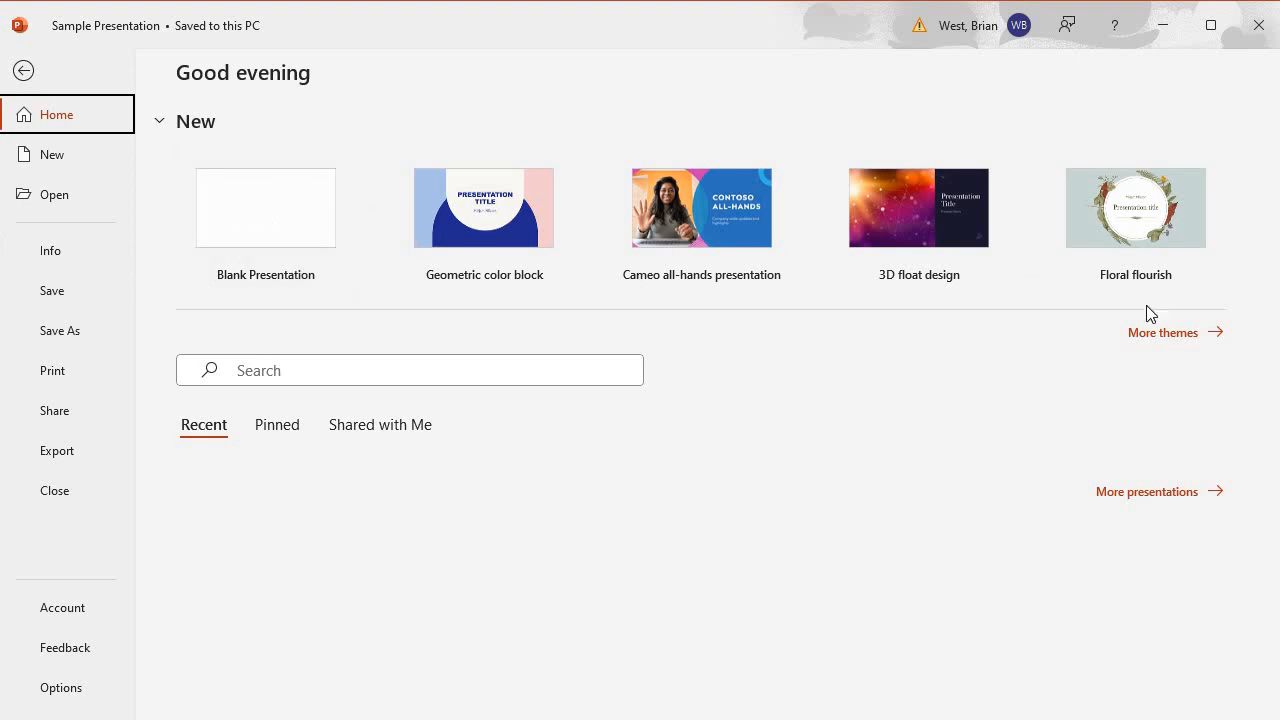
mouse_move(1007, 386)
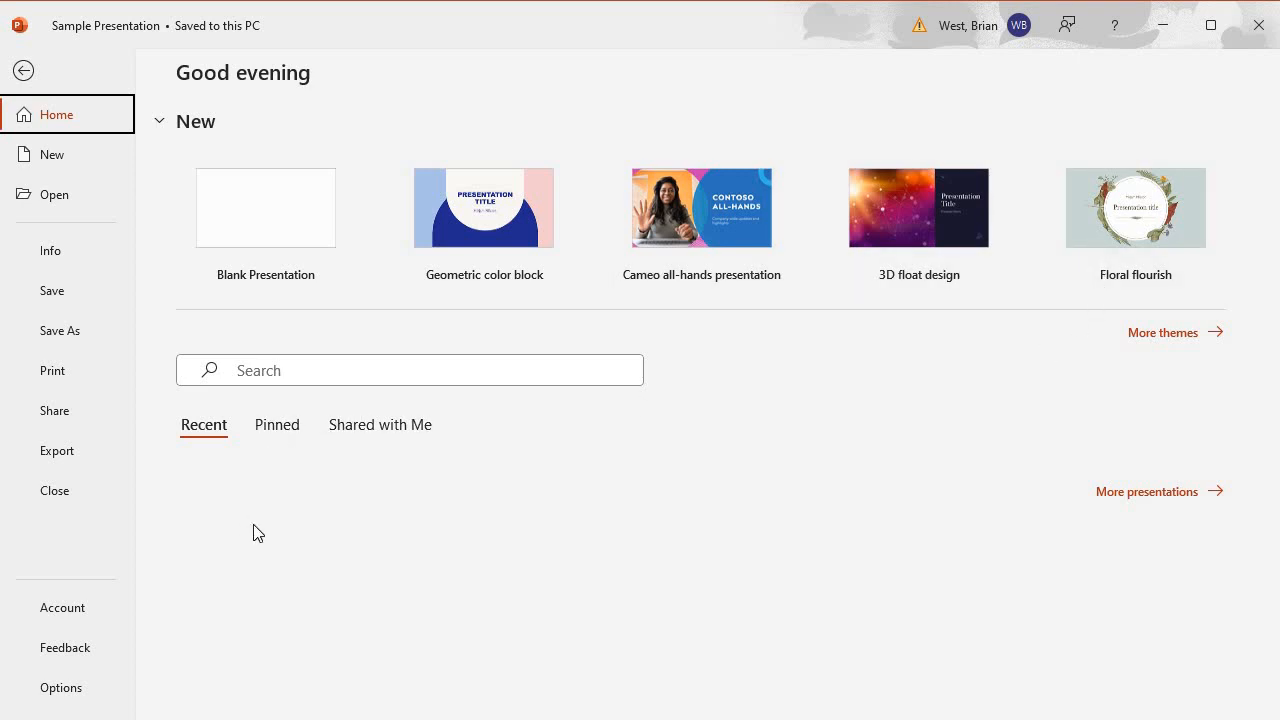
mouse_move(214, 499)
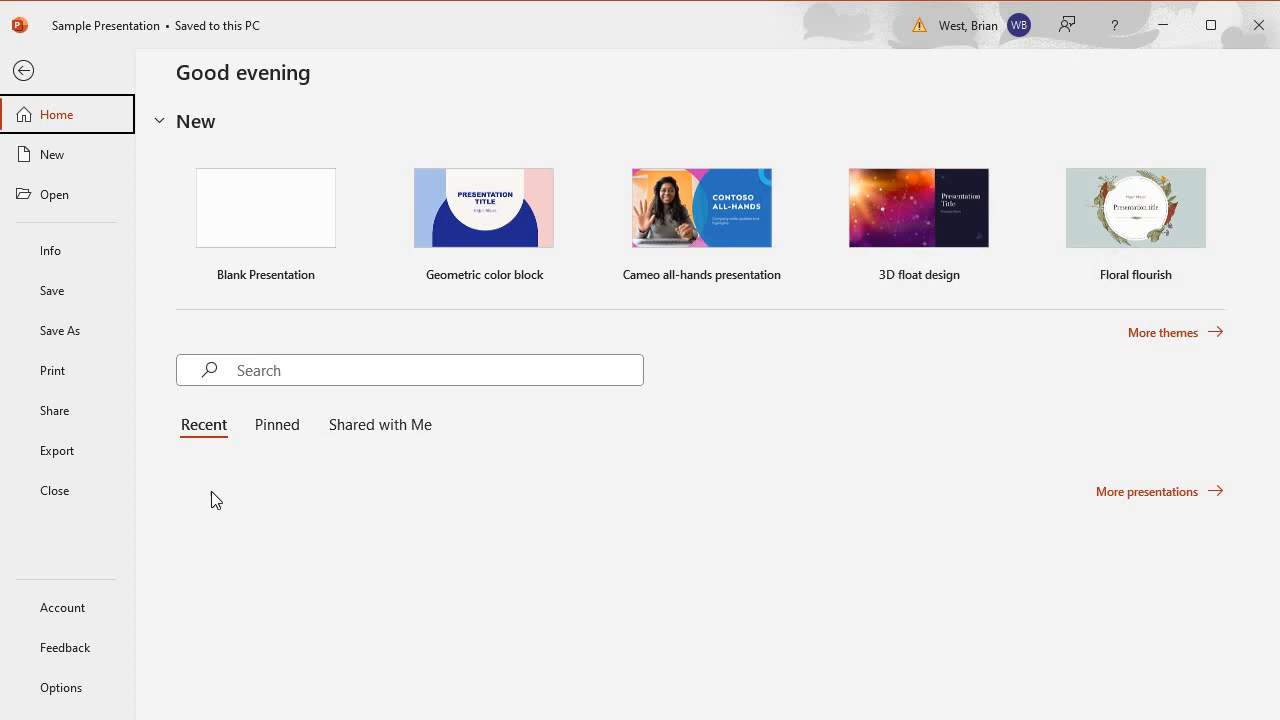
mouse_move(250, 490)
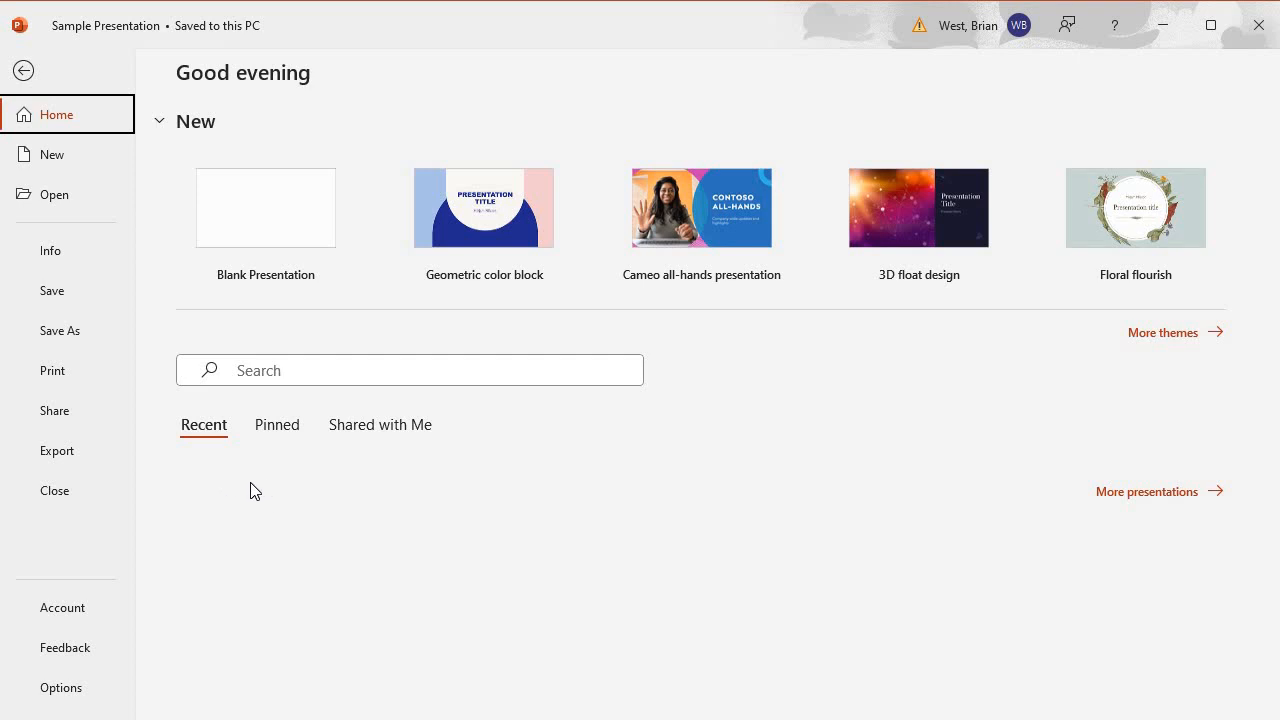
mouse_move(207, 487)
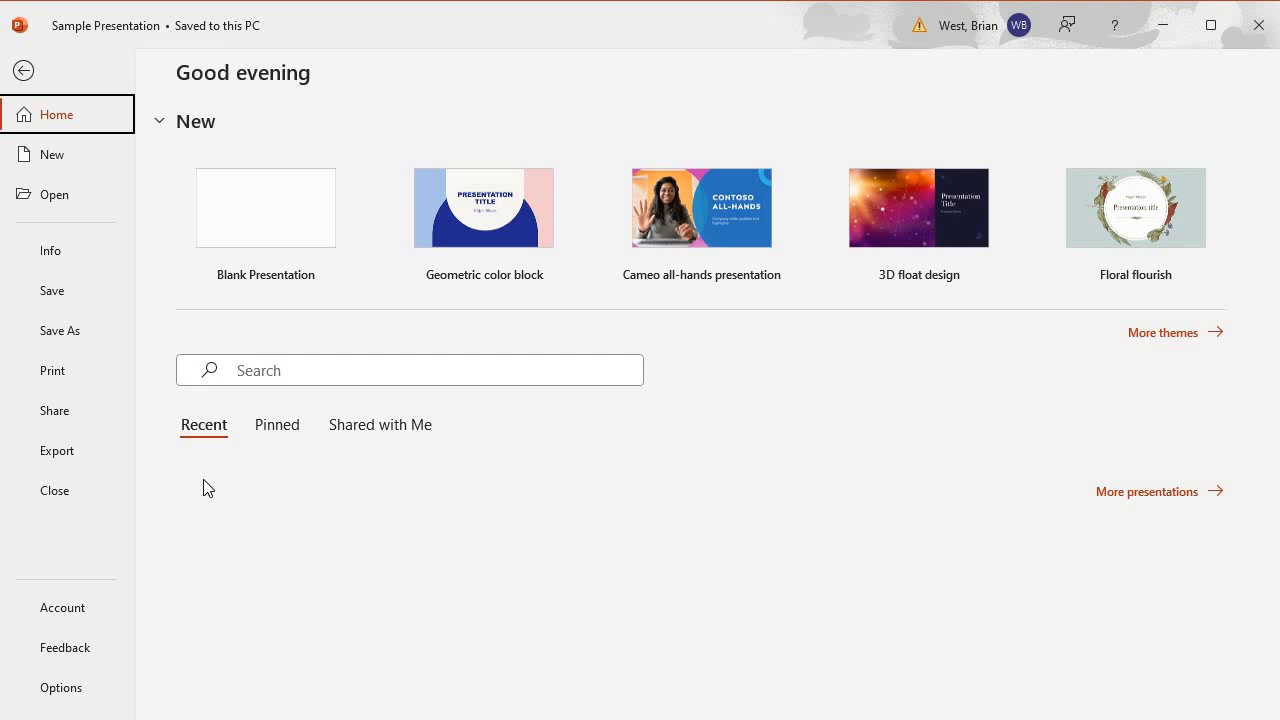
mouse_move(190, 526)
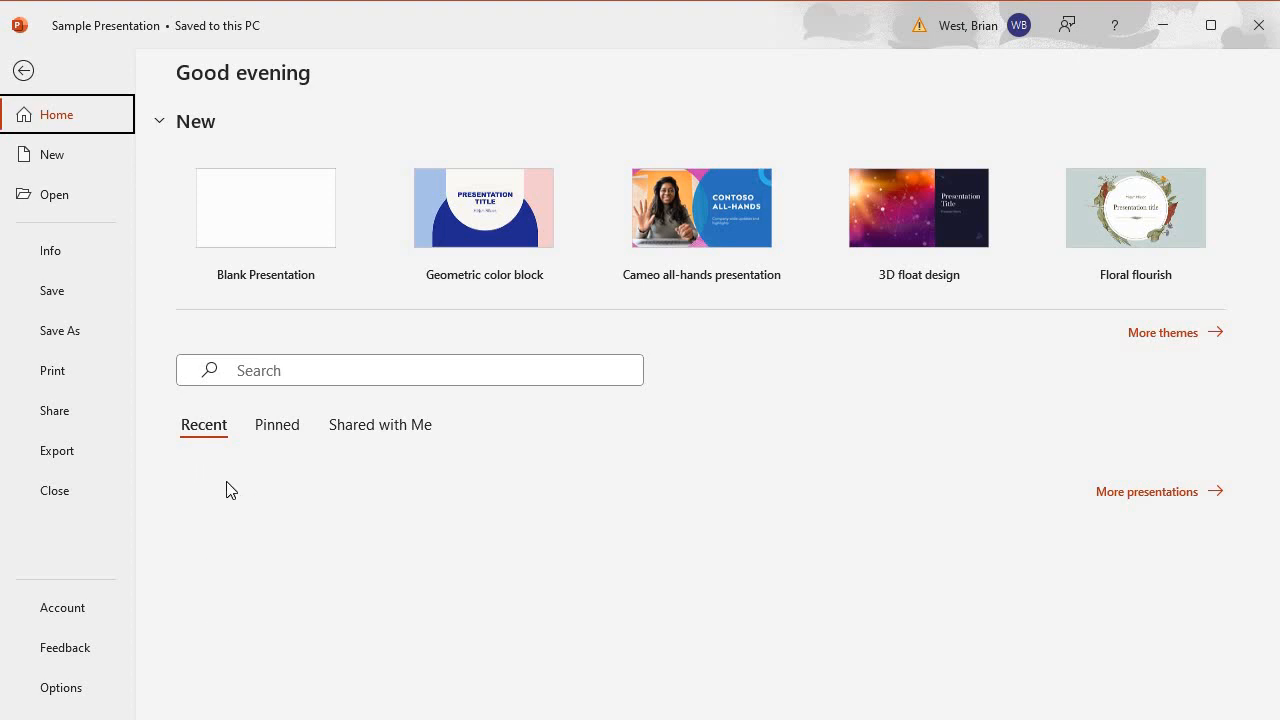
mouse_move(201, 502)
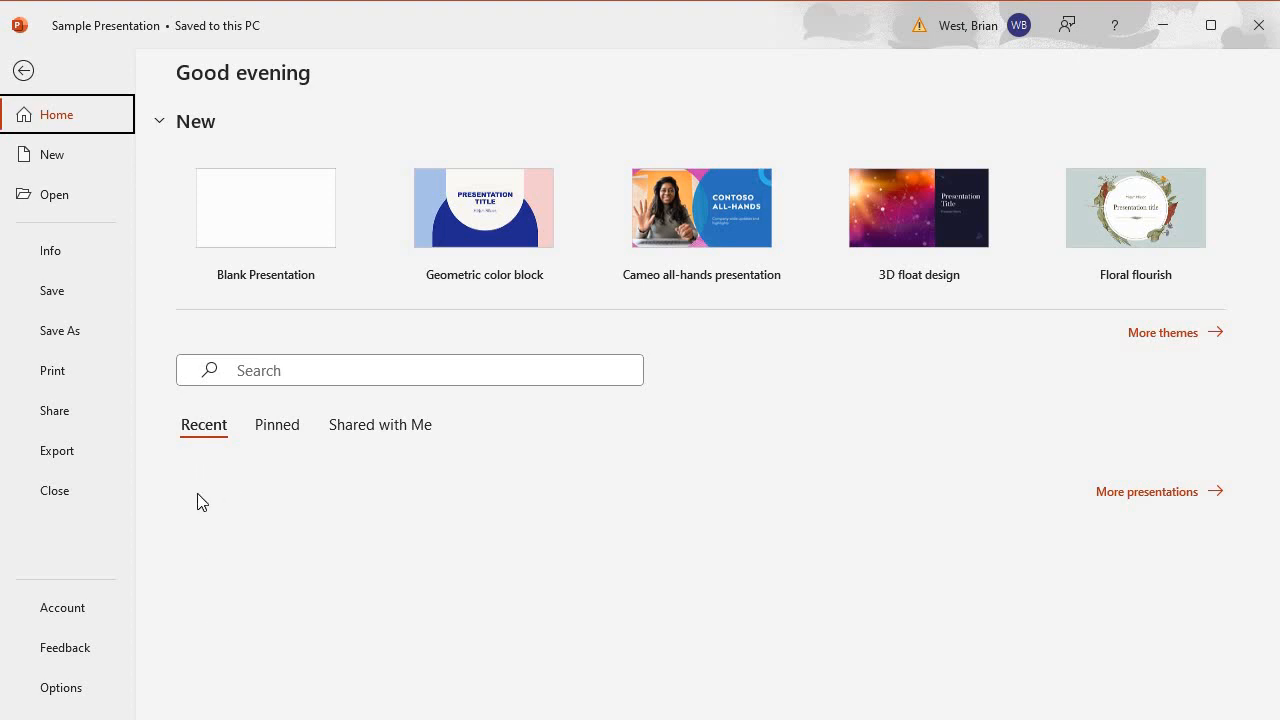
mouse_move(198, 505)
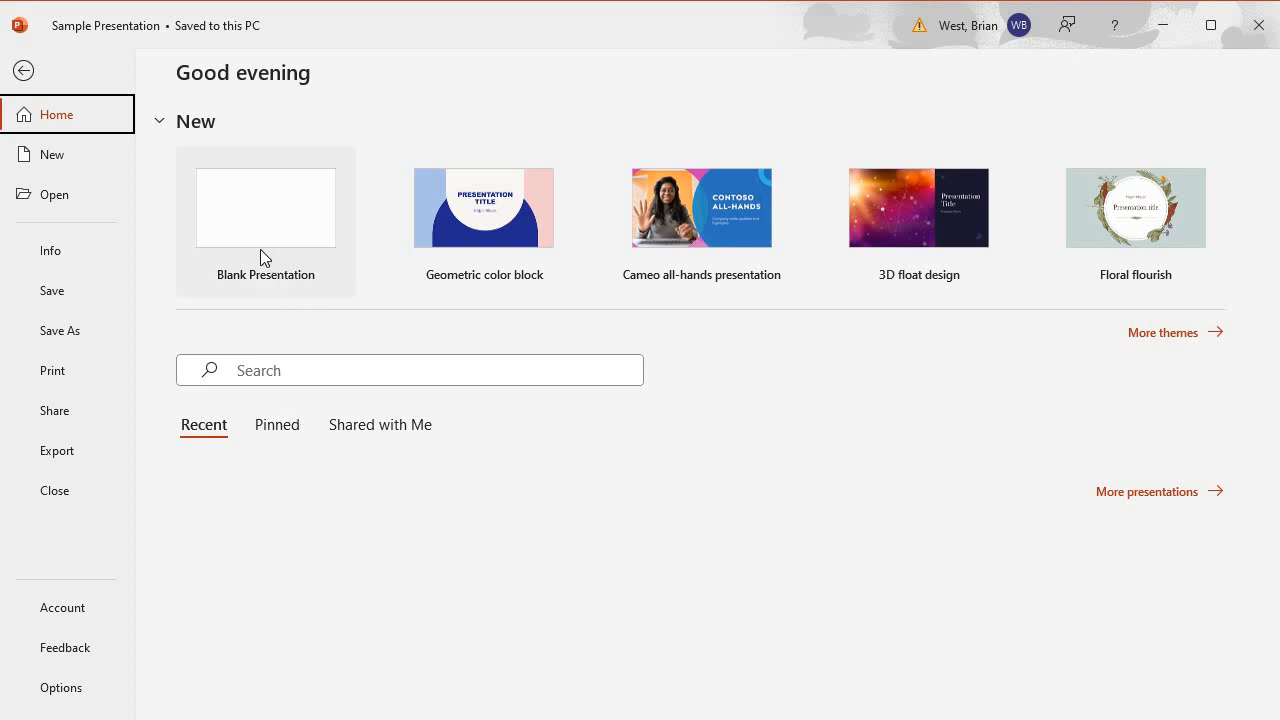
mouse_move(242, 234)
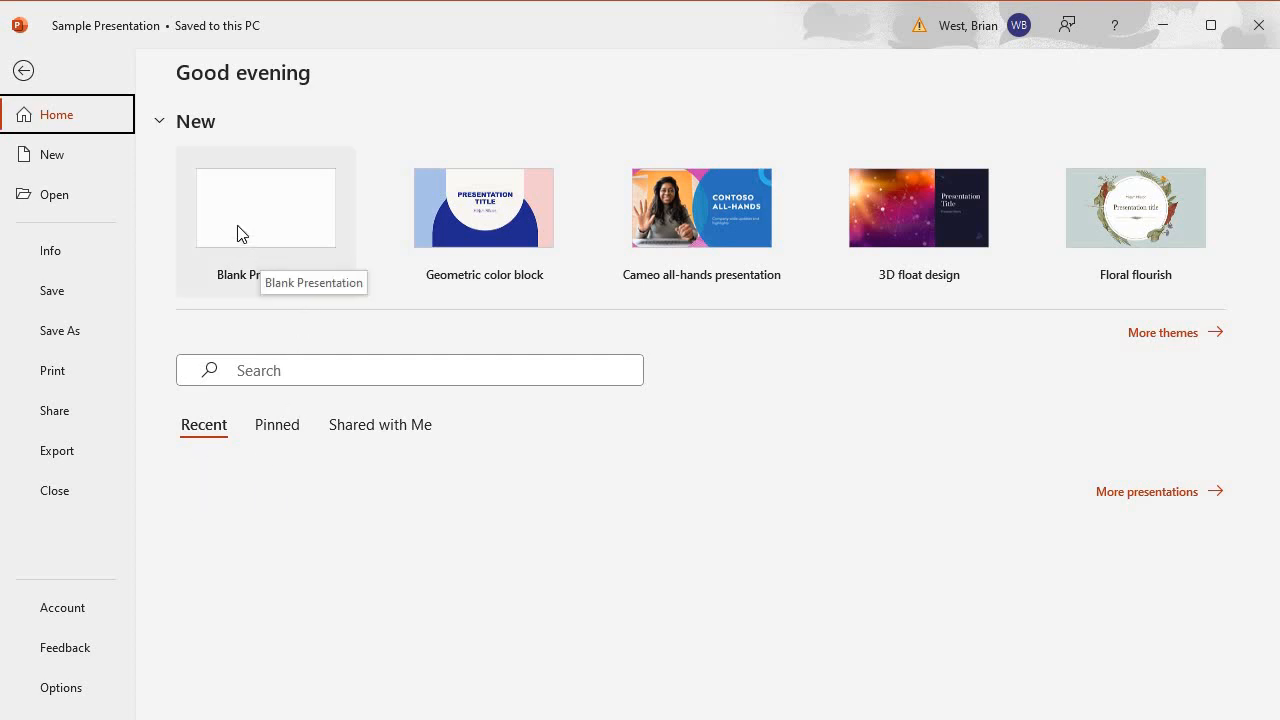
mouse_move(228, 238)
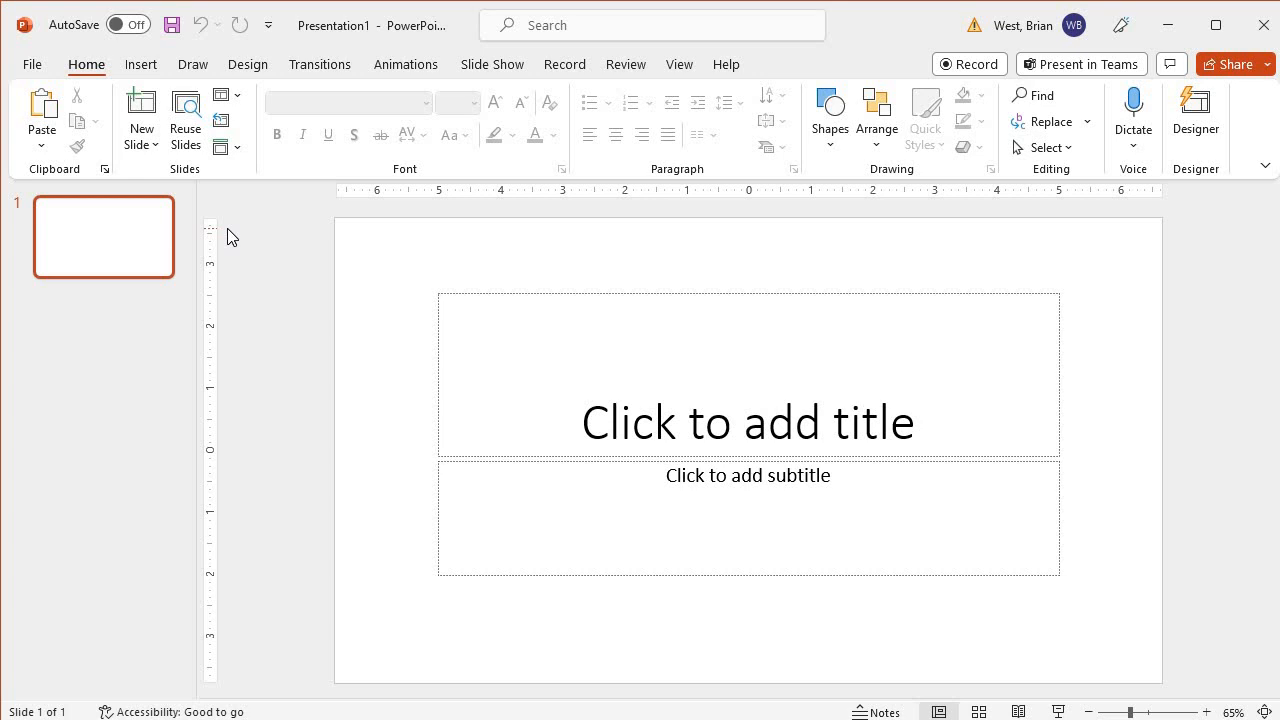
mouse_move(608, 390)
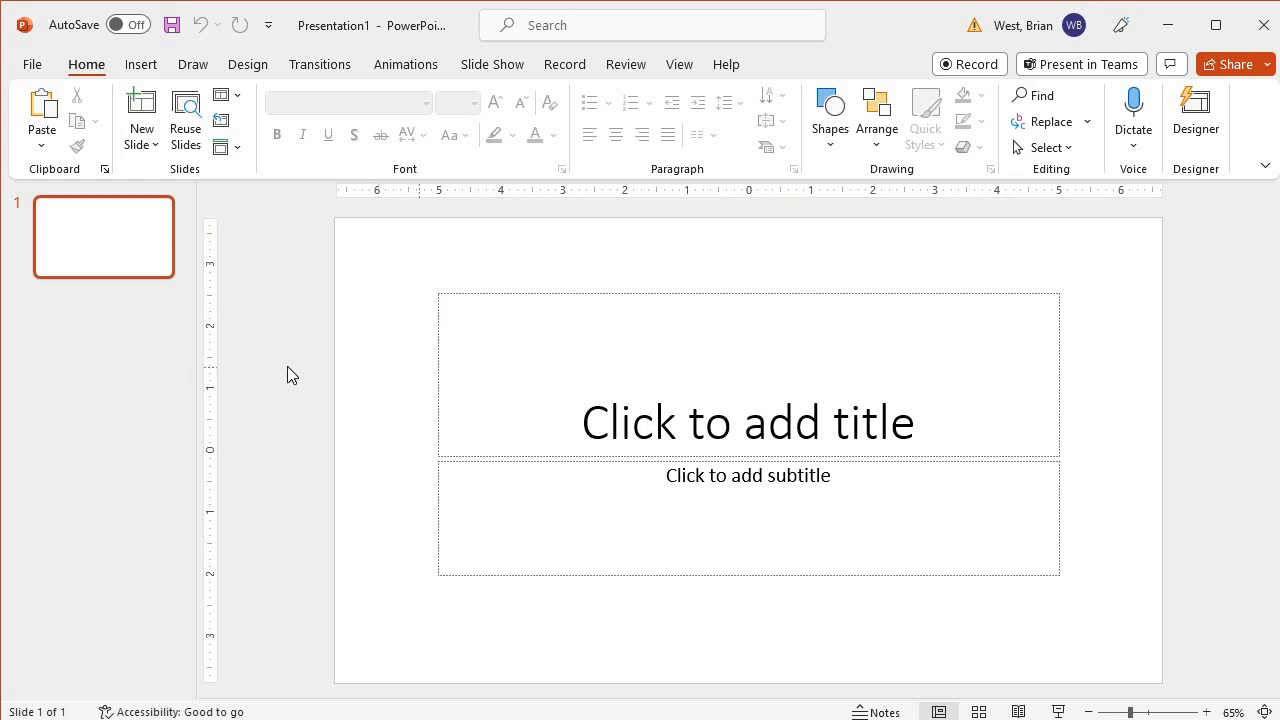
mouse_move(238, 316)
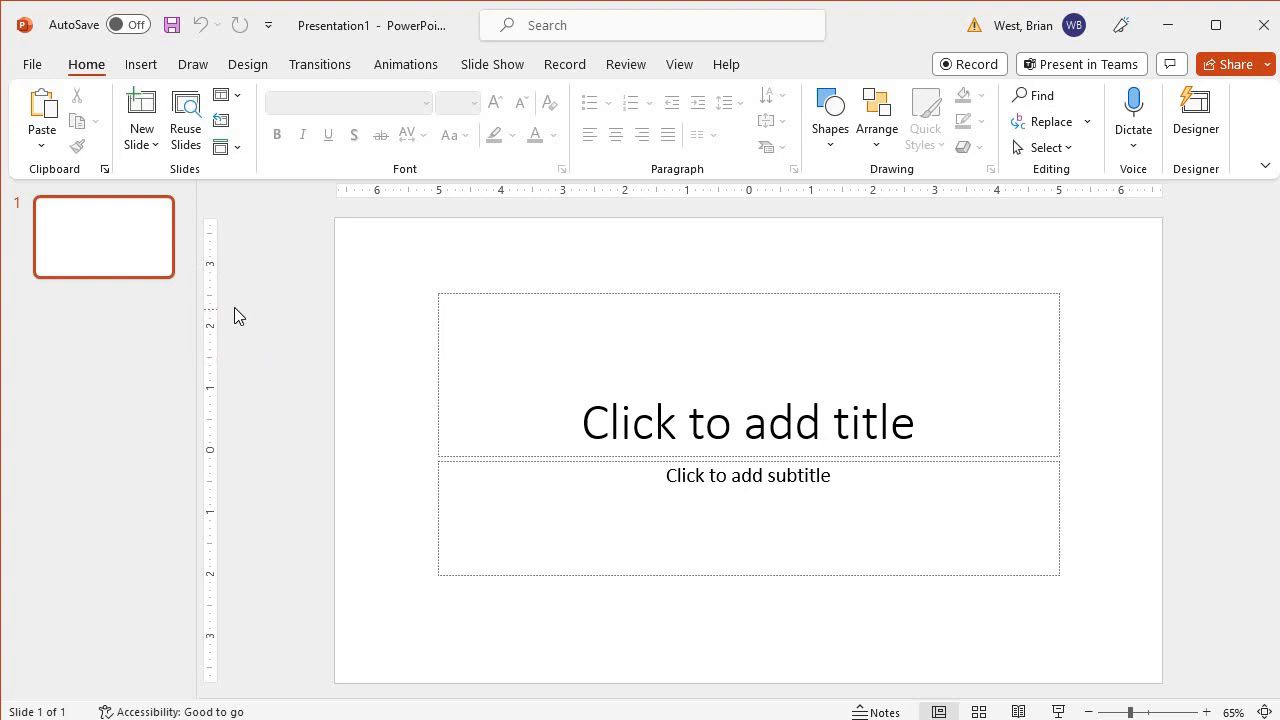
mouse_move(33, 72)
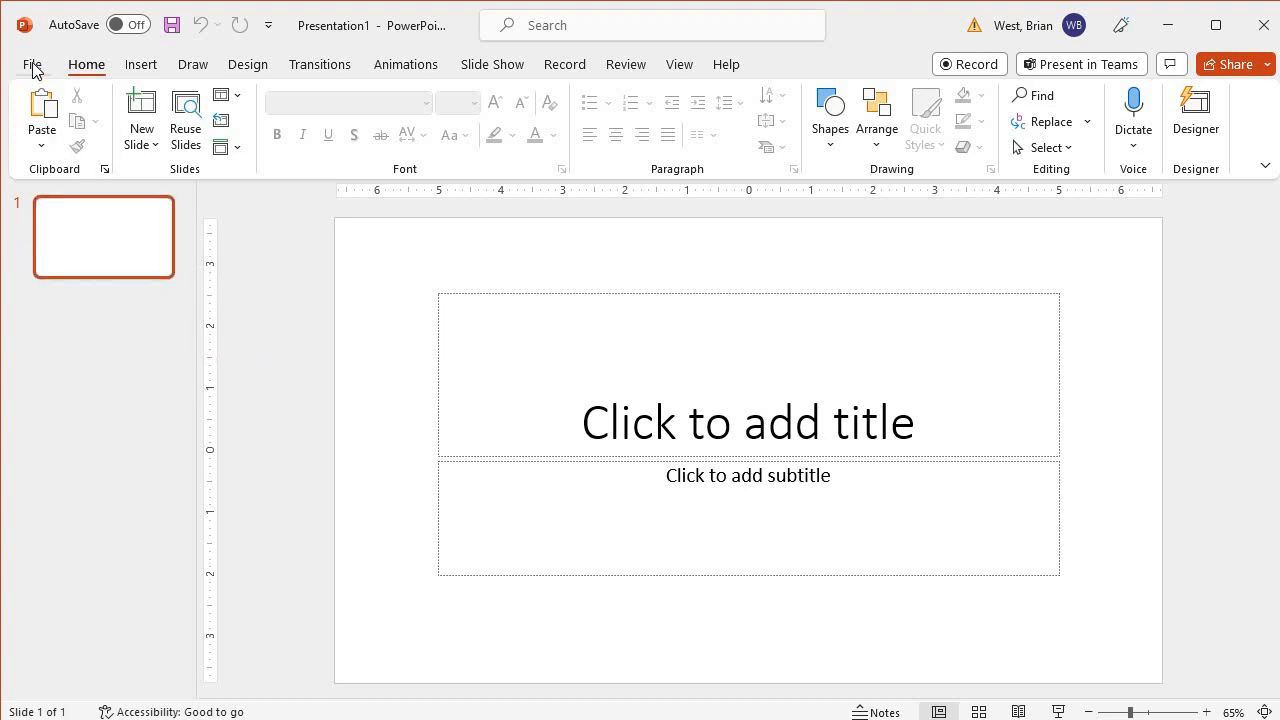
Return to the File backstage Home page for Presentation1.
click(33, 64)
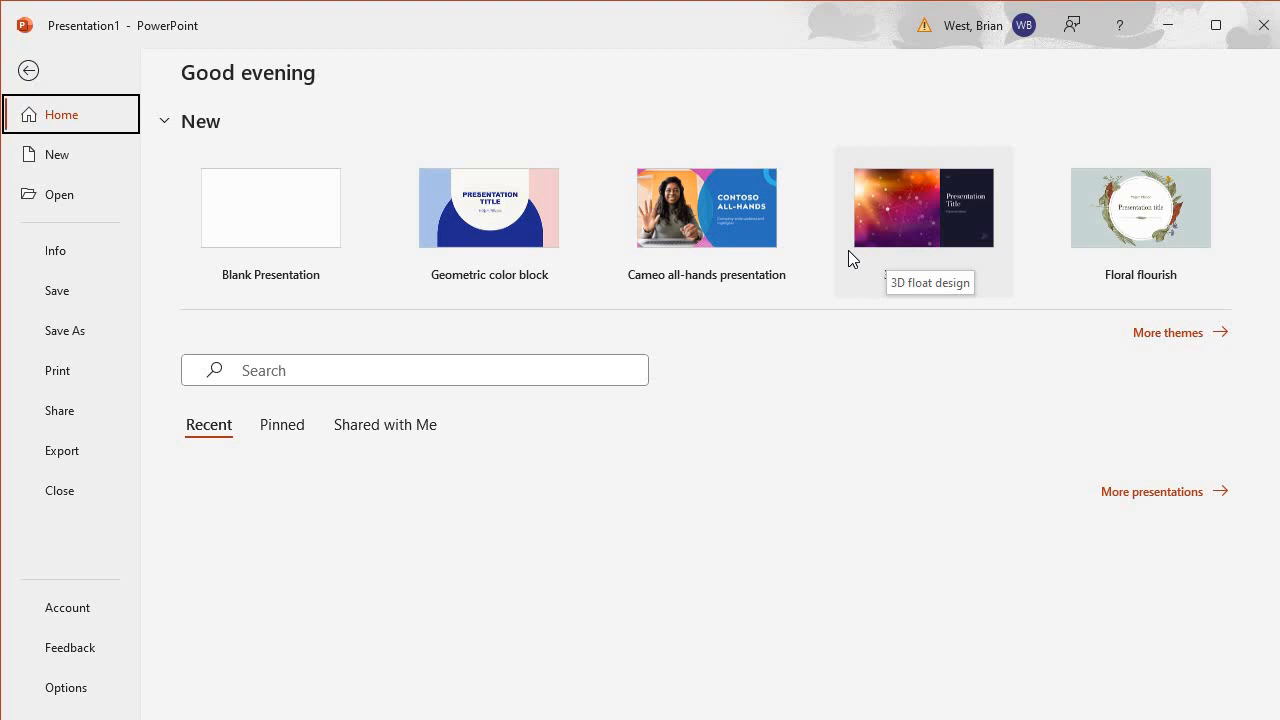
mouse_move(304, 363)
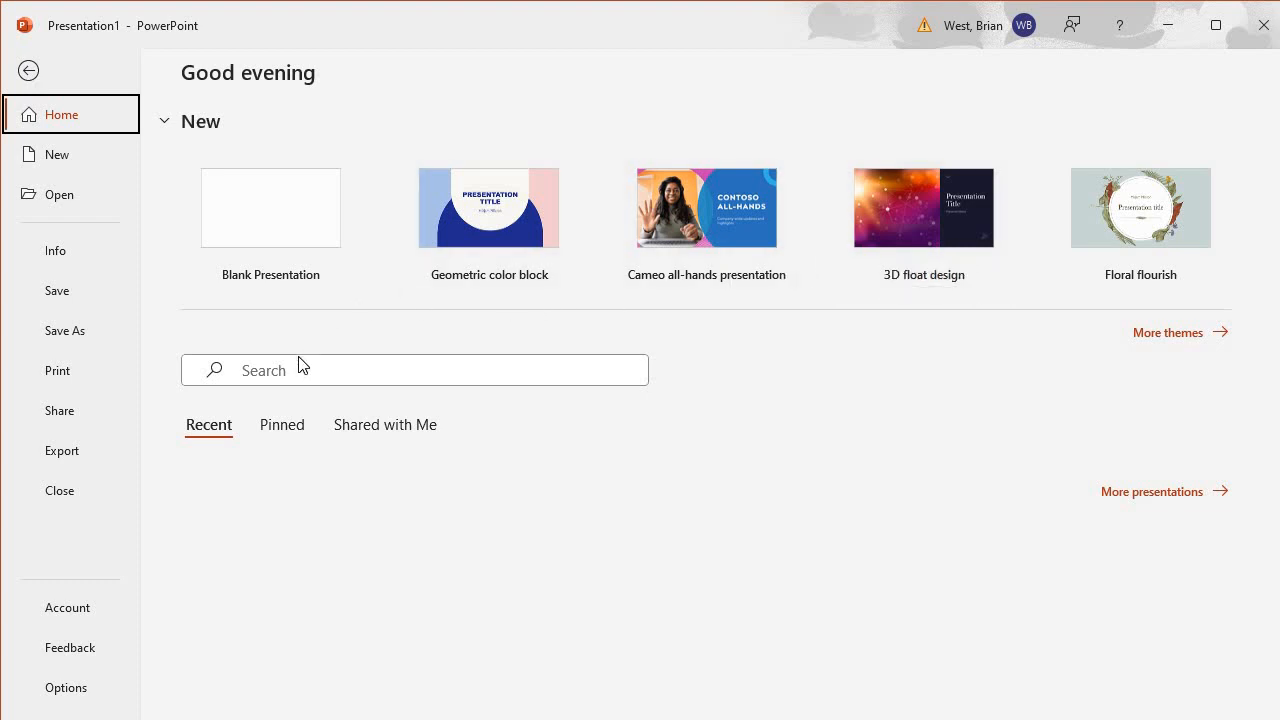
mouse_move(215, 372)
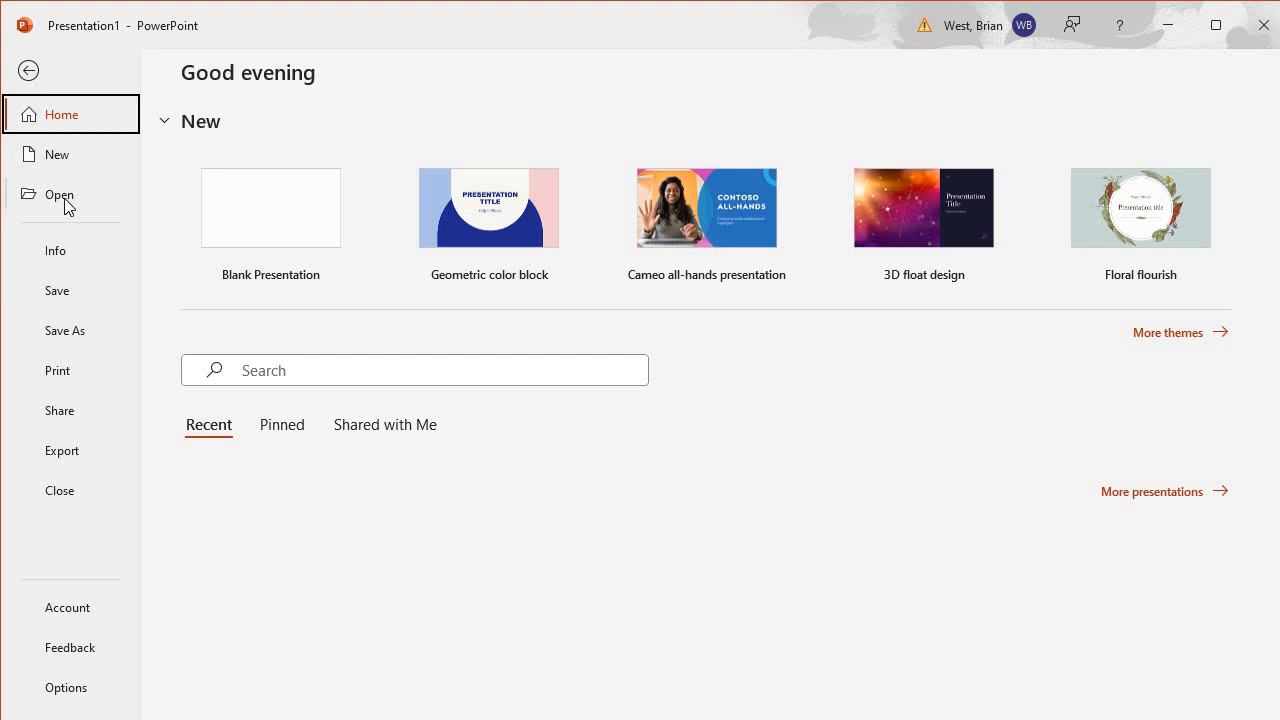
View the Open page's Recent, OneDrive, This PC and Browse locations, then go back.
click(60, 194)
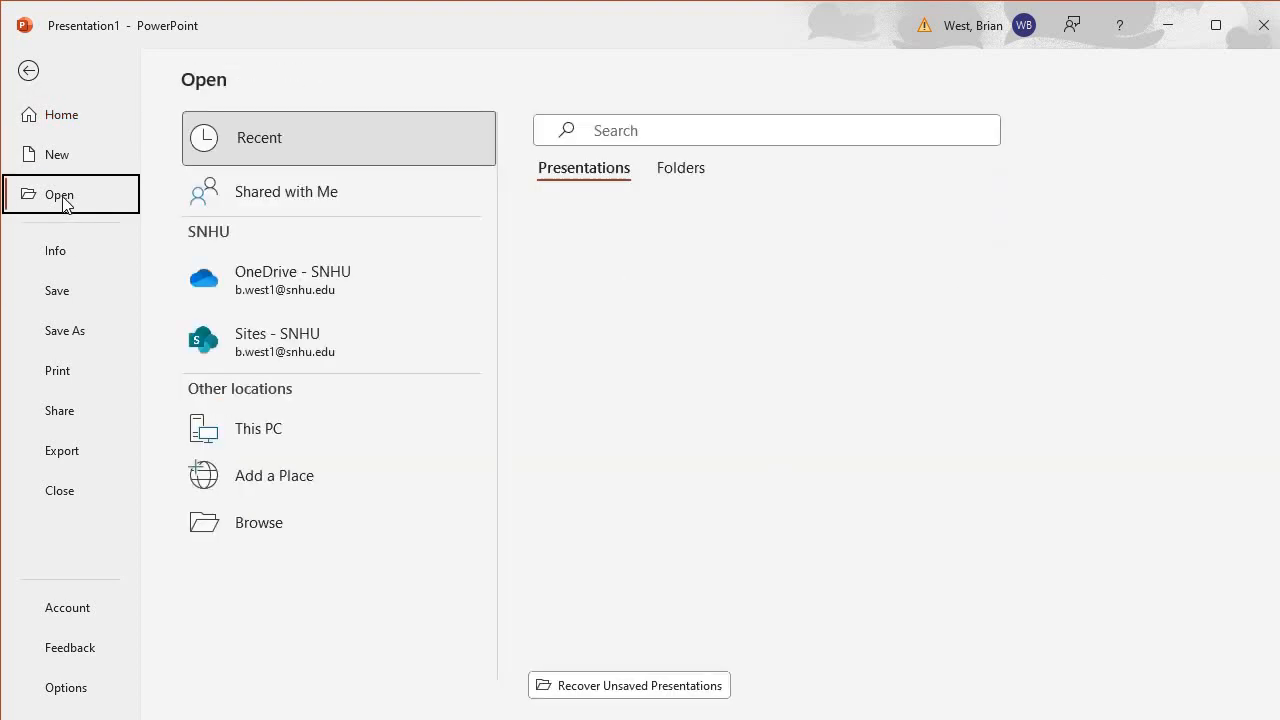
mouse_move(52, 195)
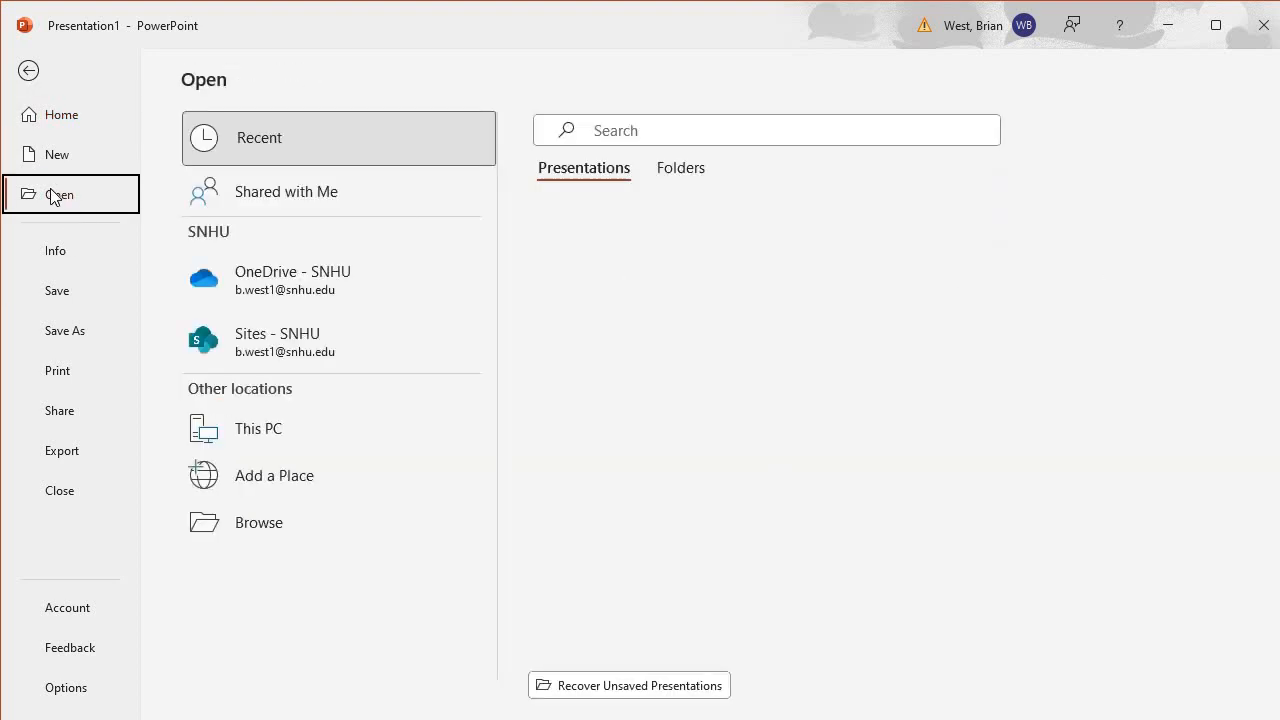
mouse_move(448, 279)
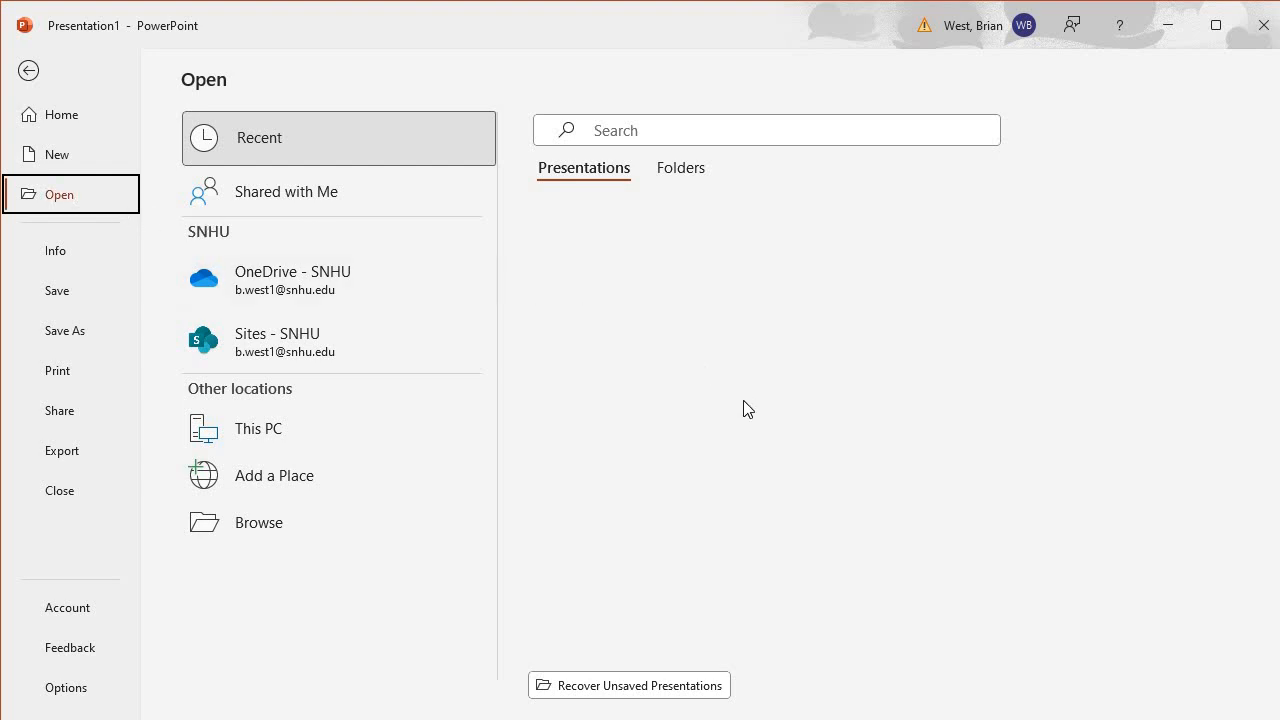
mouse_move(981, 570)
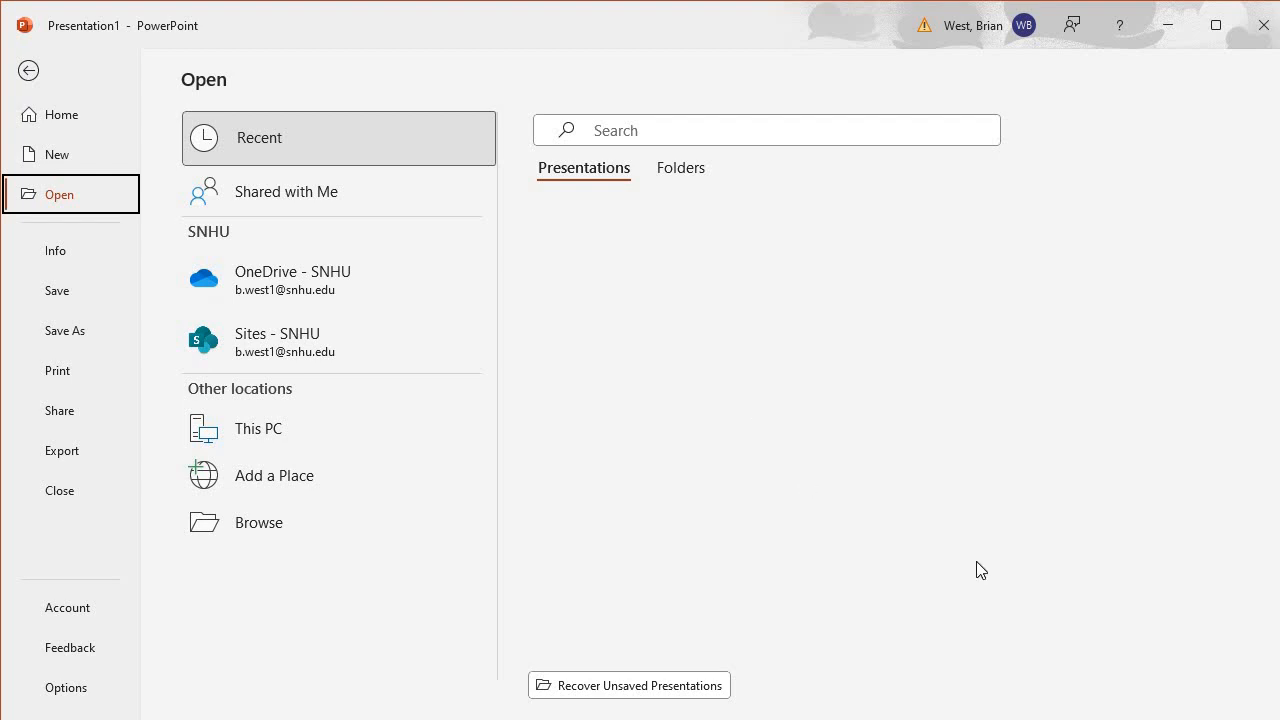
mouse_move(734, 326)
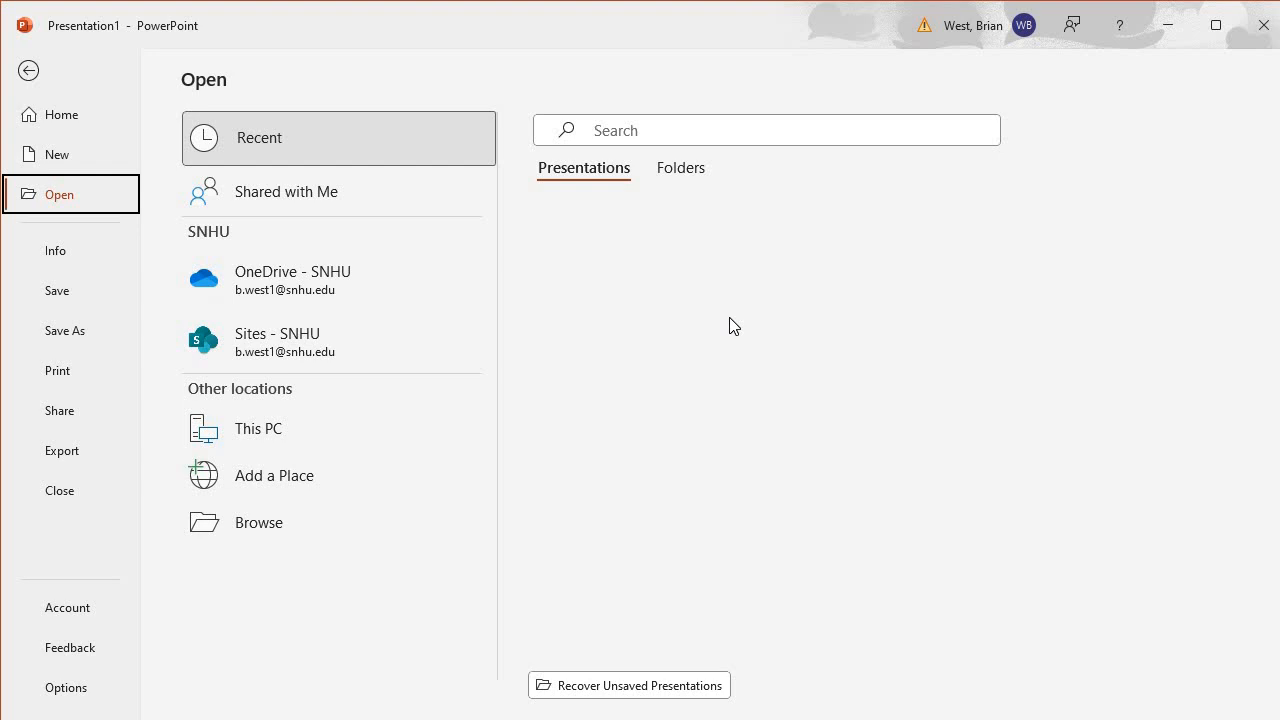
mouse_move(835, 516)
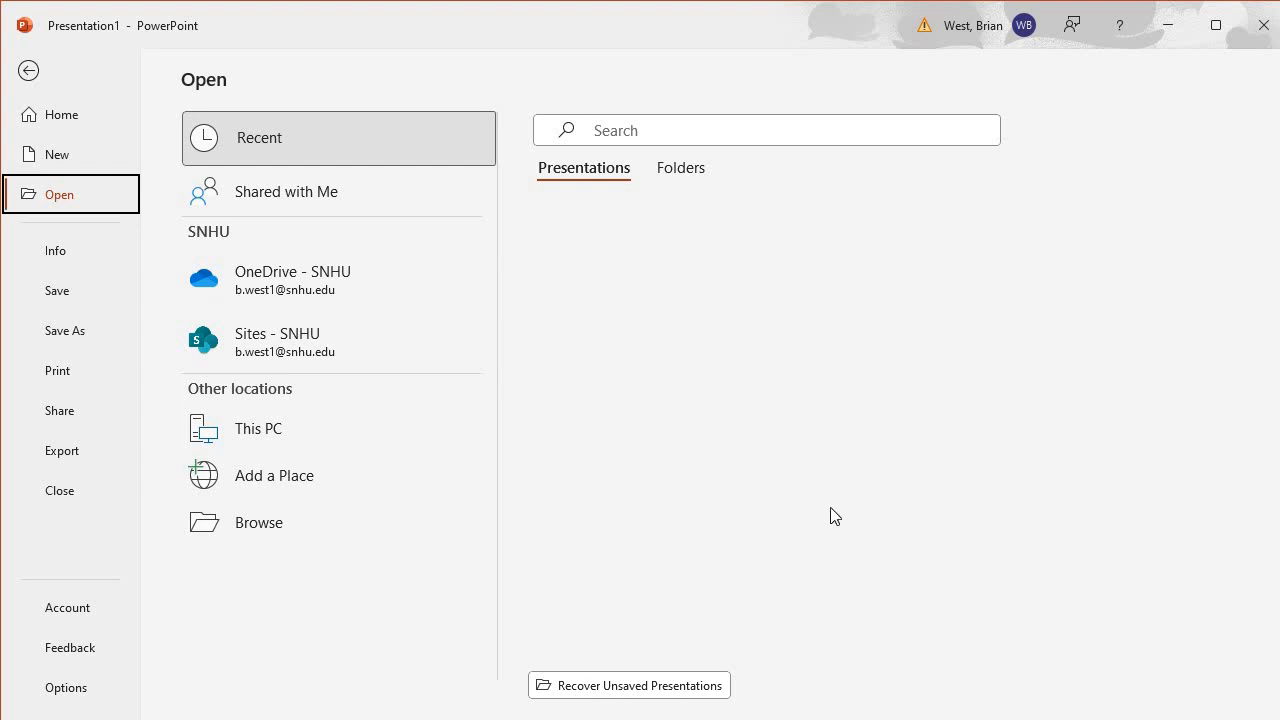
mouse_move(715, 513)
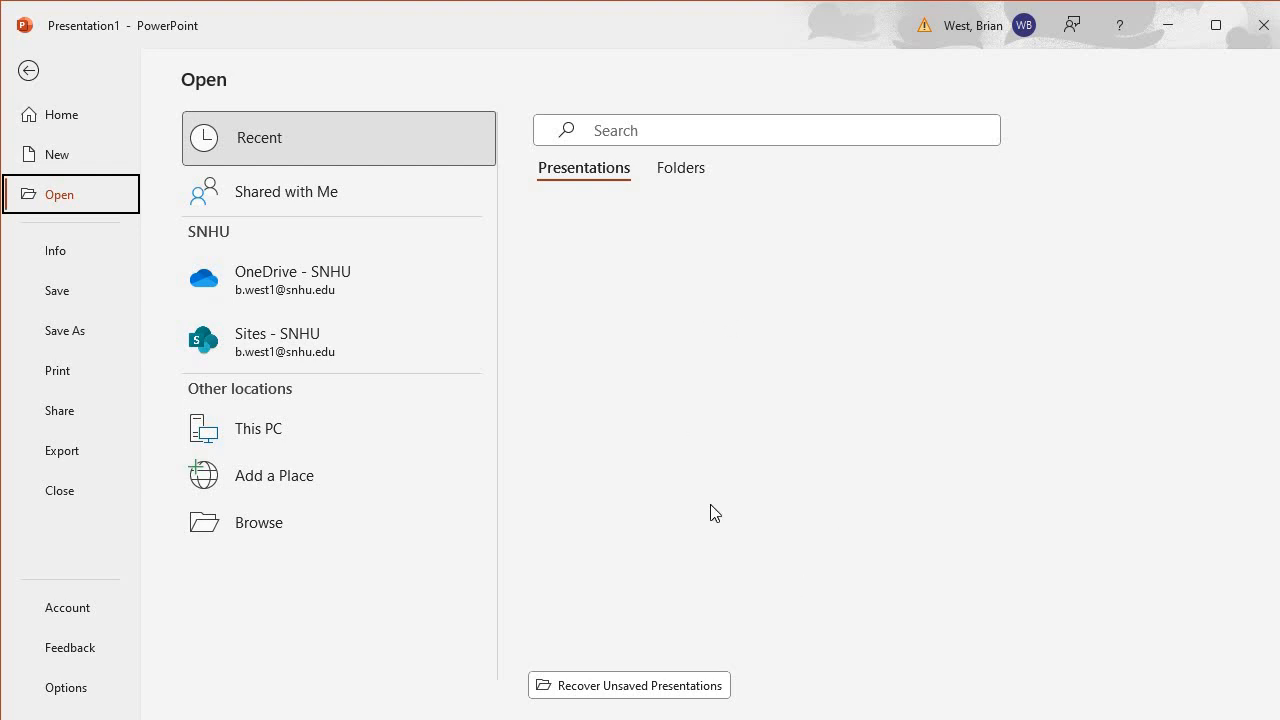
mouse_move(580, 404)
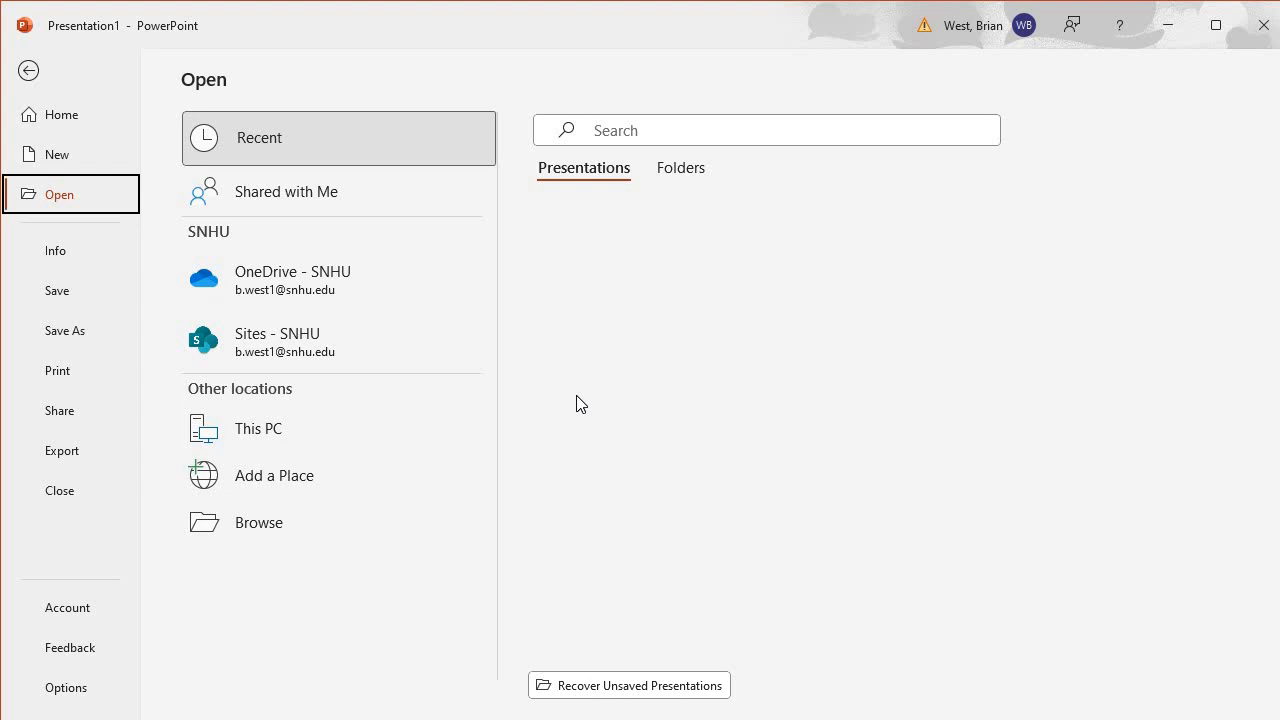
mouse_move(650, 445)
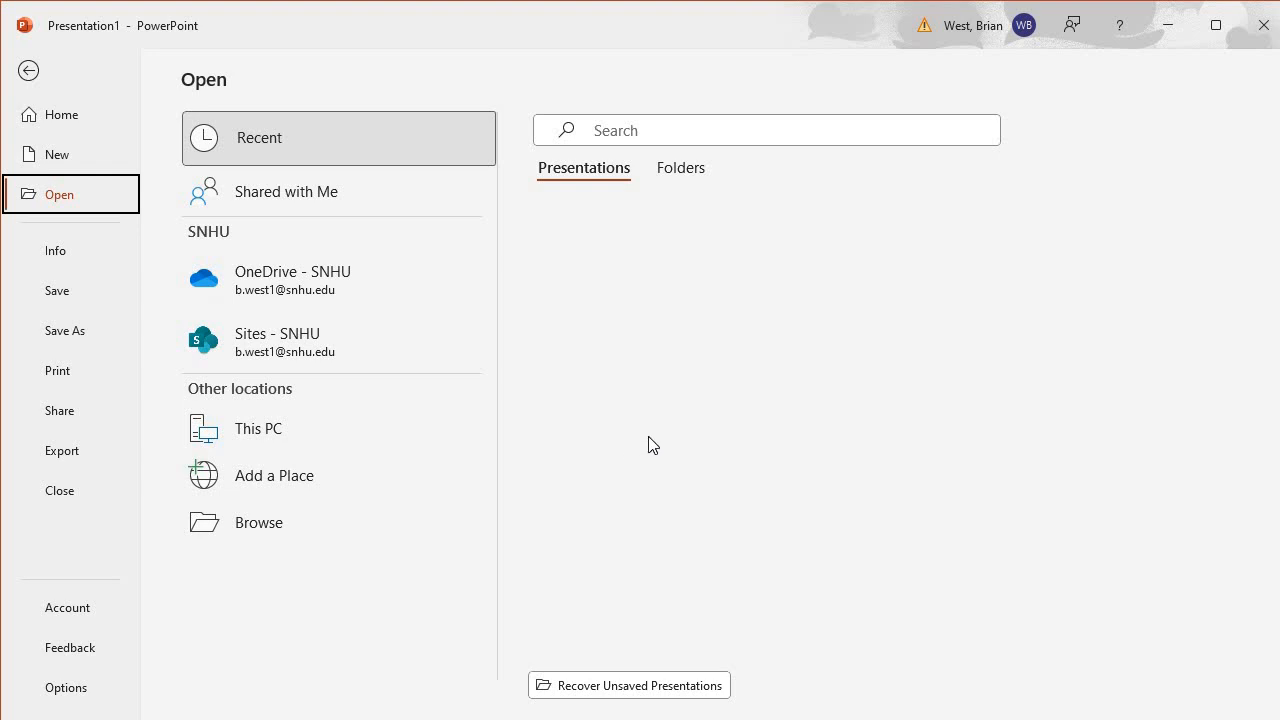
mouse_move(60, 210)
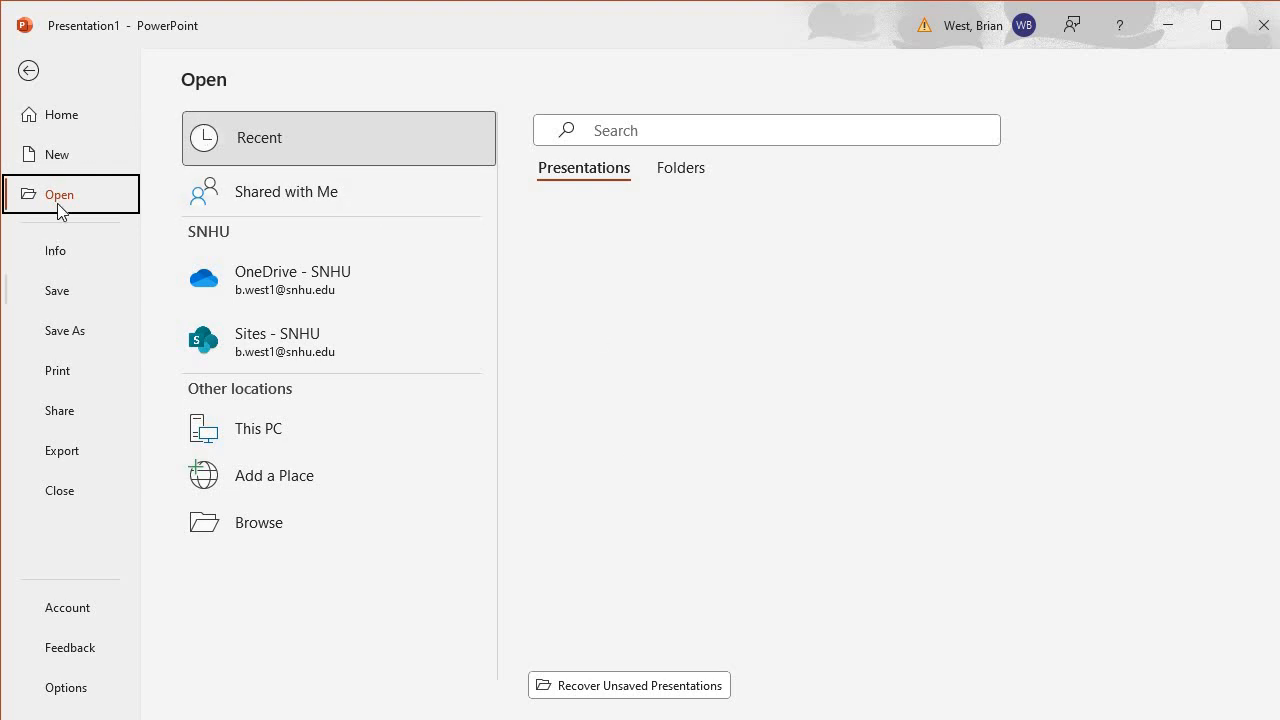
click(70, 114)
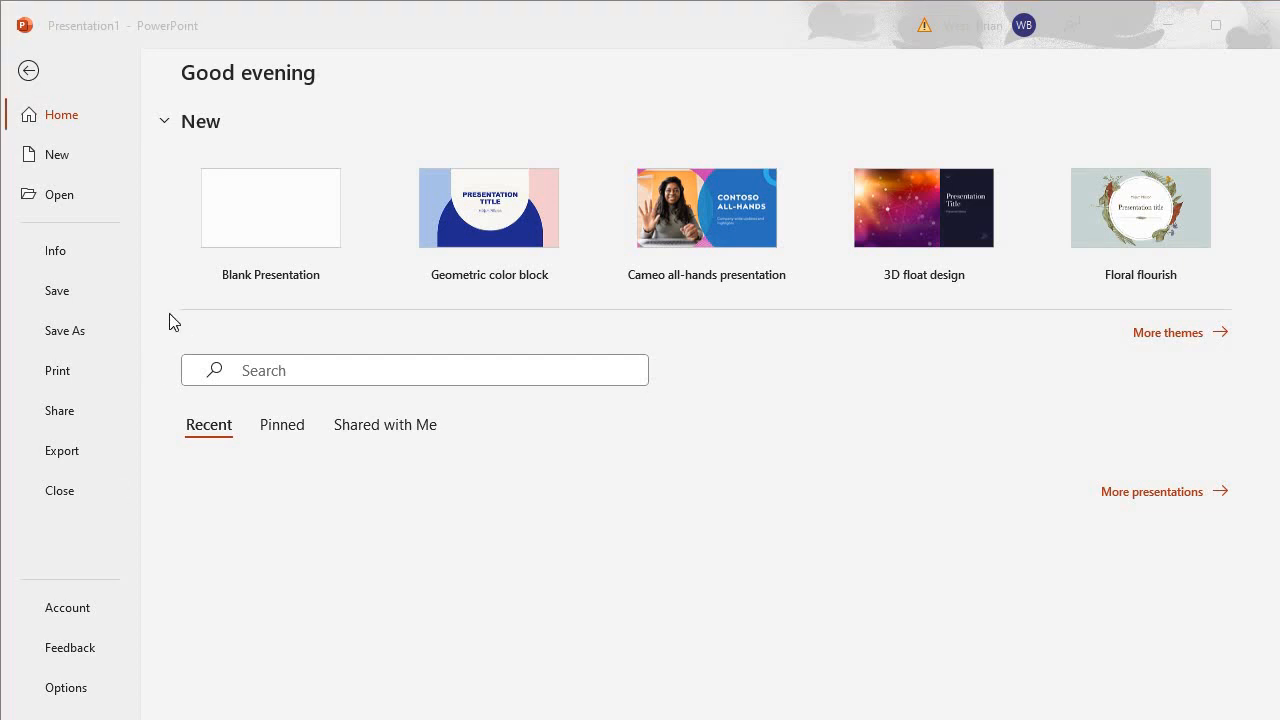
mouse_move(262, 264)
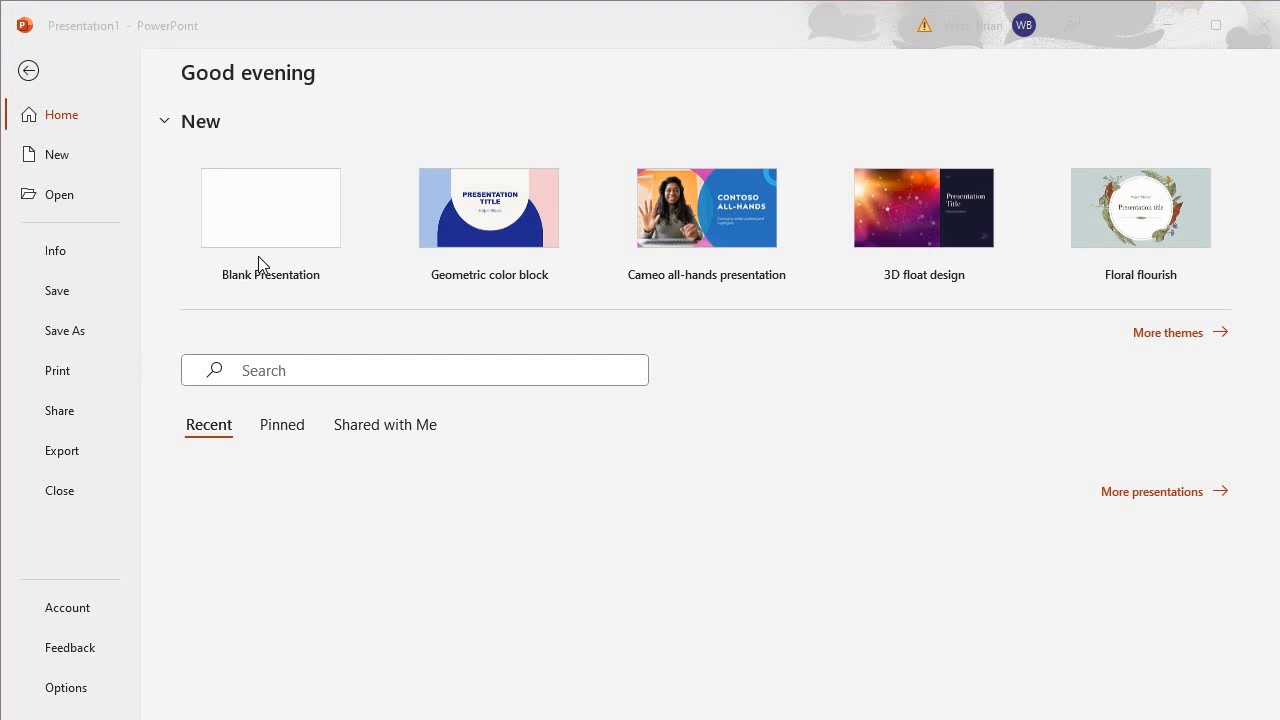
mouse_move(48, 160)
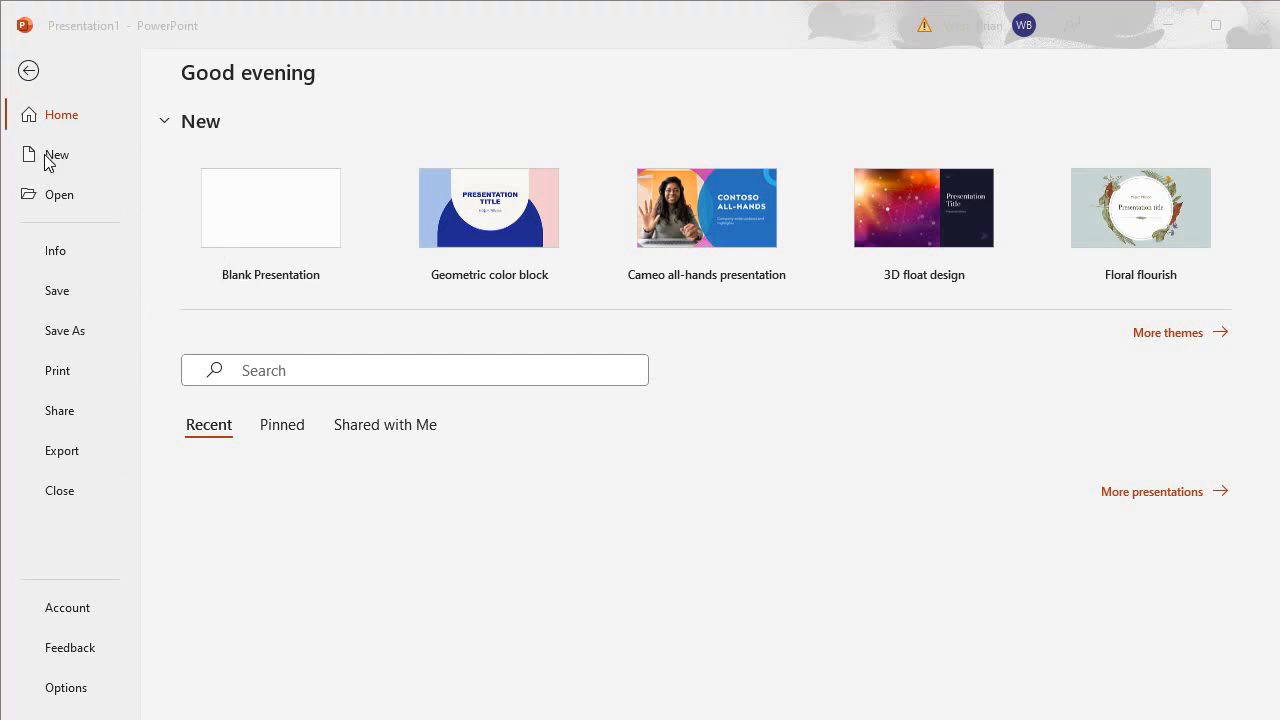
Create a new presentation from the 3D float design template.
click(56, 154)
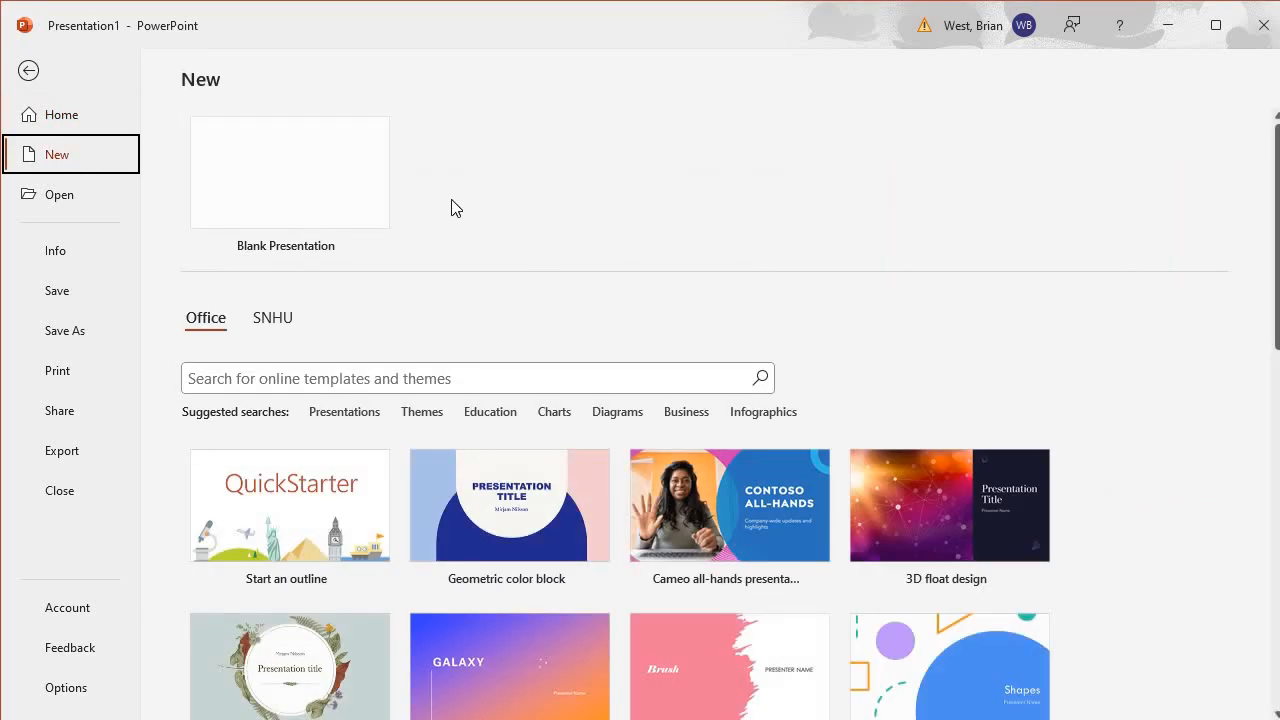
mouse_move(671, 188)
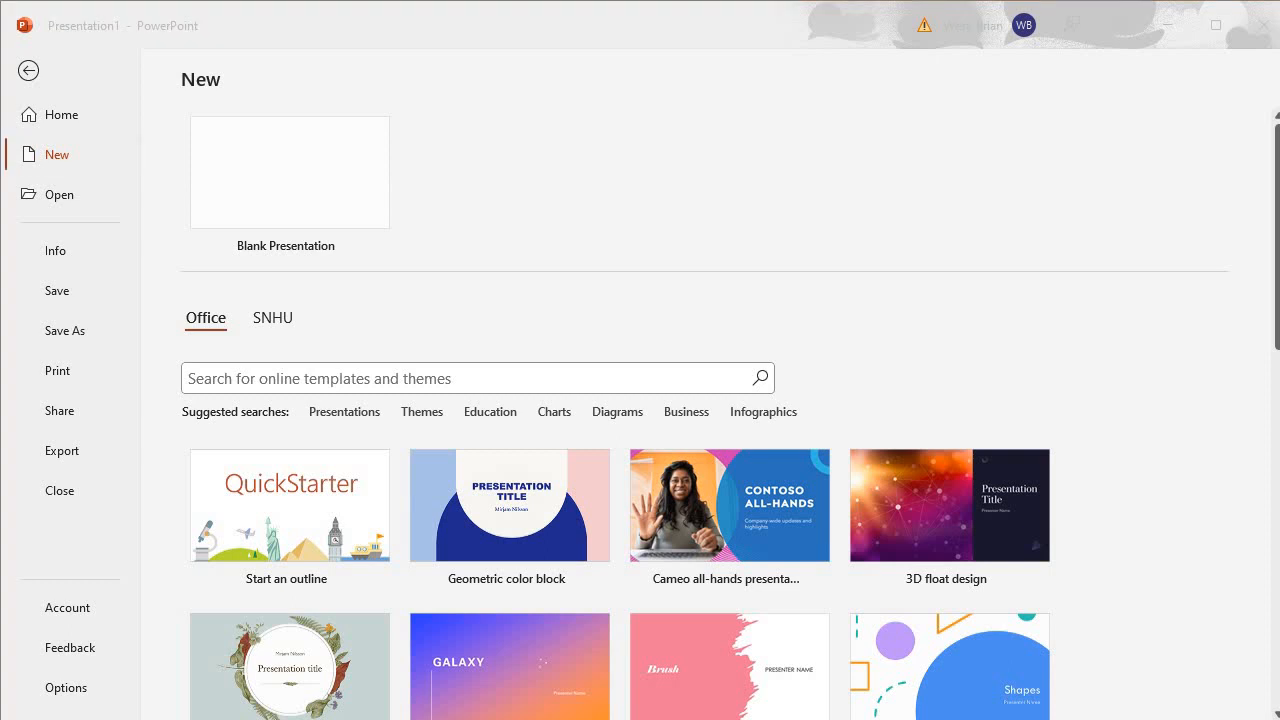
mouse_move(922, 593)
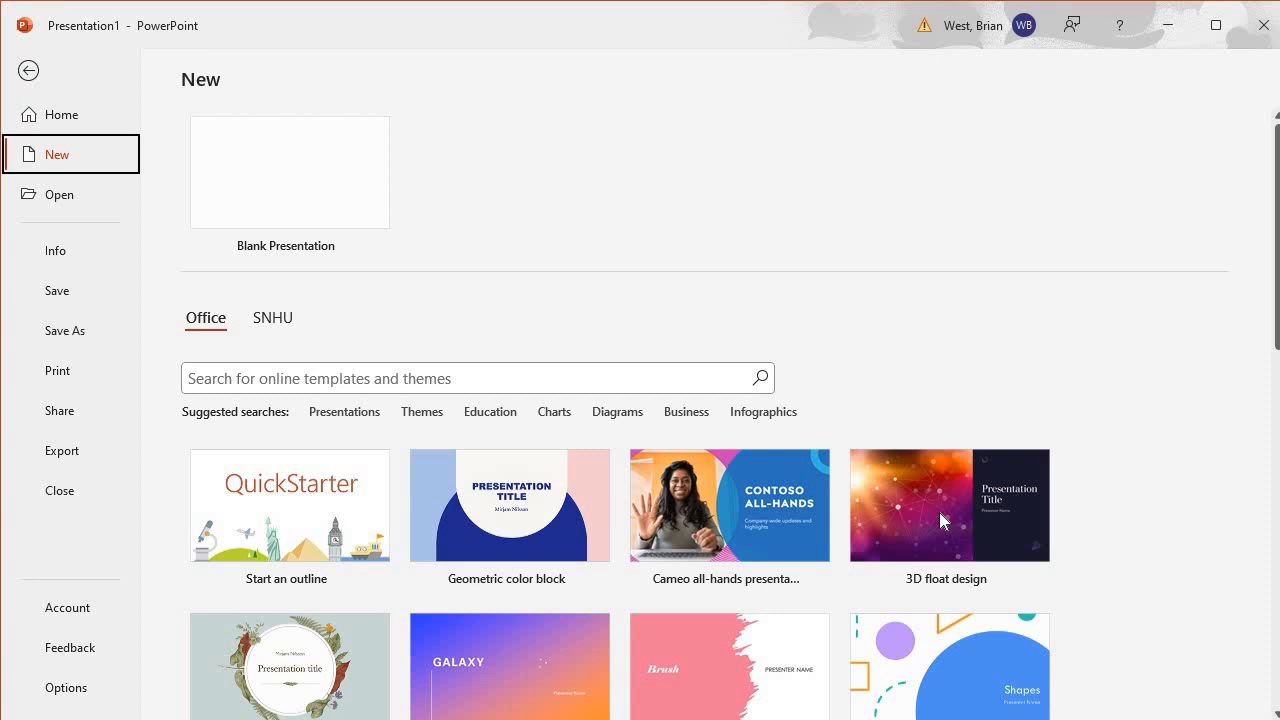
click(946, 505)
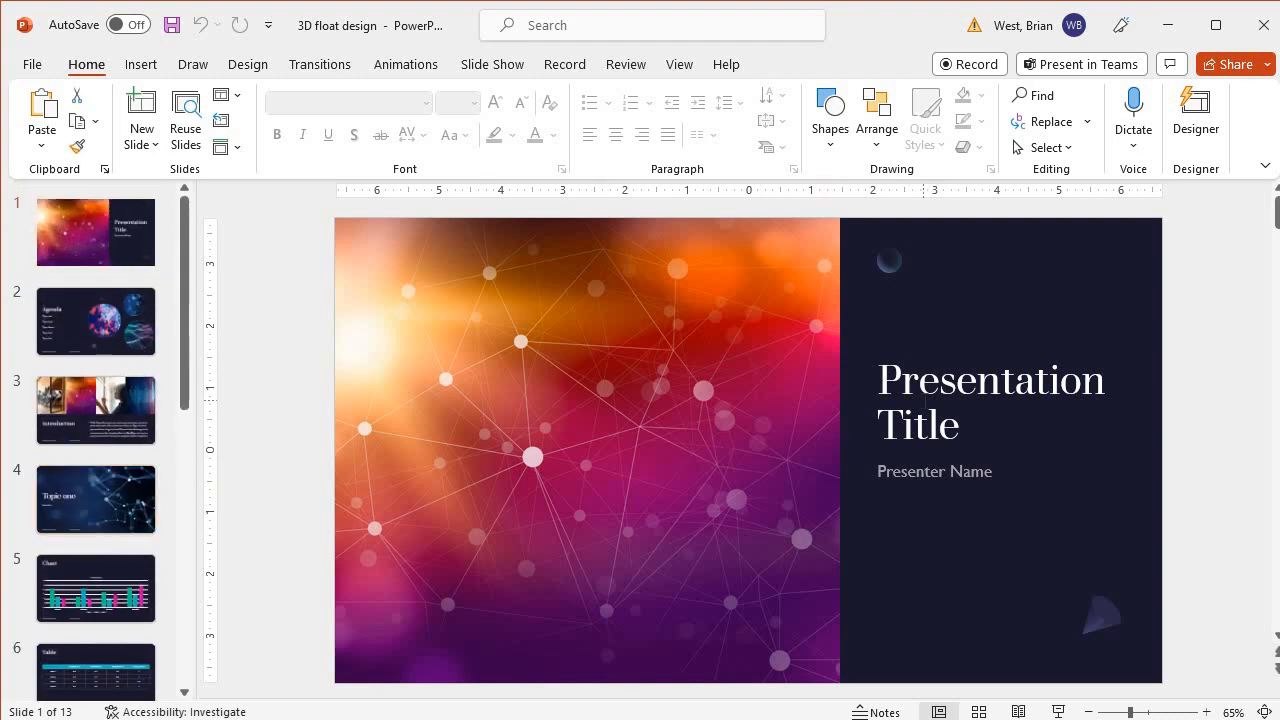
Select the title slide's picture and Presentation Title placeholder, then open Backstage view.
click(934, 471)
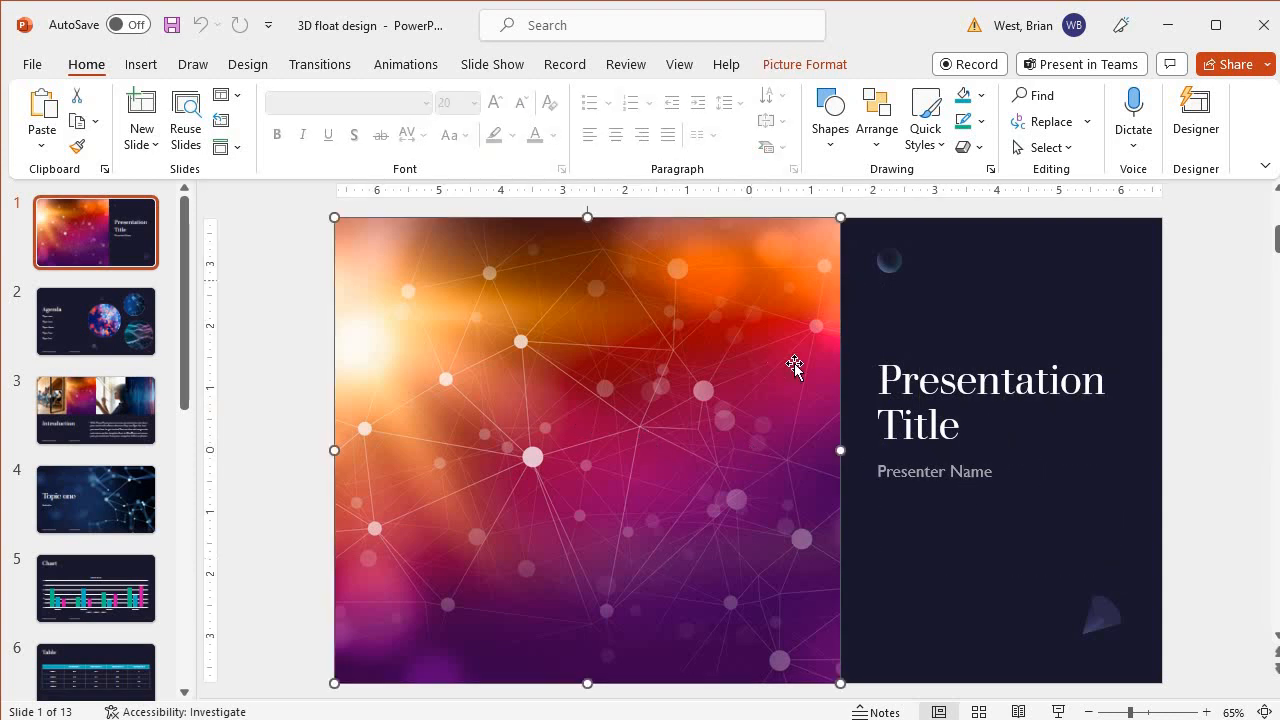
click(1057, 500)
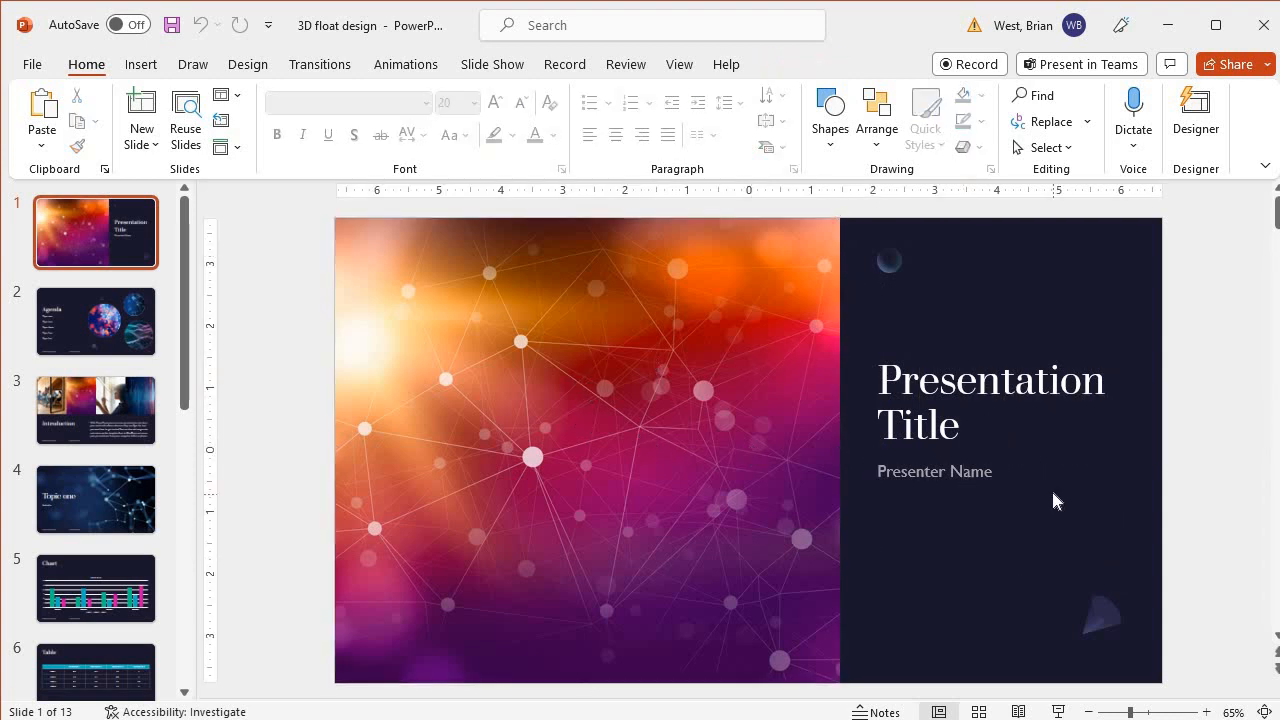
click(990, 400)
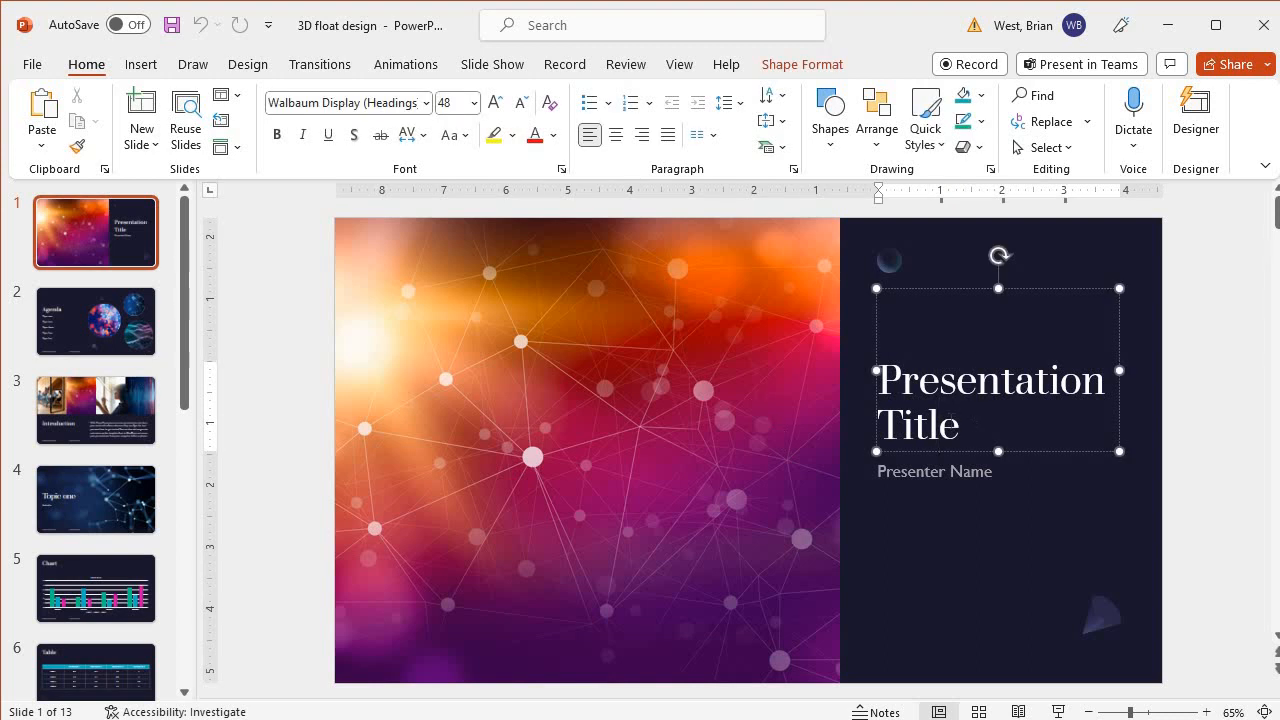
mouse_move(681, 467)
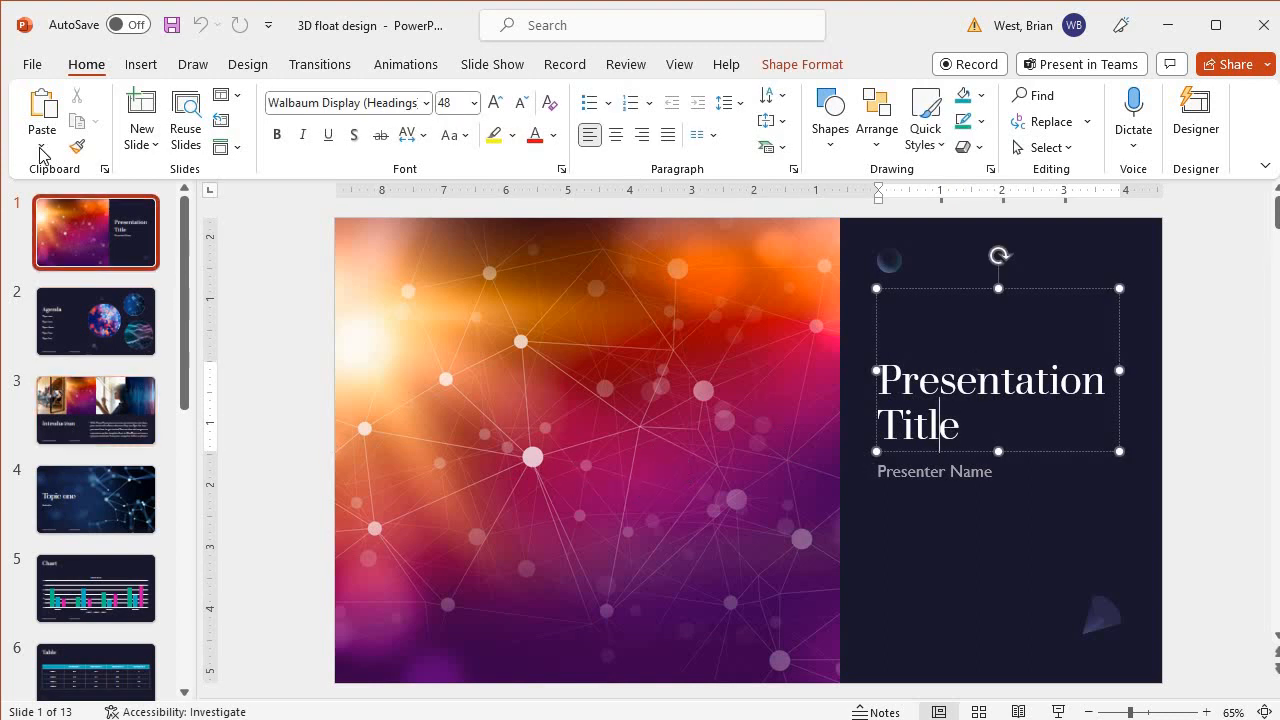
click(32, 64)
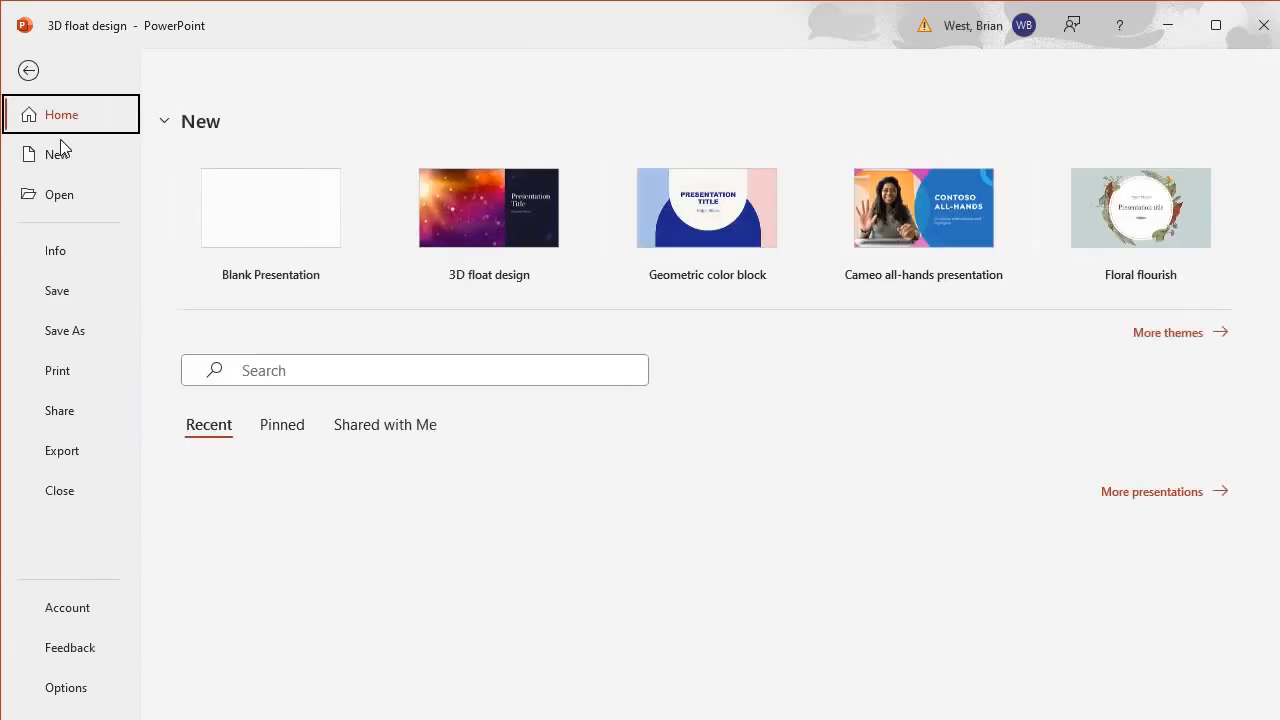
Browse the New page's Office templates and suggested template searches.
click(57, 154)
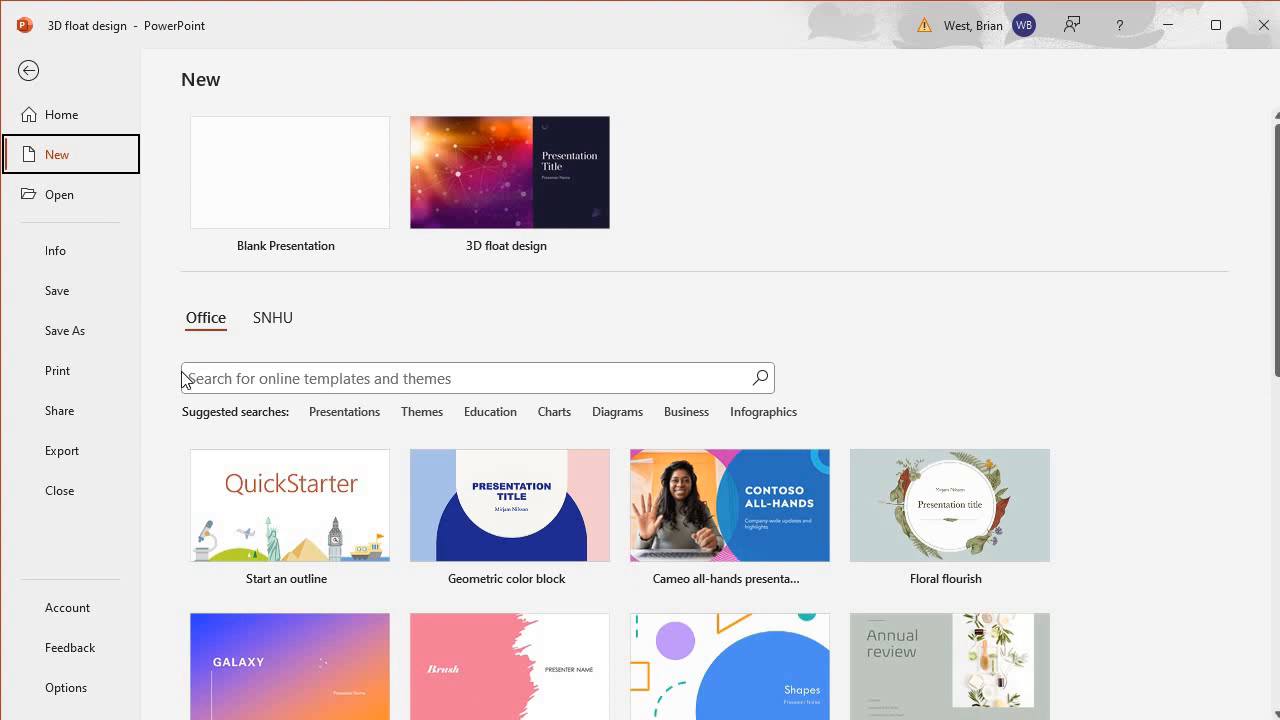
mouse_move(590, 385)
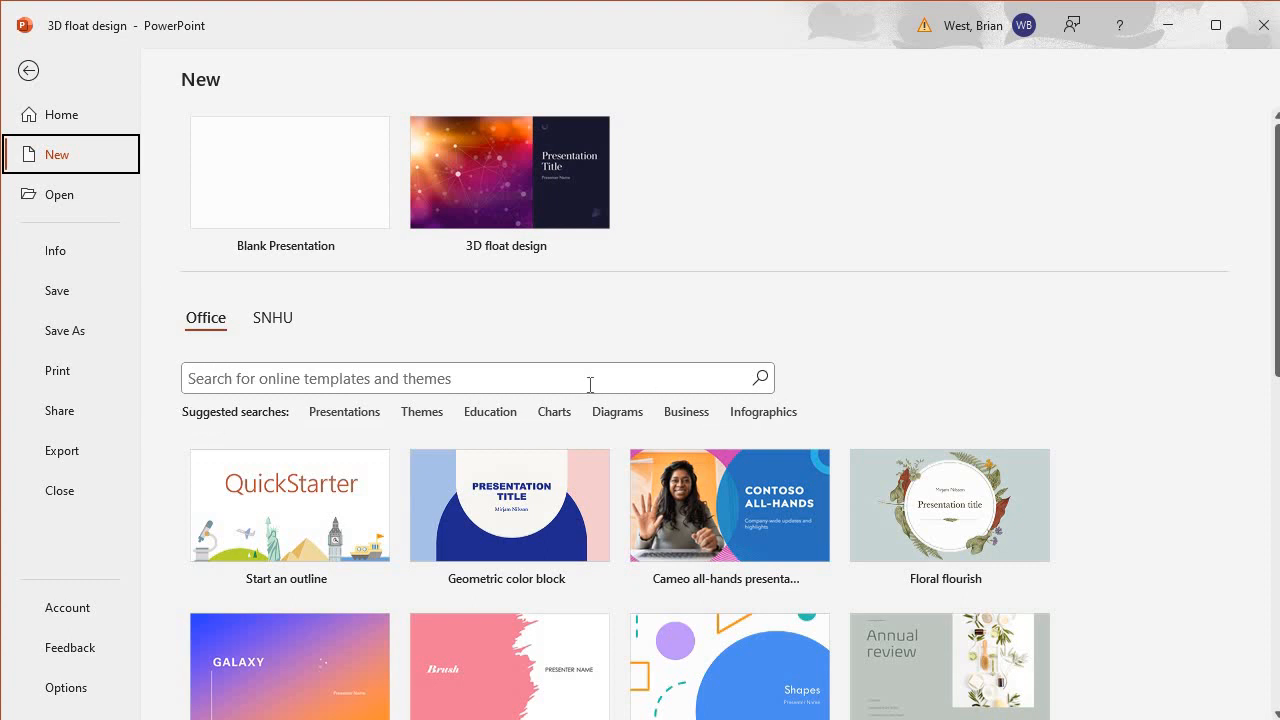
mouse_move(285, 425)
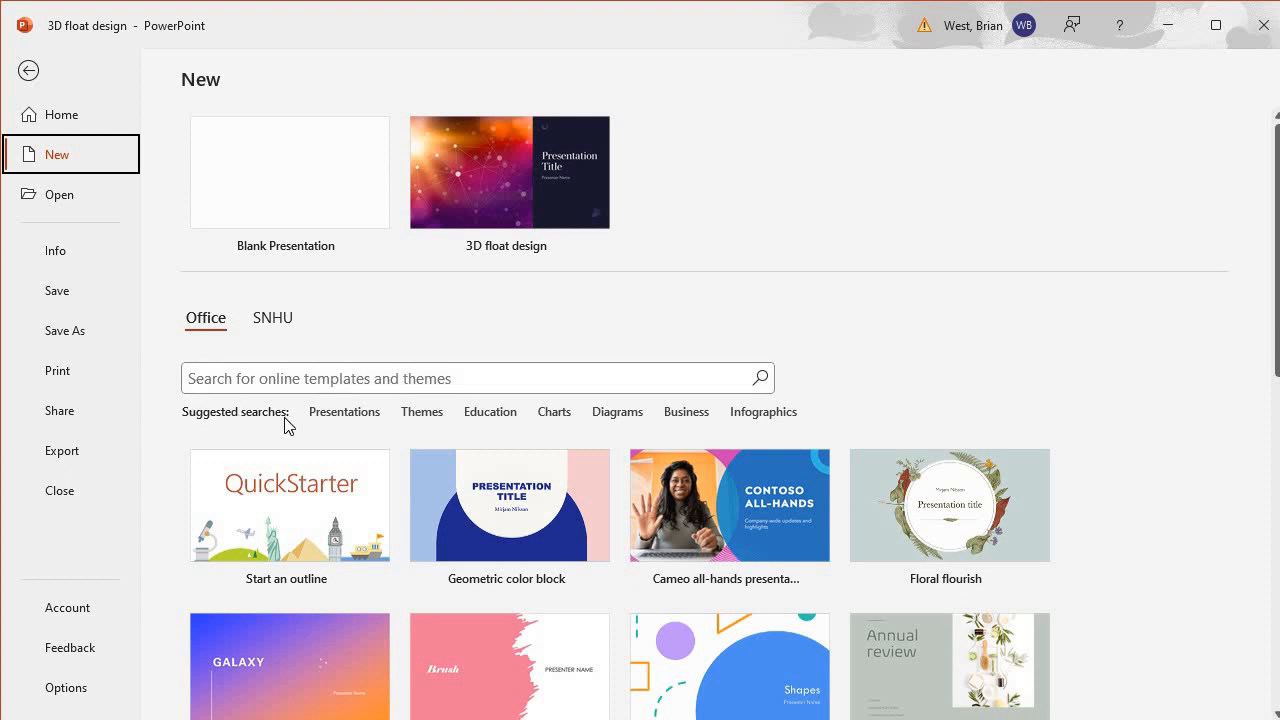
mouse_move(421, 411)
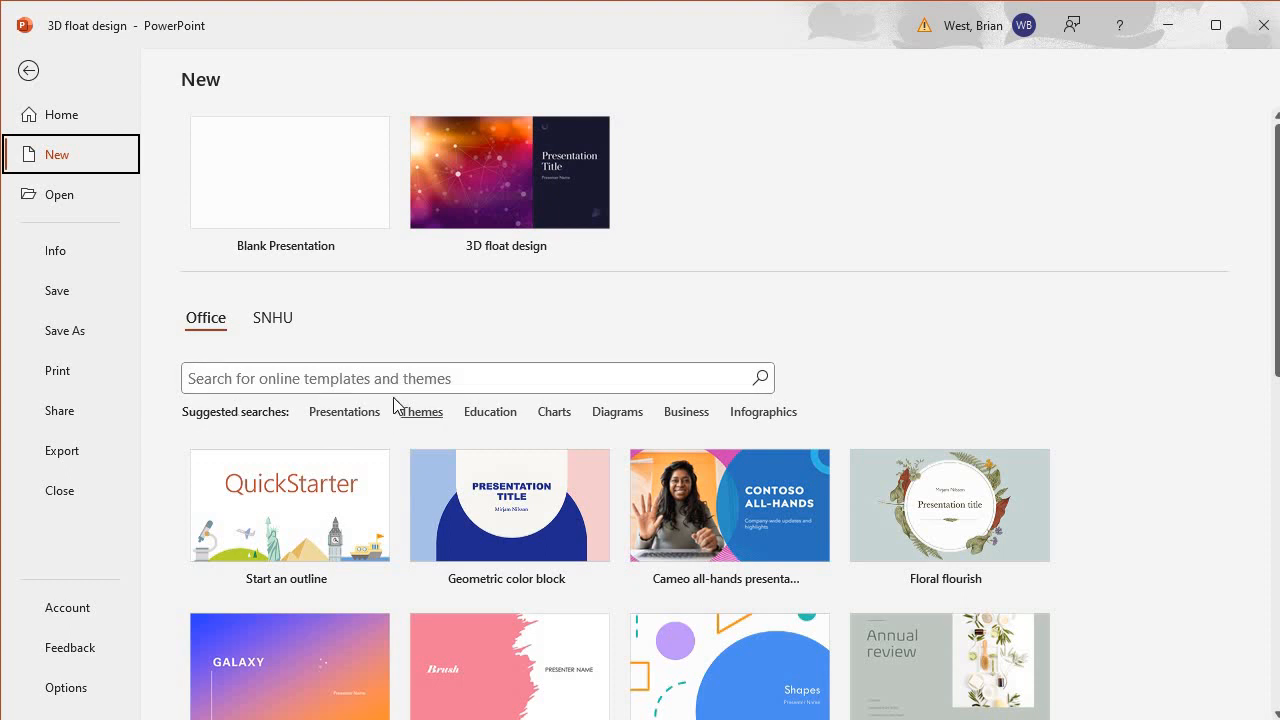
click(475, 378)
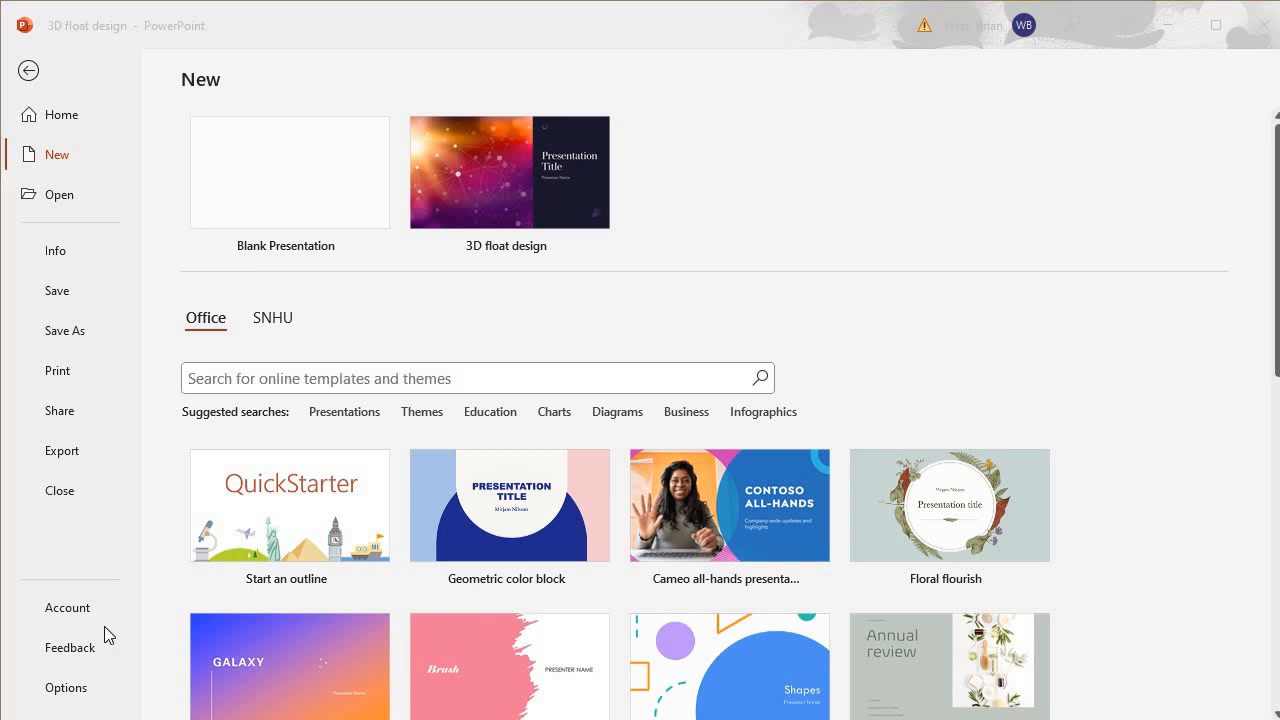
mouse_move(578, 403)
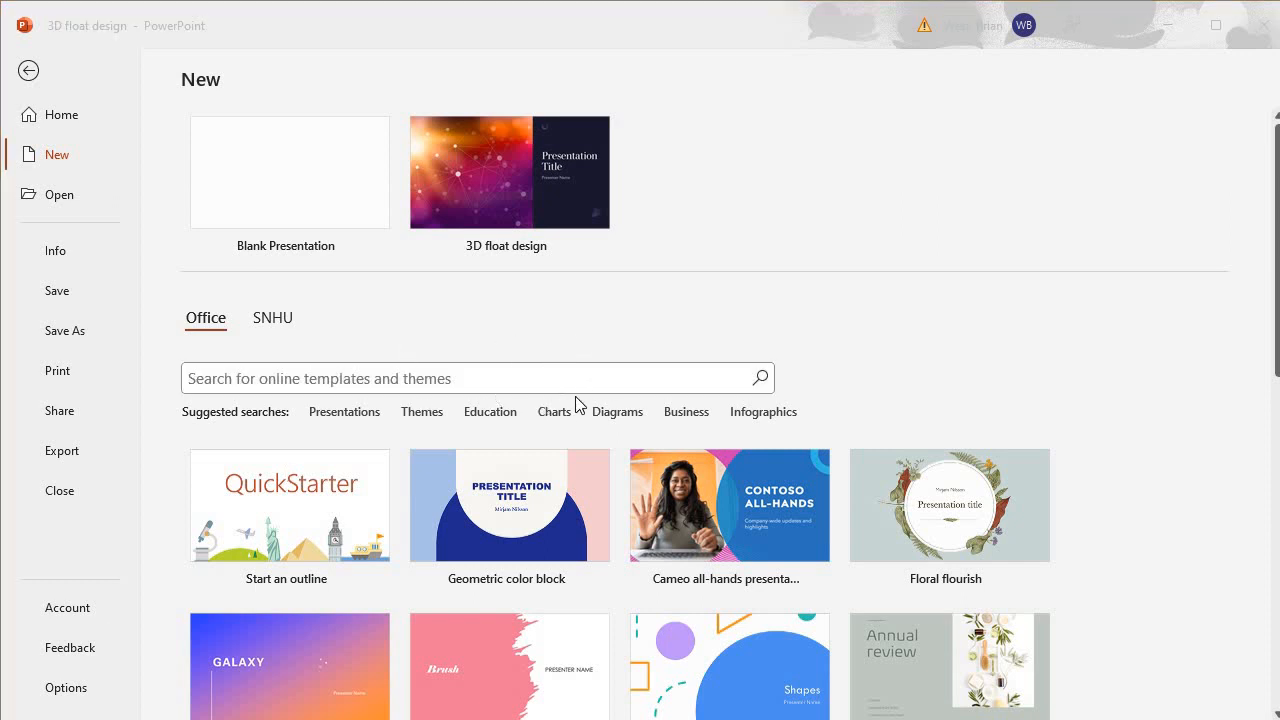
mouse_move(562, 400)
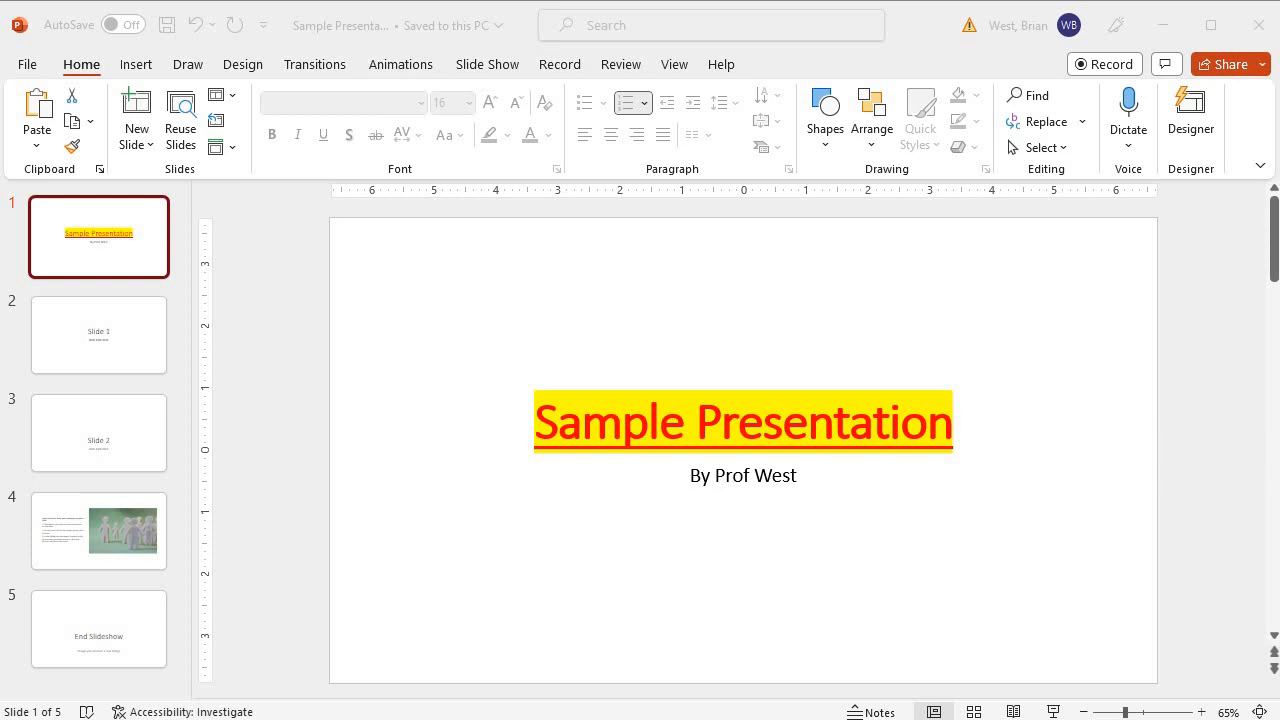
mouse_move(405, 539)
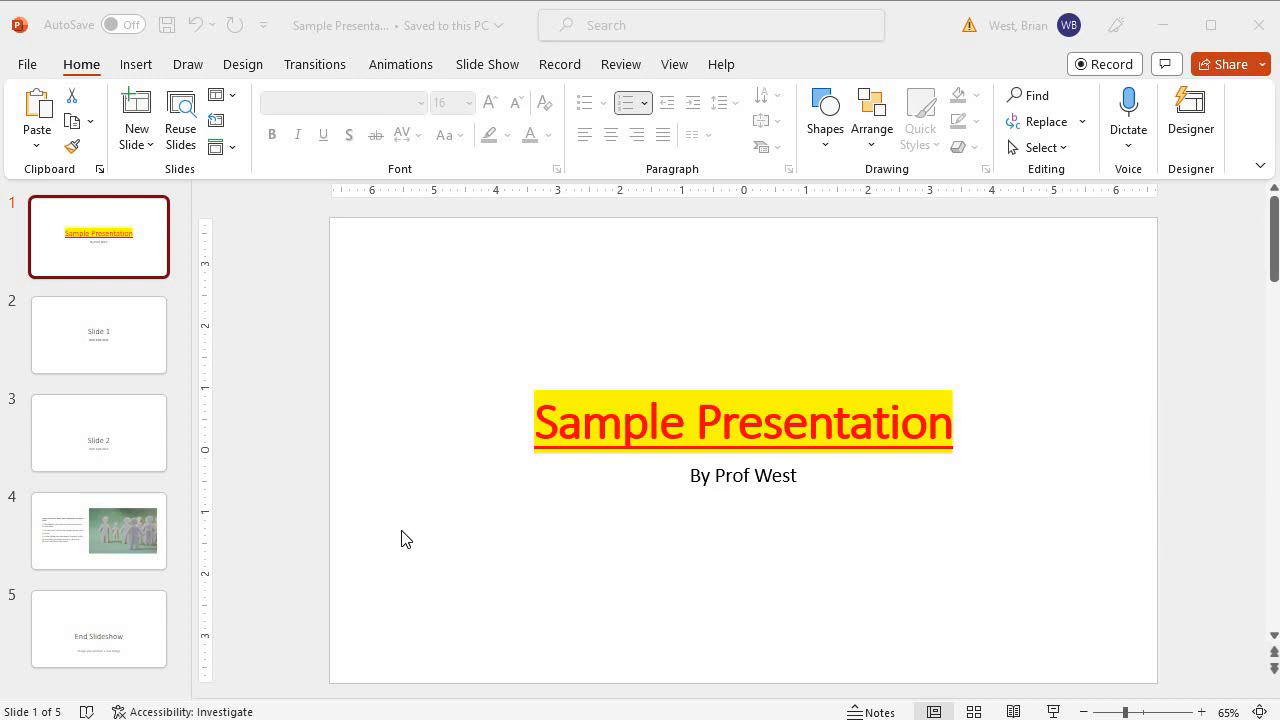
mouse_move(270, 411)
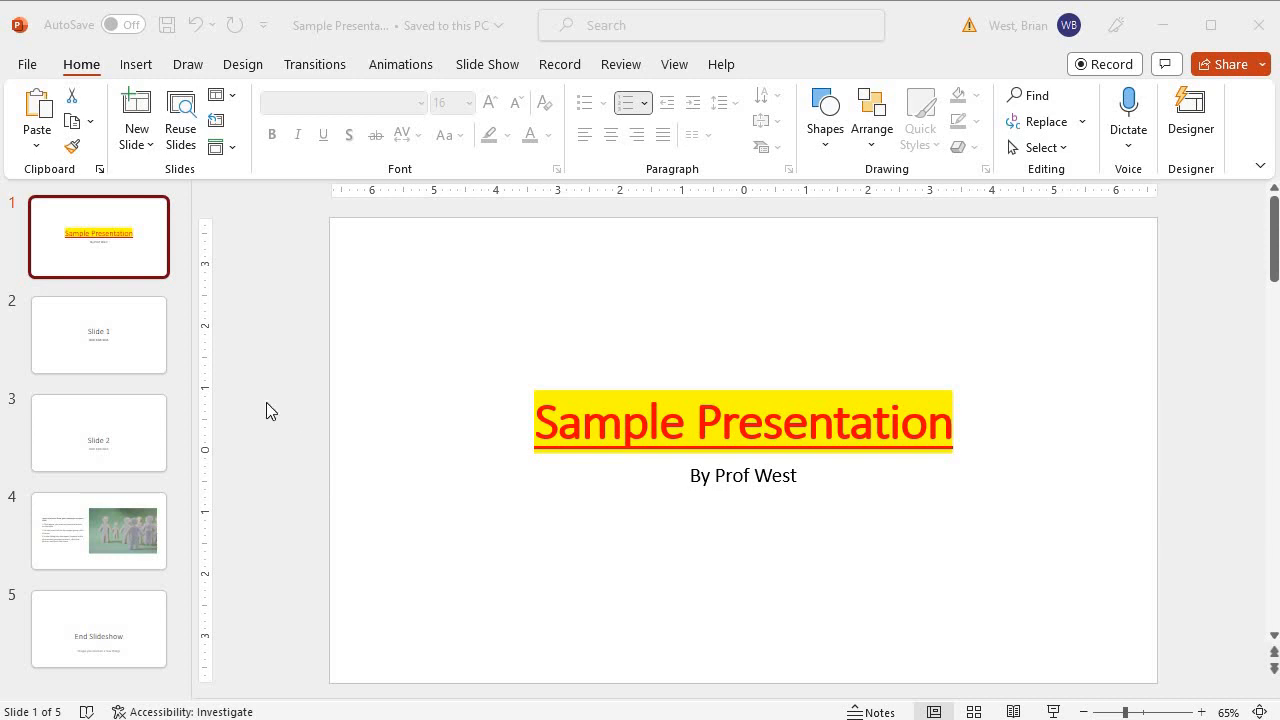
mouse_move(724, 530)
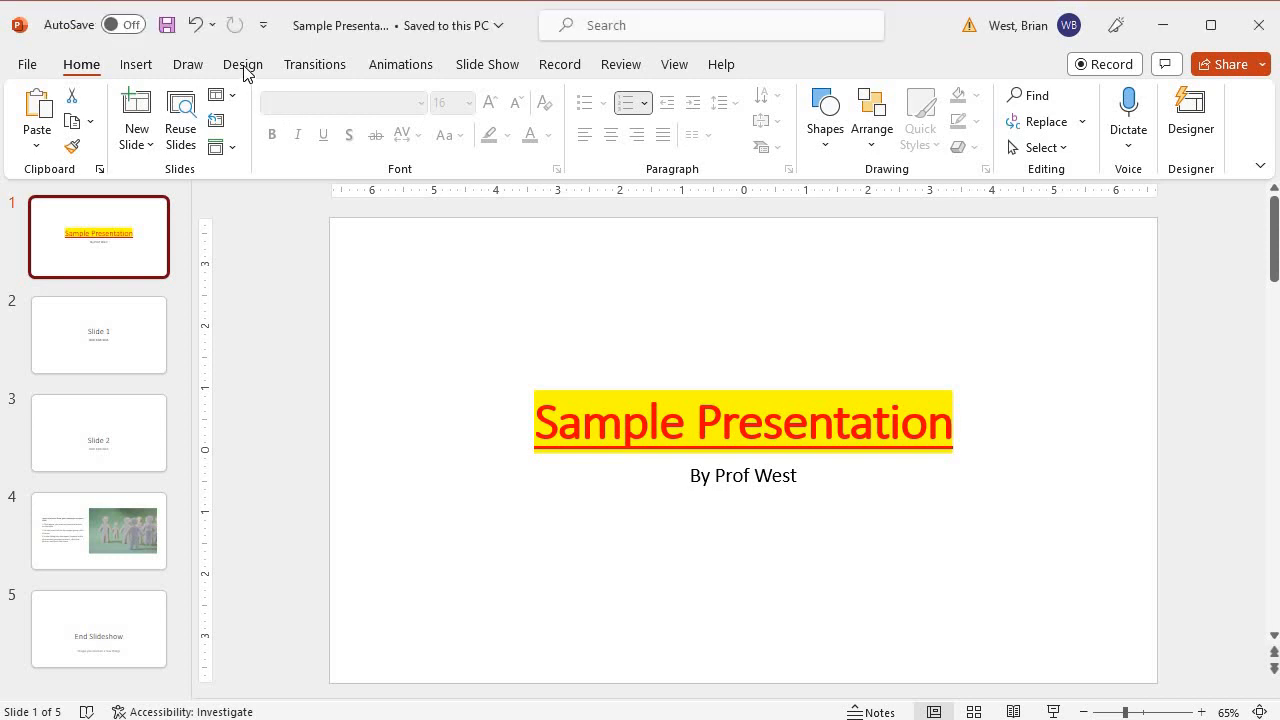
Preview the Facet and Ion themes, then apply green Facet to all slides.
click(243, 64)
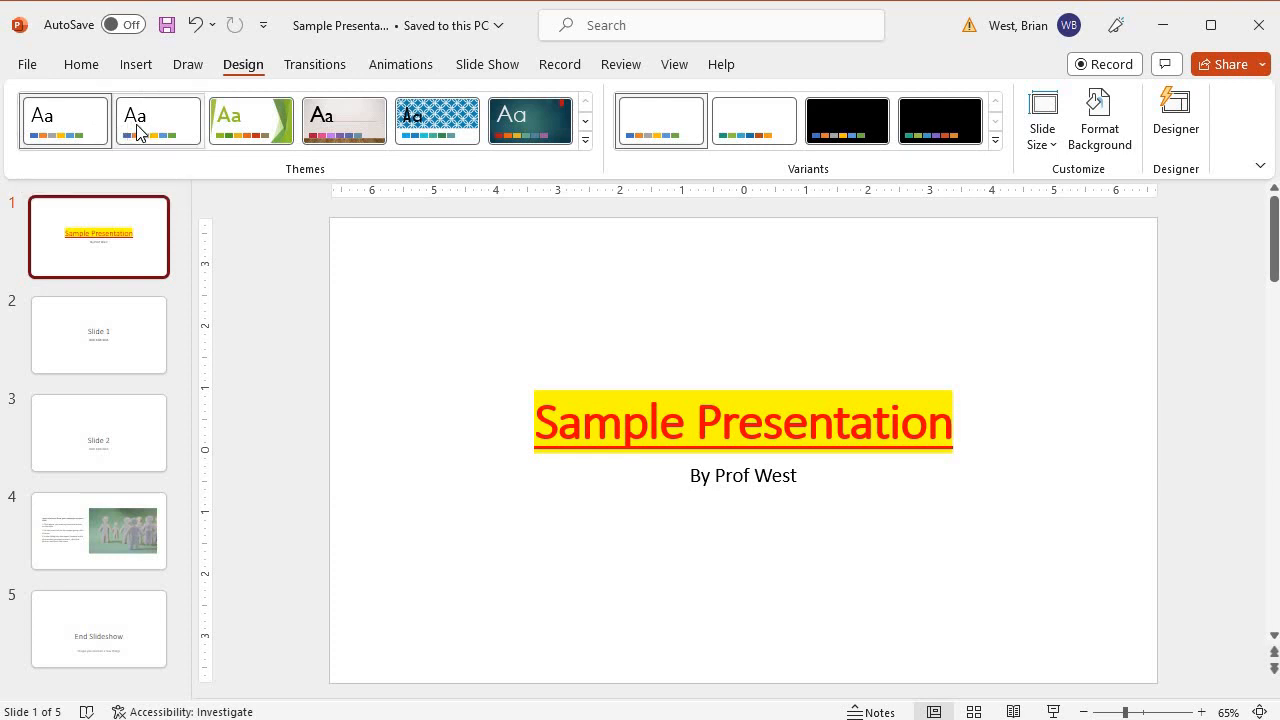
click(251, 121)
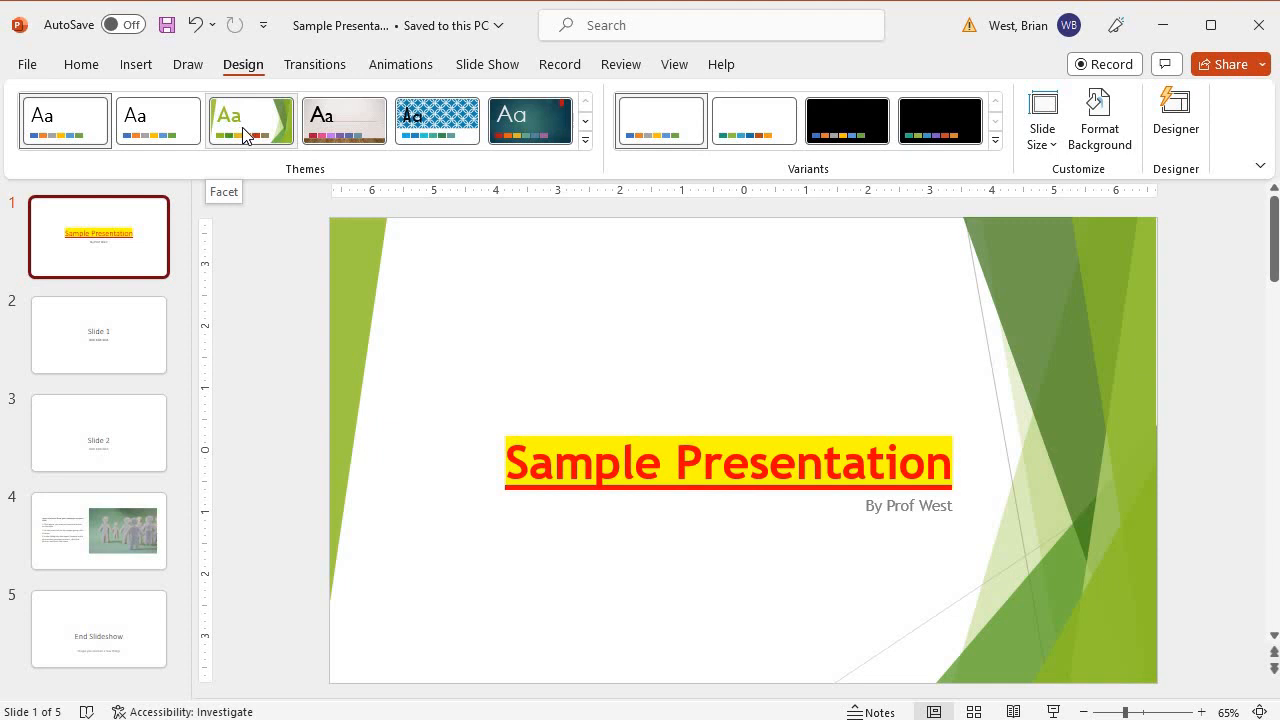
mouse_move(249, 135)
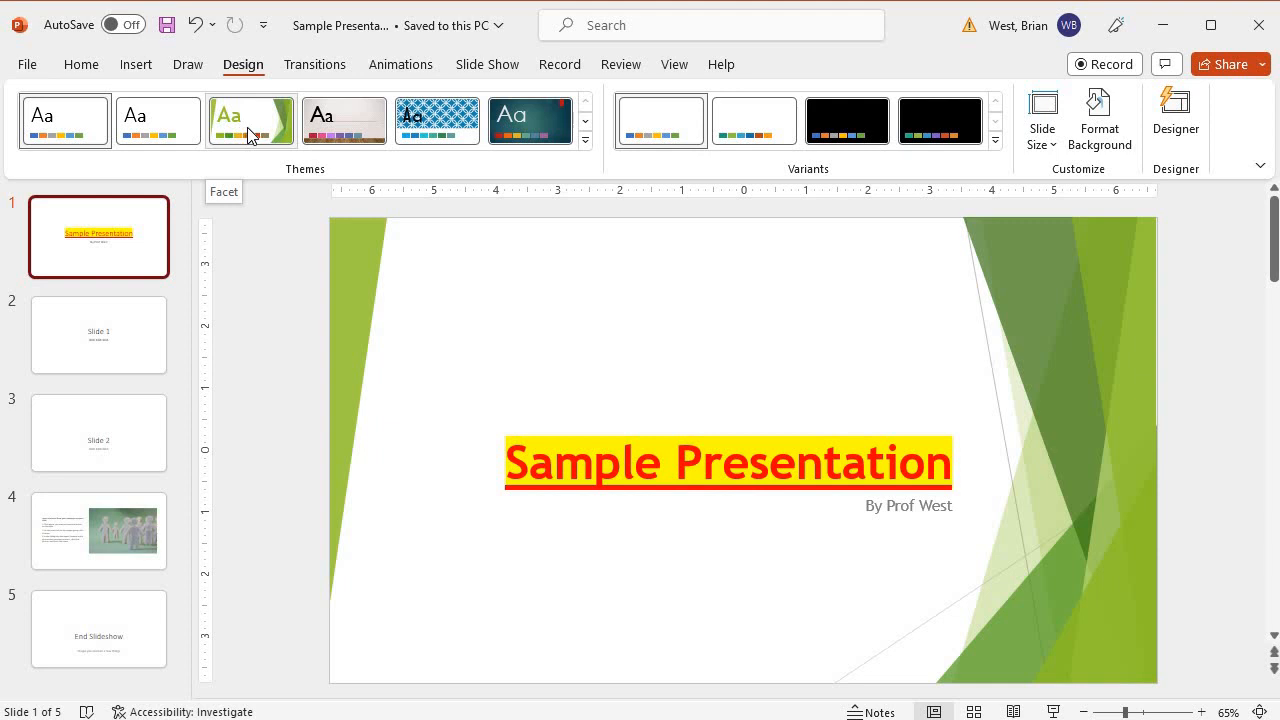
click(1176, 112)
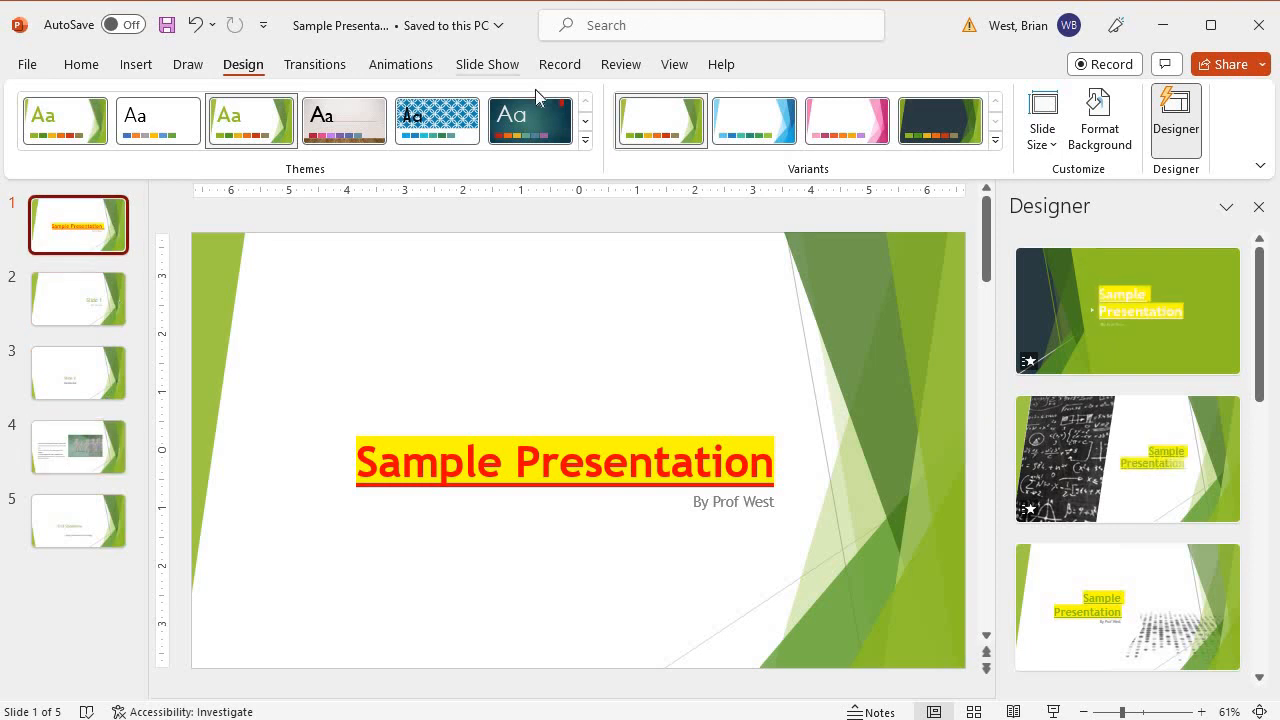
click(530, 120)
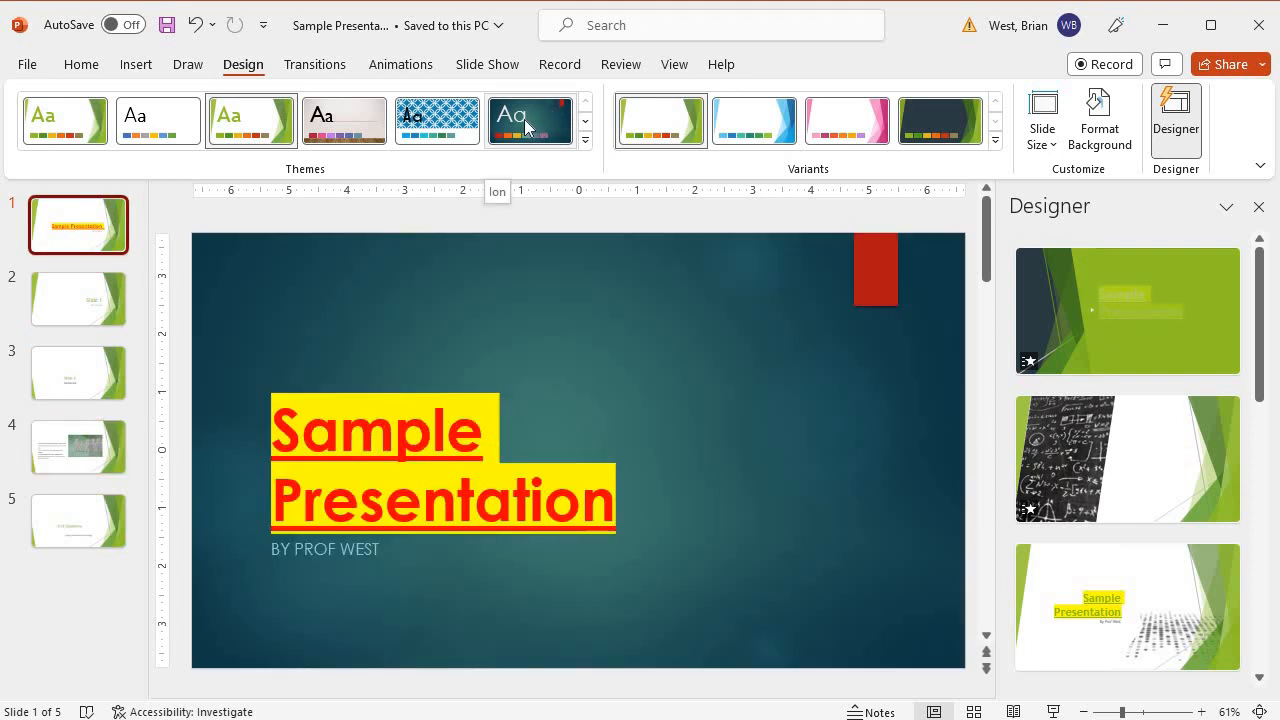
click(530, 120)
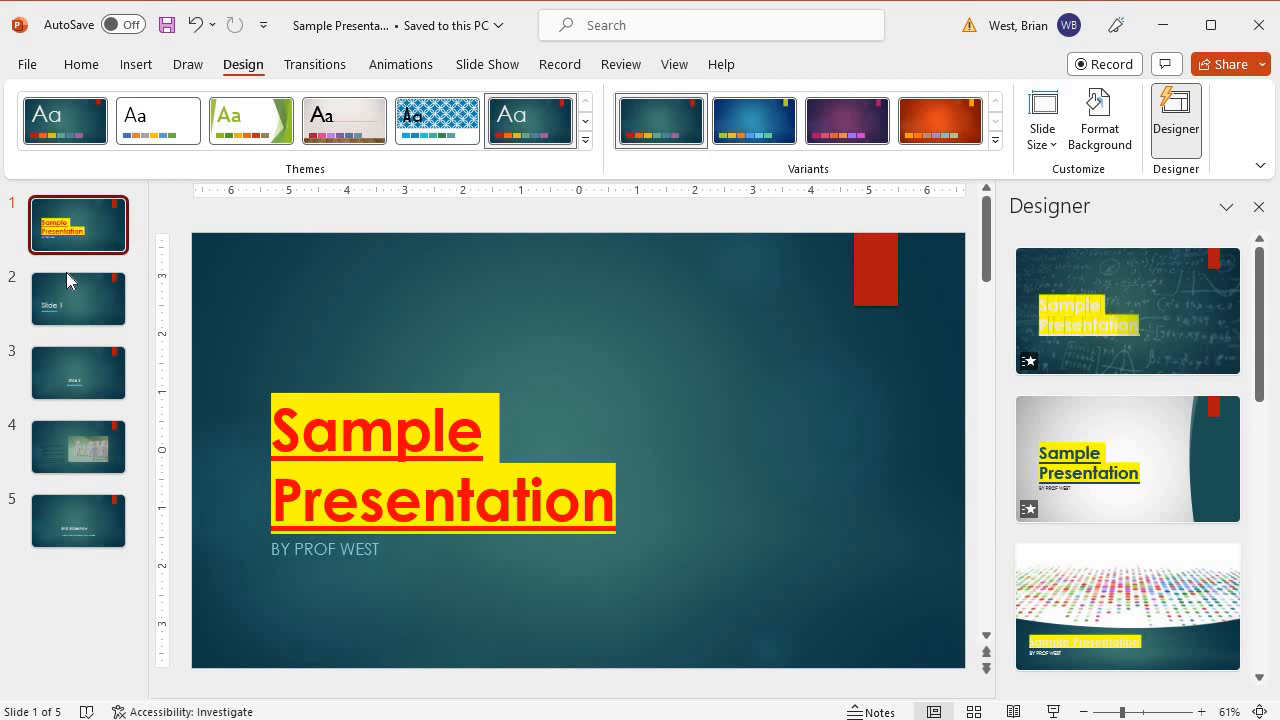
click(251, 120)
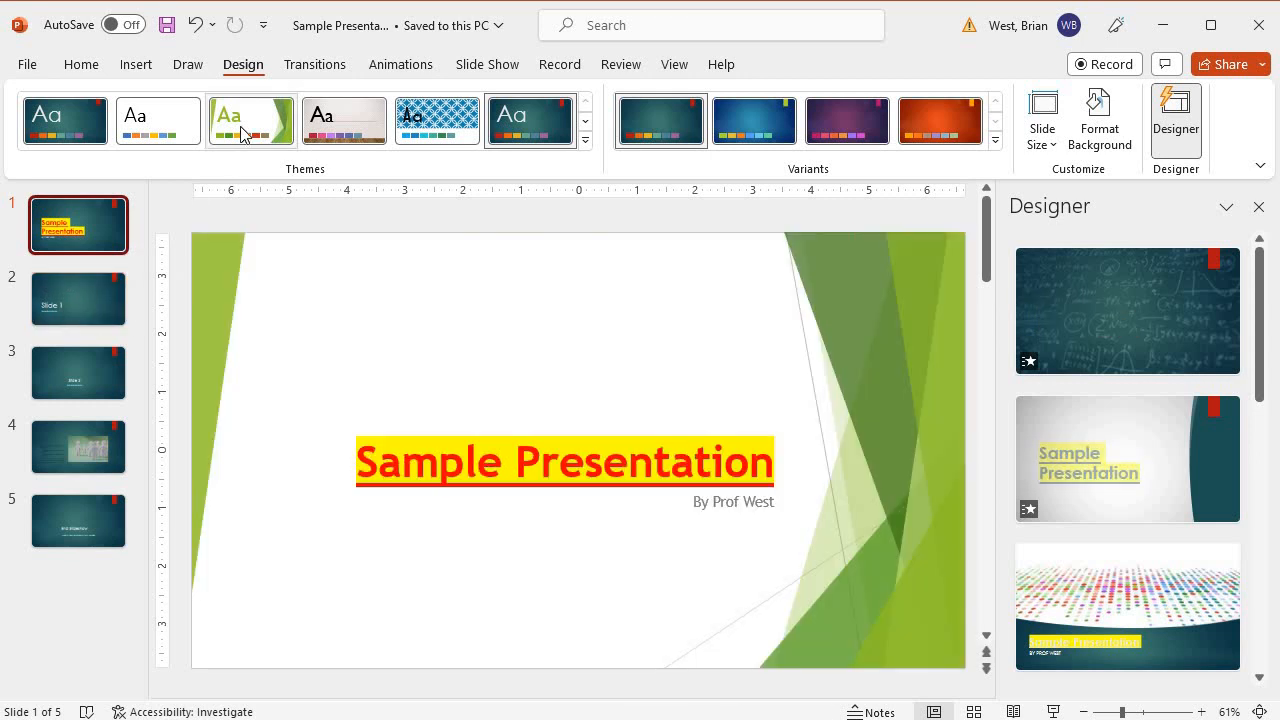
click(251, 120)
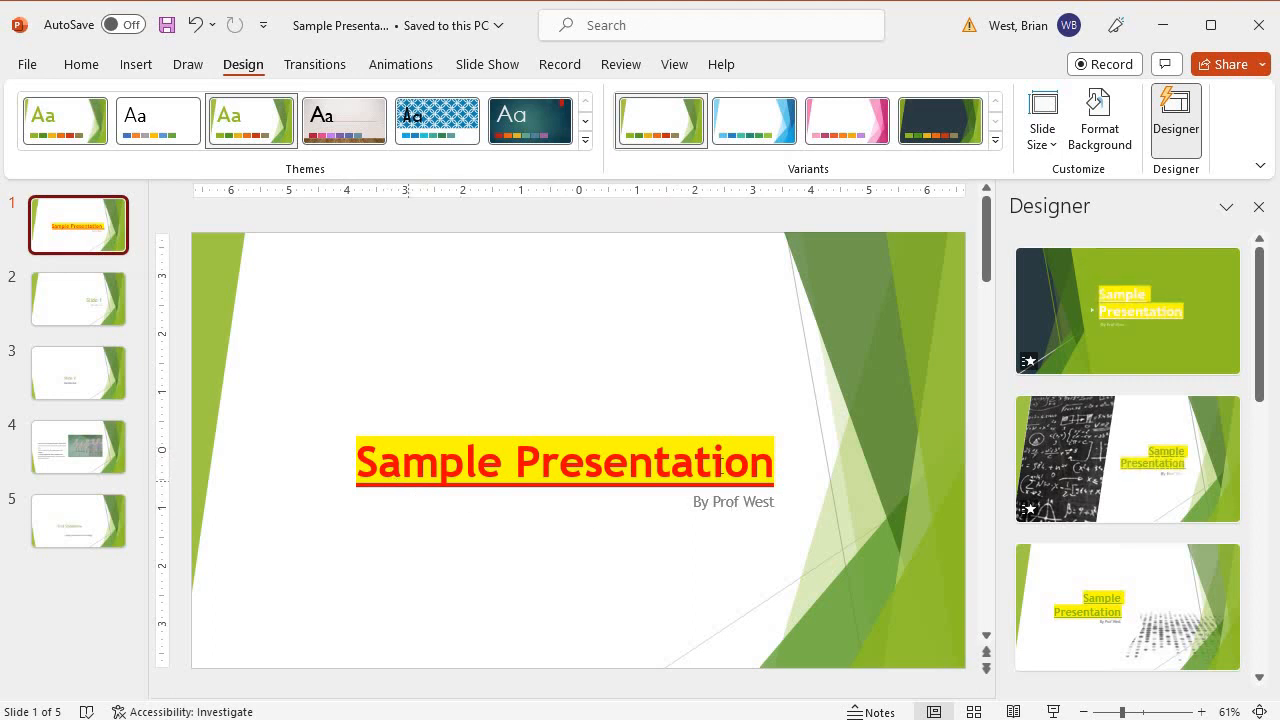
Try Ion and the maroon banner theme, then apply the blue Circuit theme.
click(529, 120)
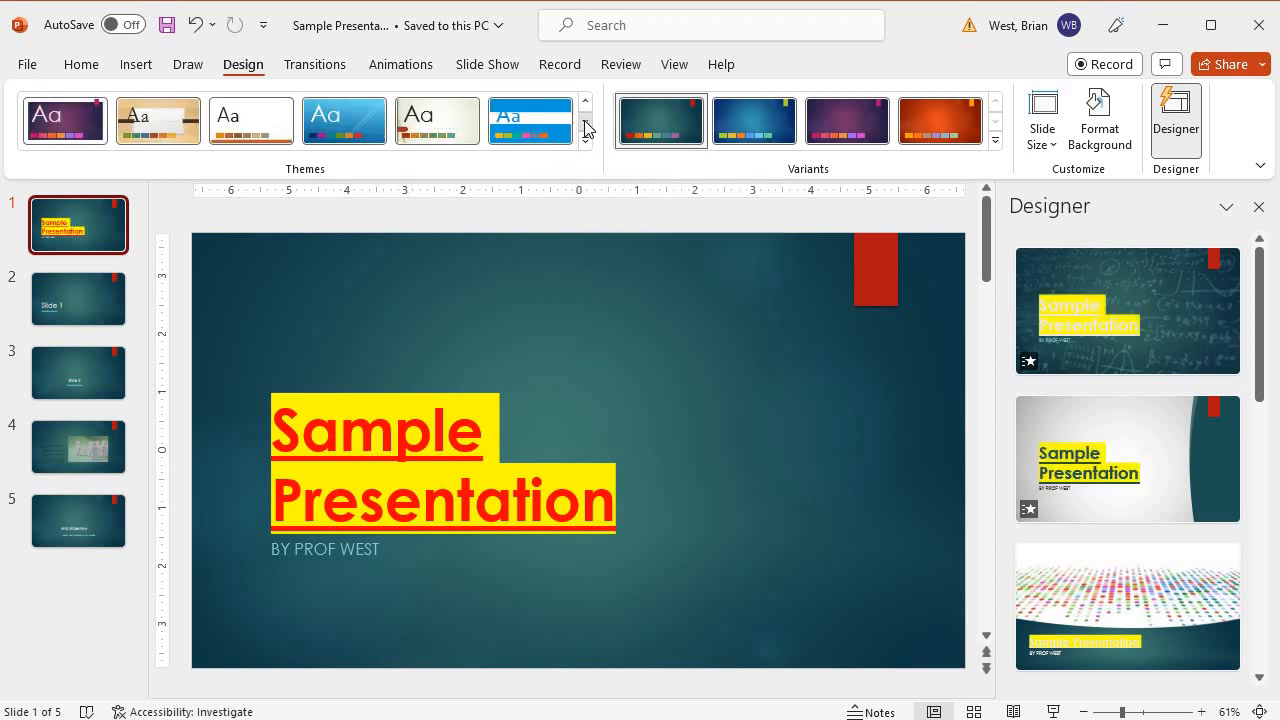
click(585, 140)
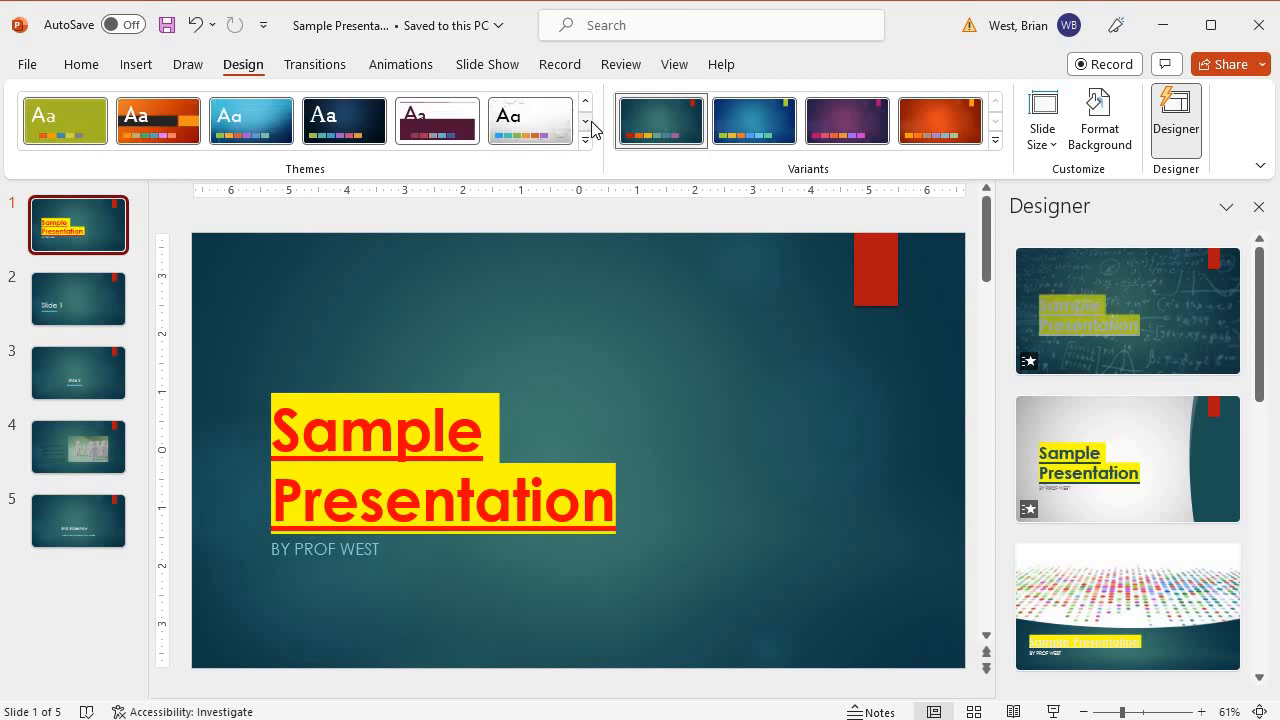
click(437, 120)
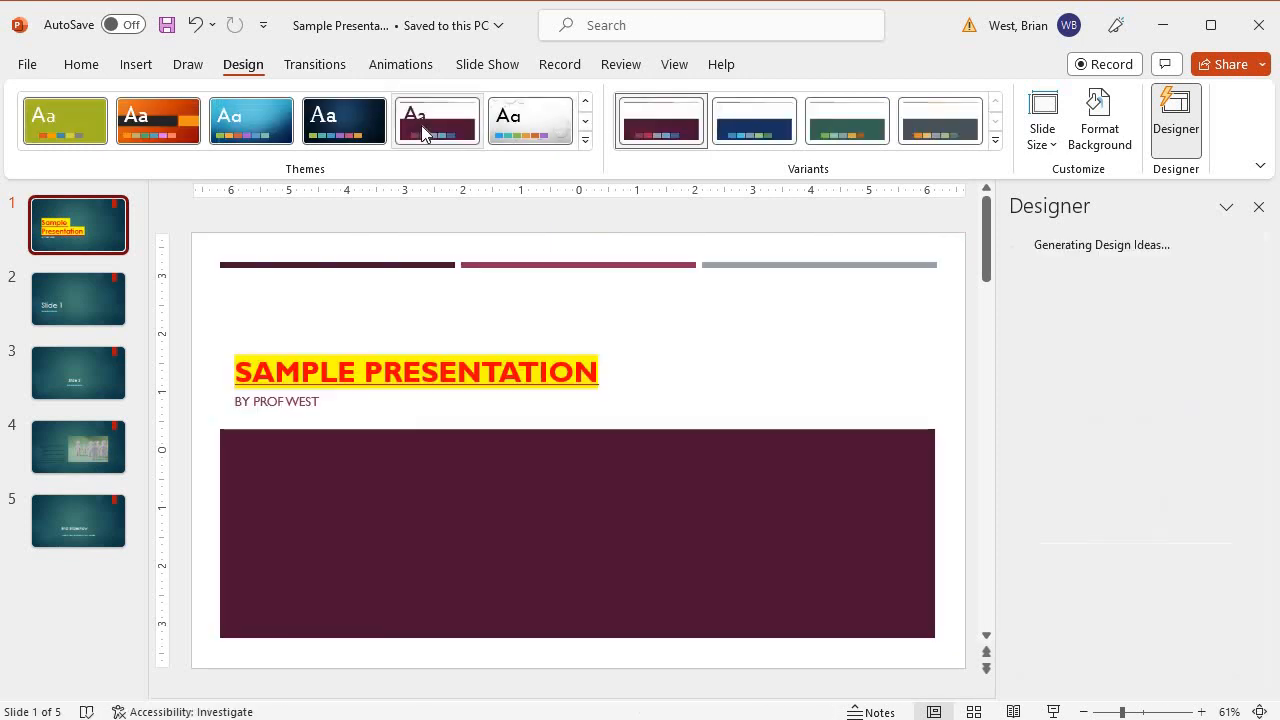
click(437, 120)
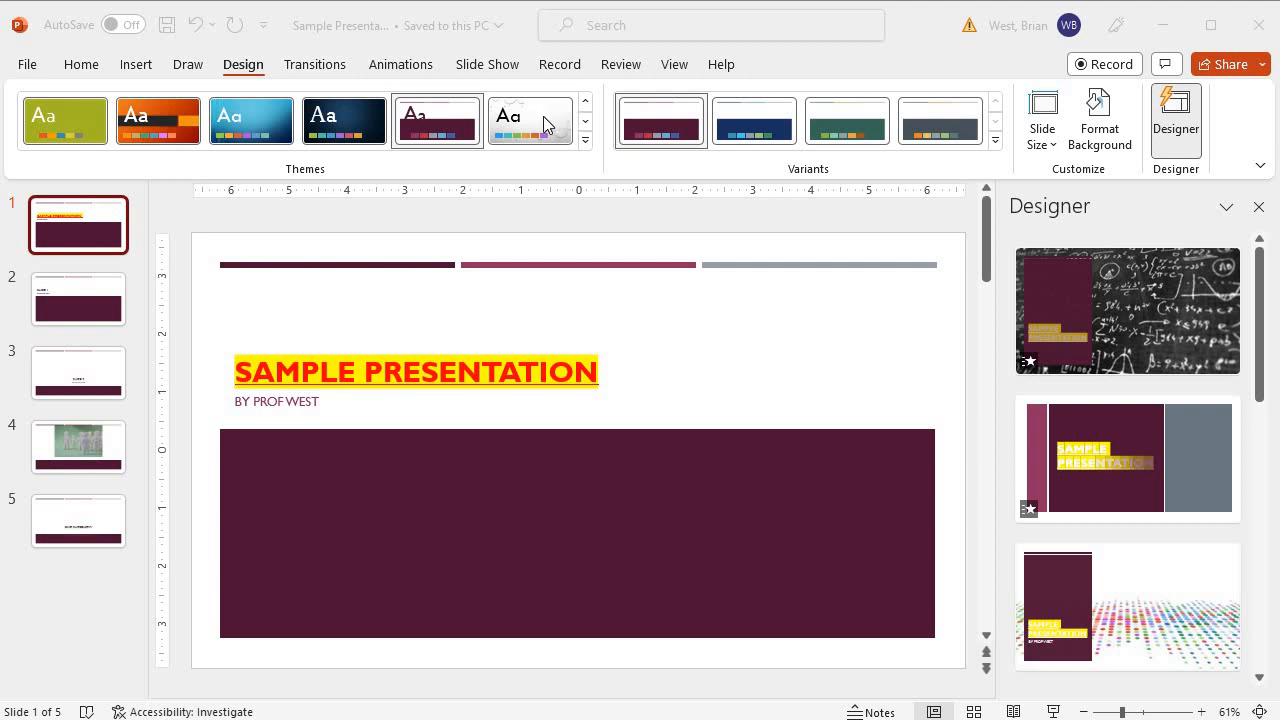
click(251, 120)
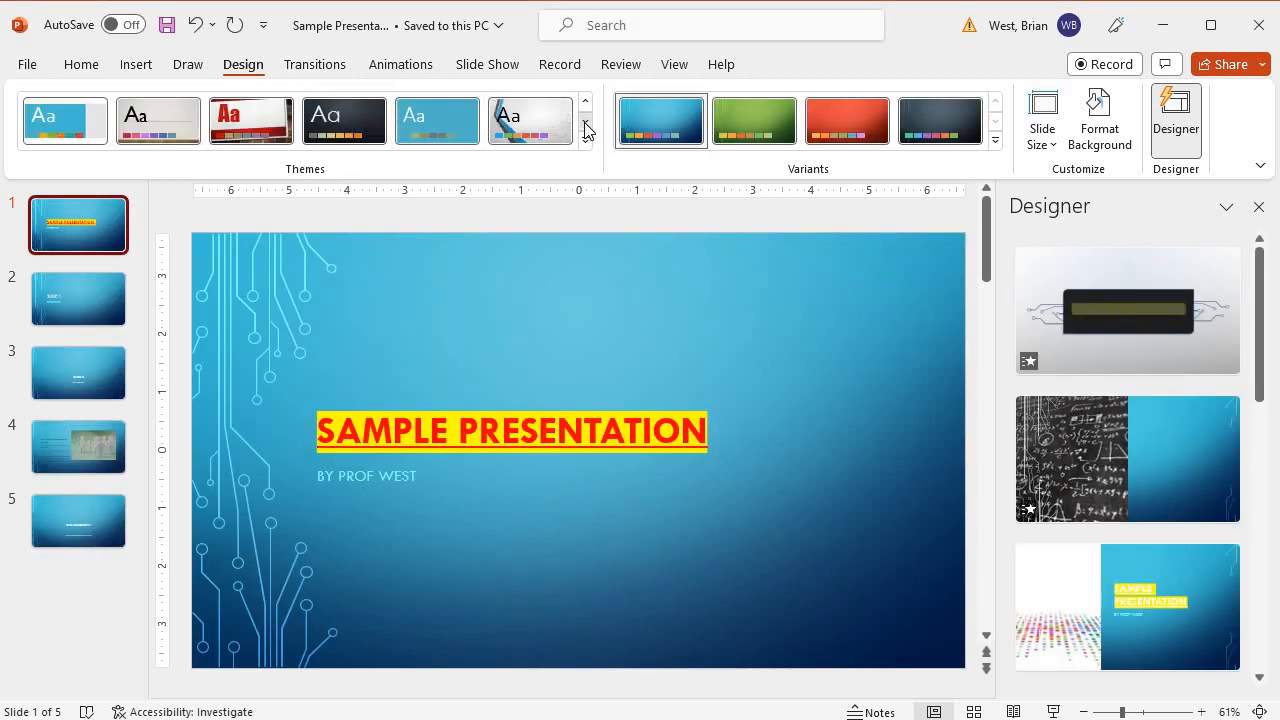
click(585, 122)
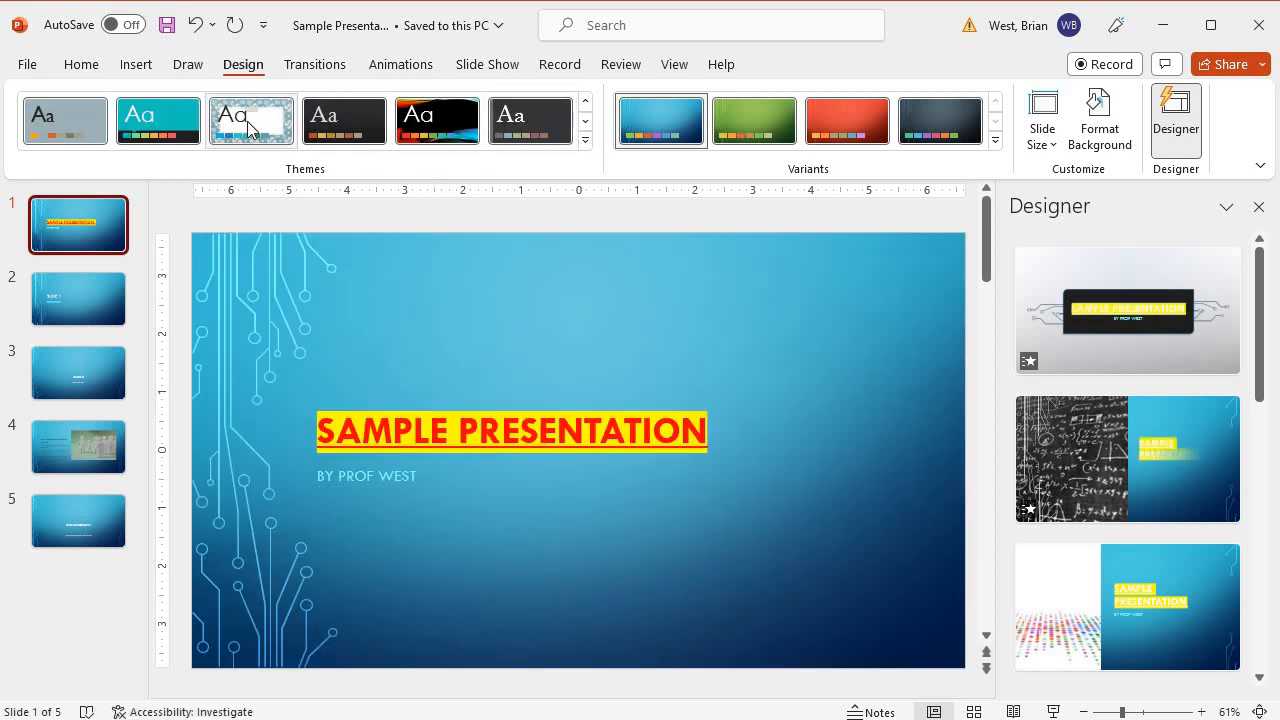
Apply Savon, preview its grey and green variants, and keep the blue variant.
click(251, 121)
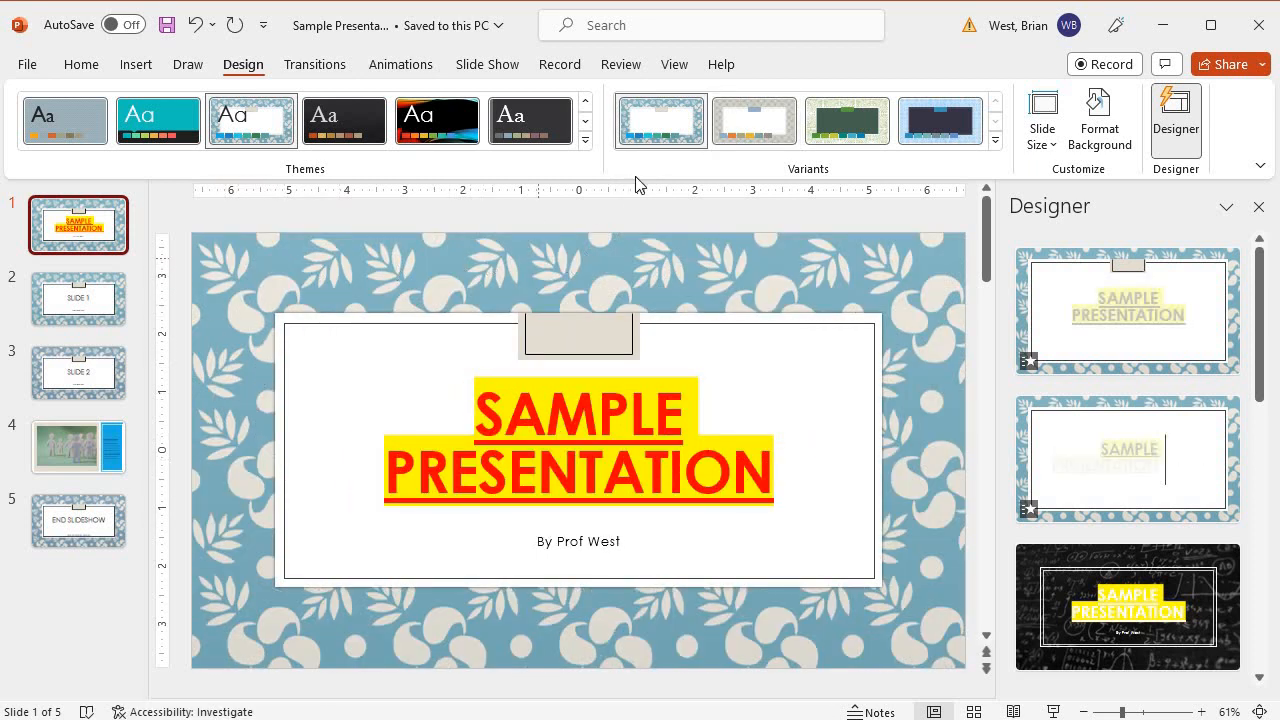
click(754, 120)
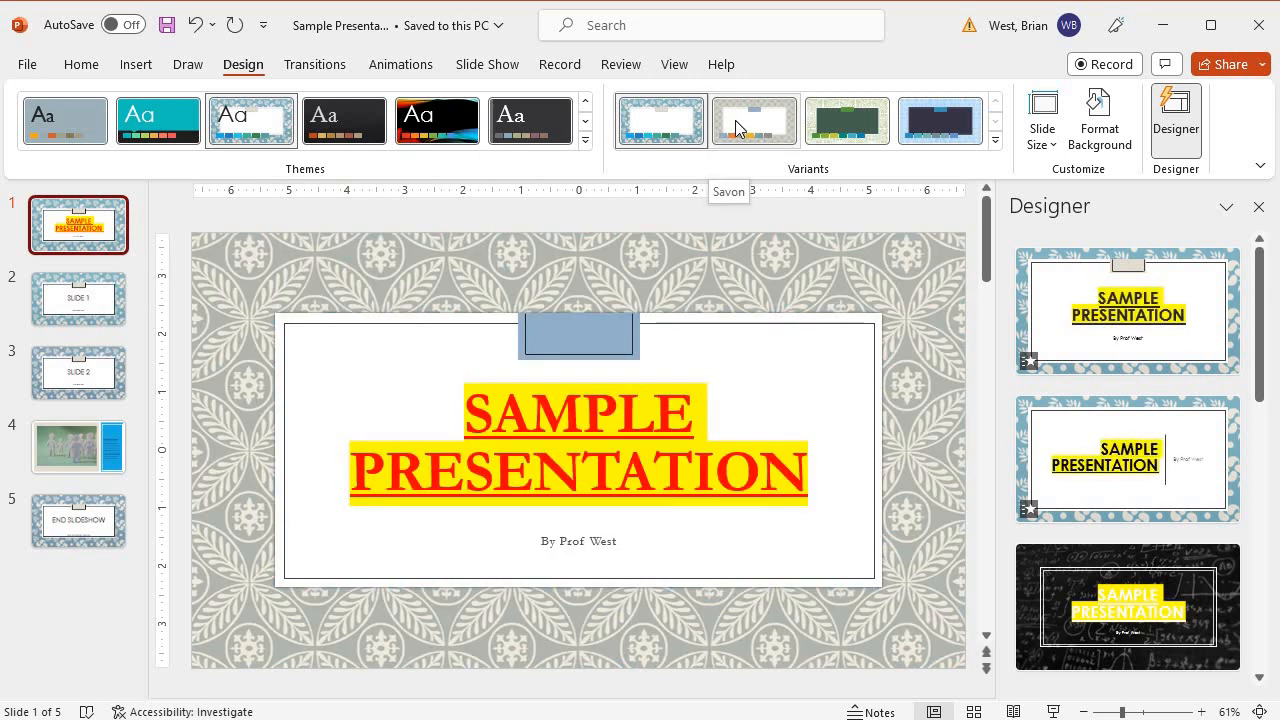
click(846, 121)
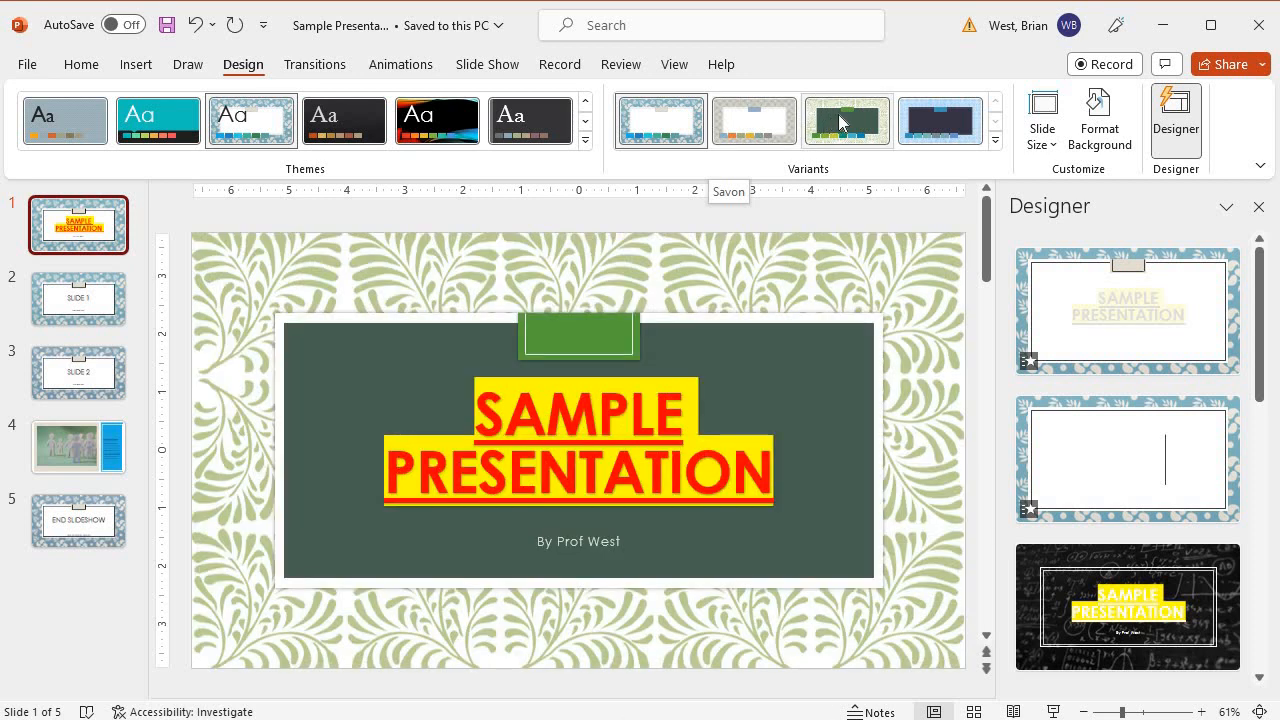
click(939, 120)
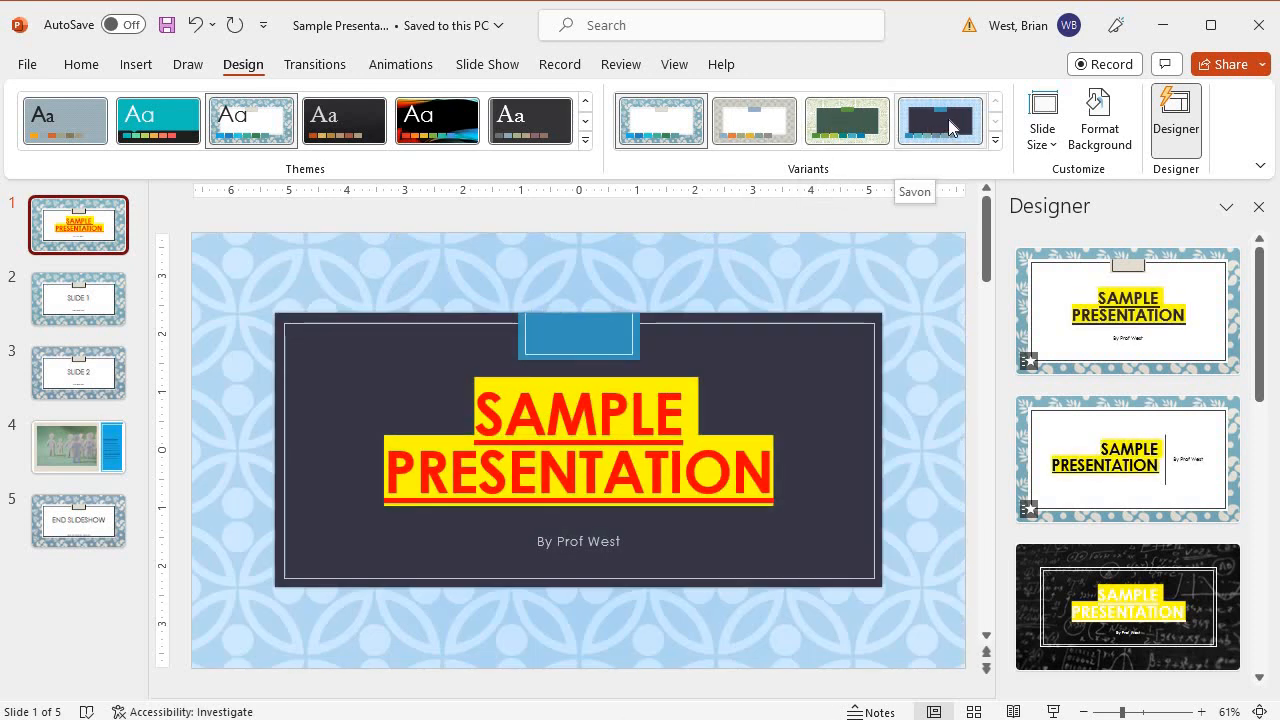
click(660, 120)
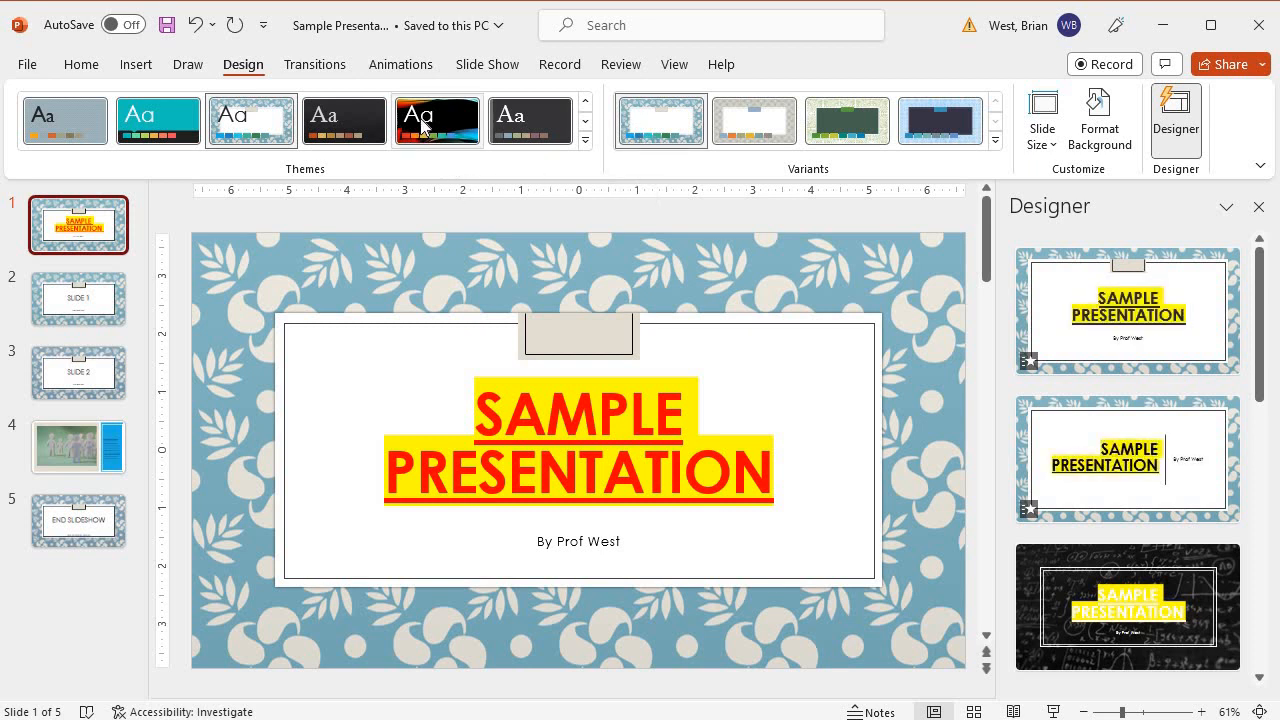
Apply Vapor Trail, preview green and white variants, and keep black orange-blue.
click(437, 121)
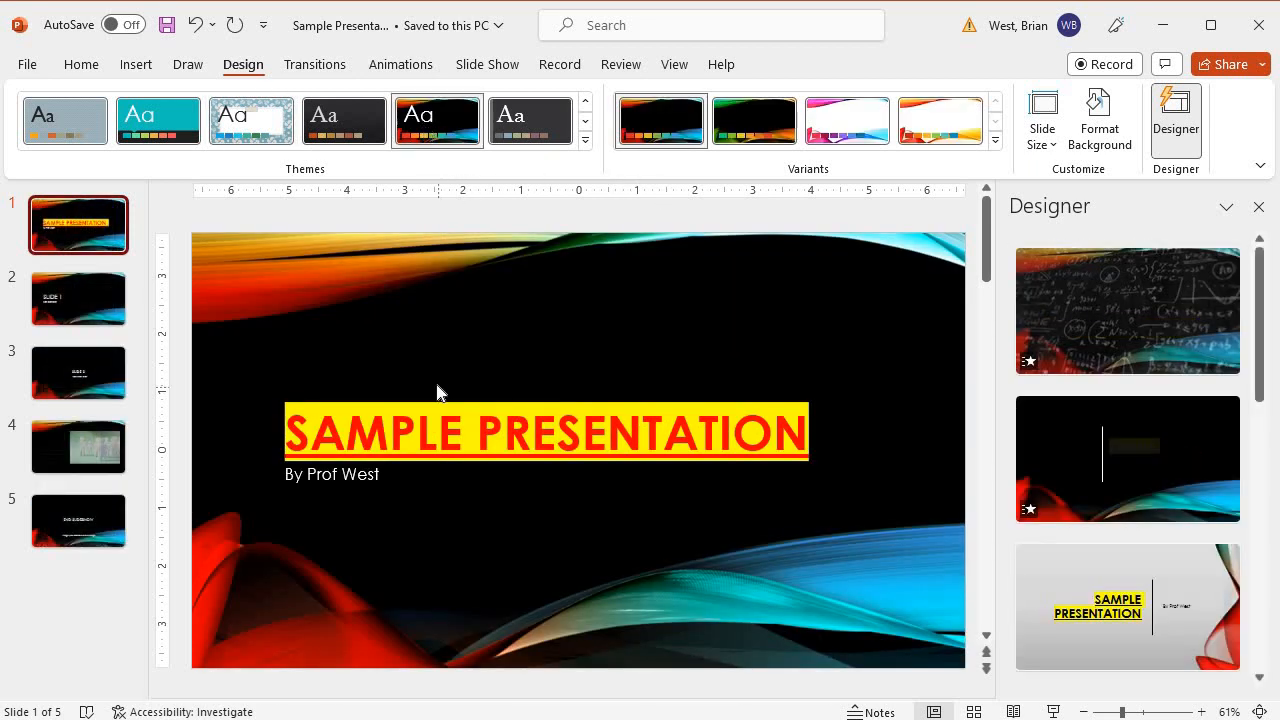
click(754, 120)
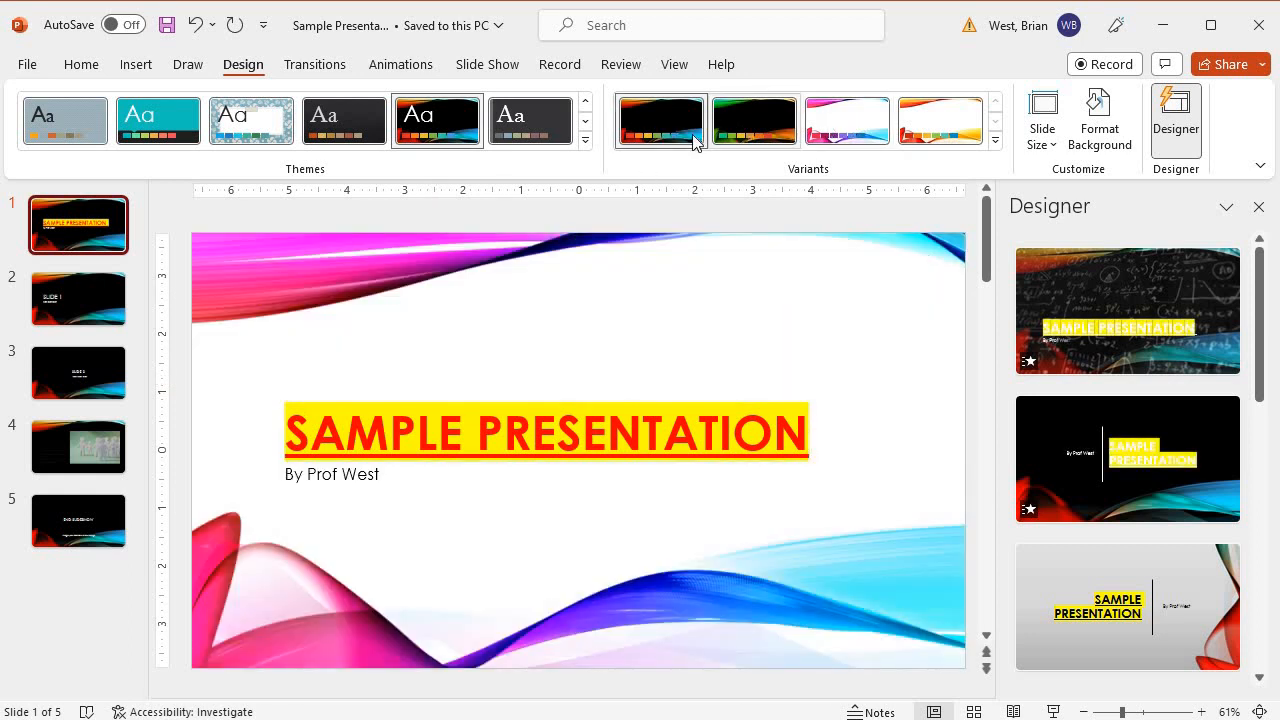
mouse_move(847, 120)
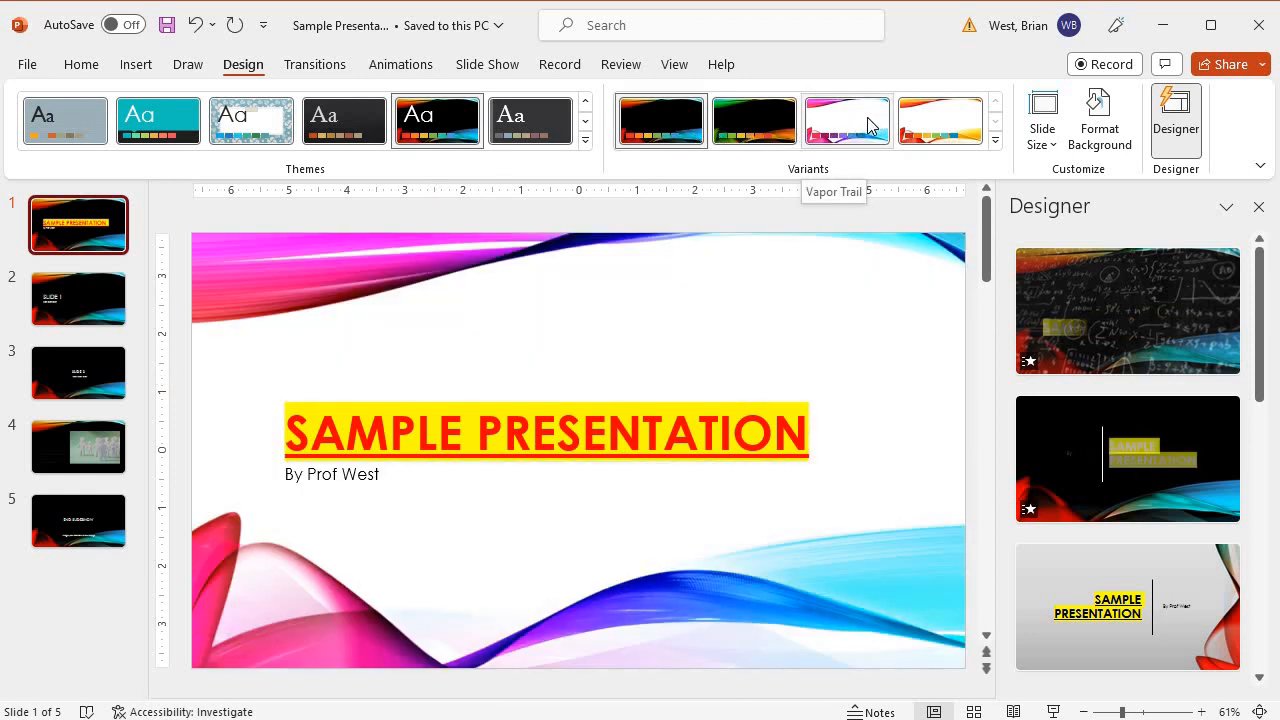
click(754, 120)
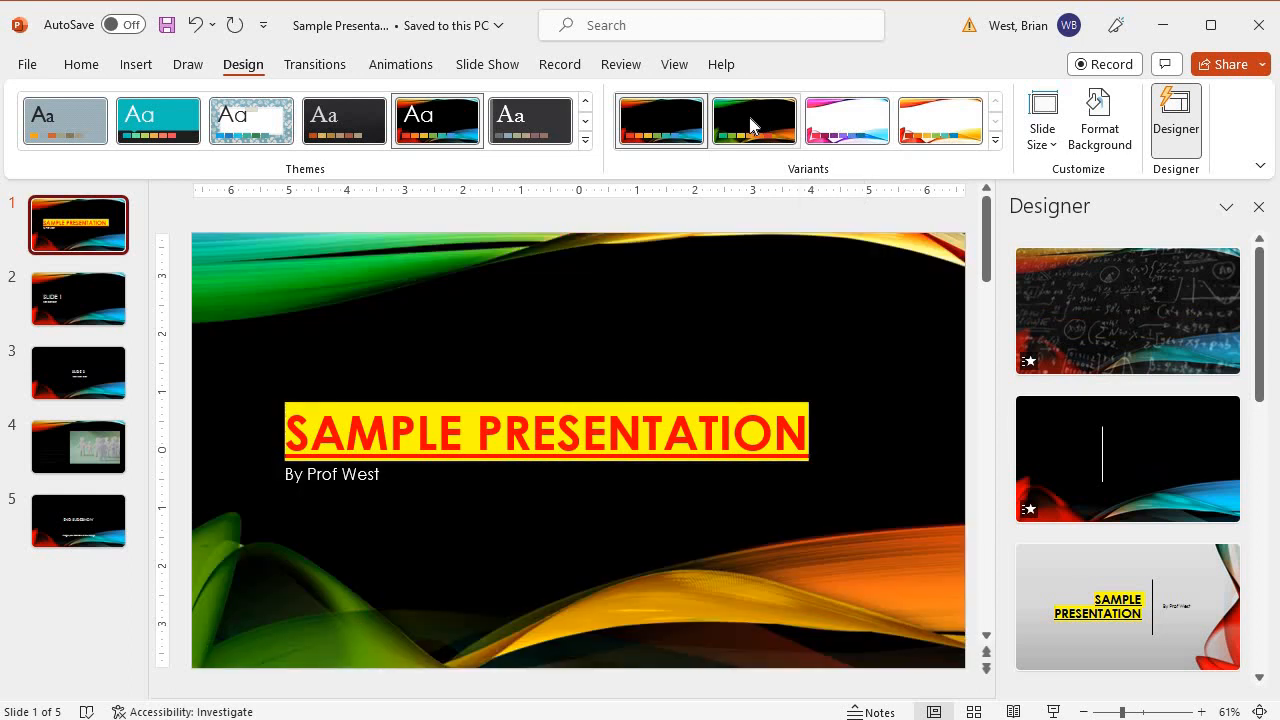
click(940, 120)
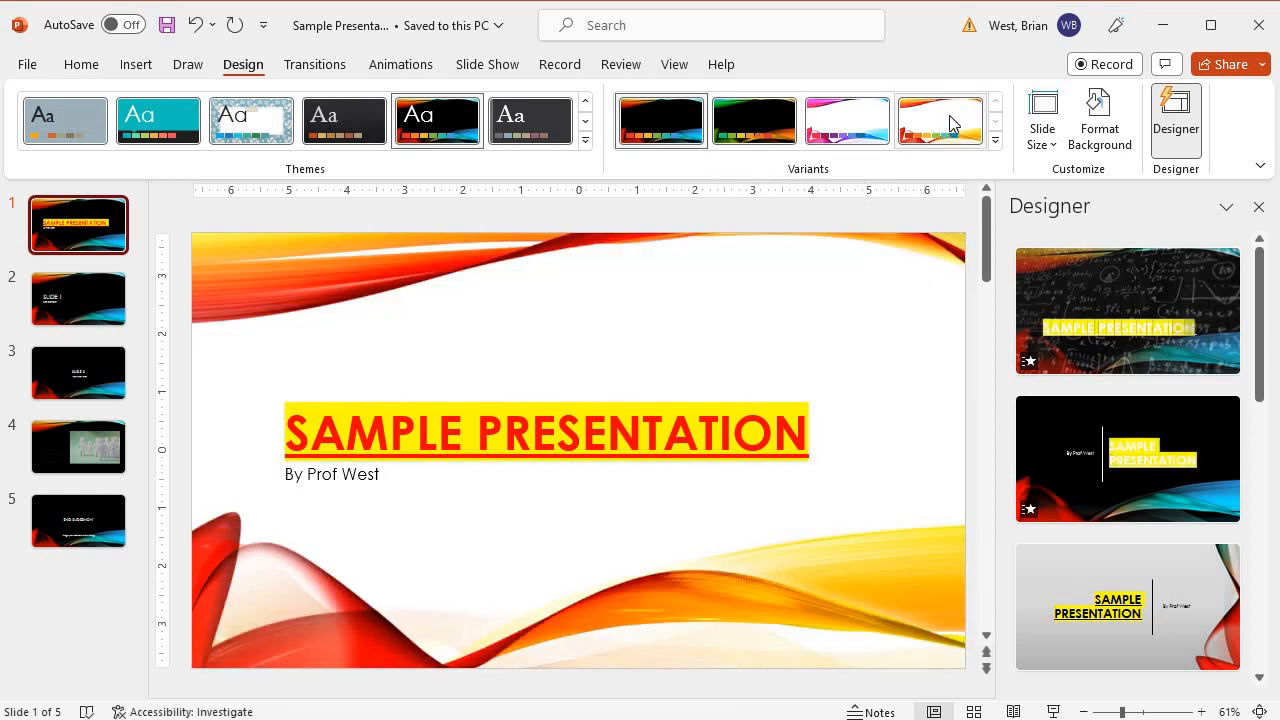
click(939, 120)
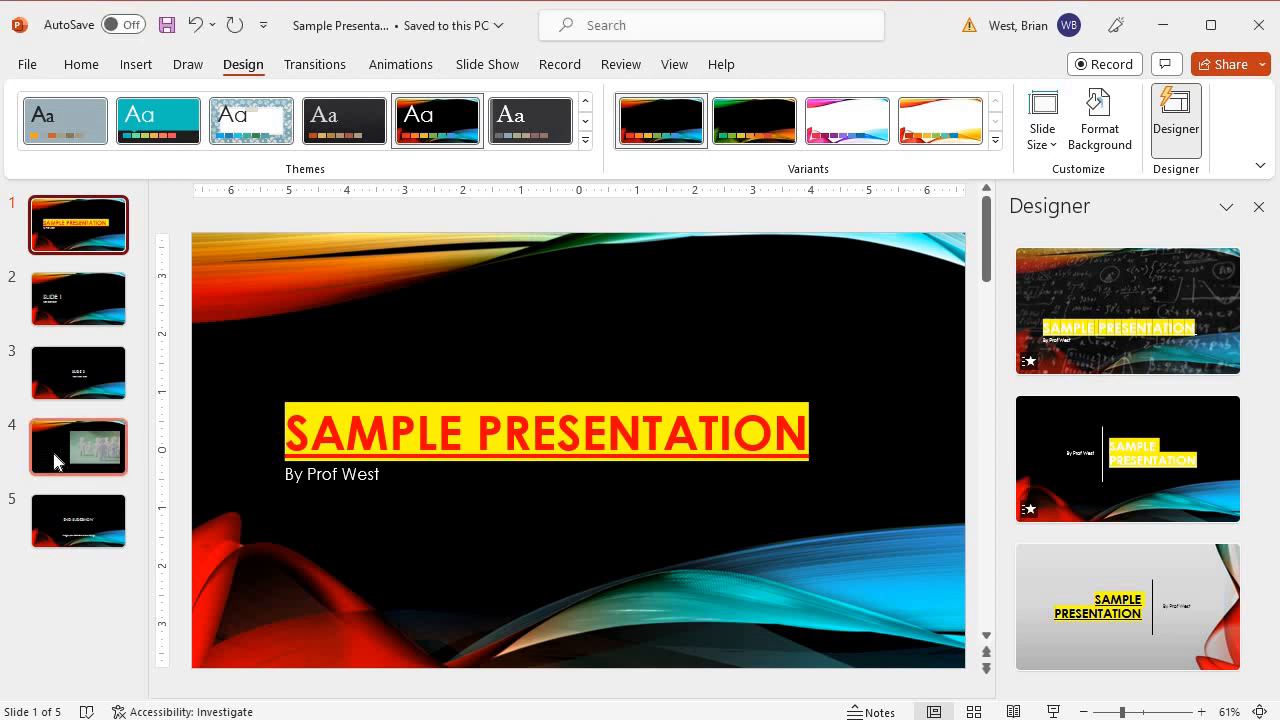
mouse_move(57, 455)
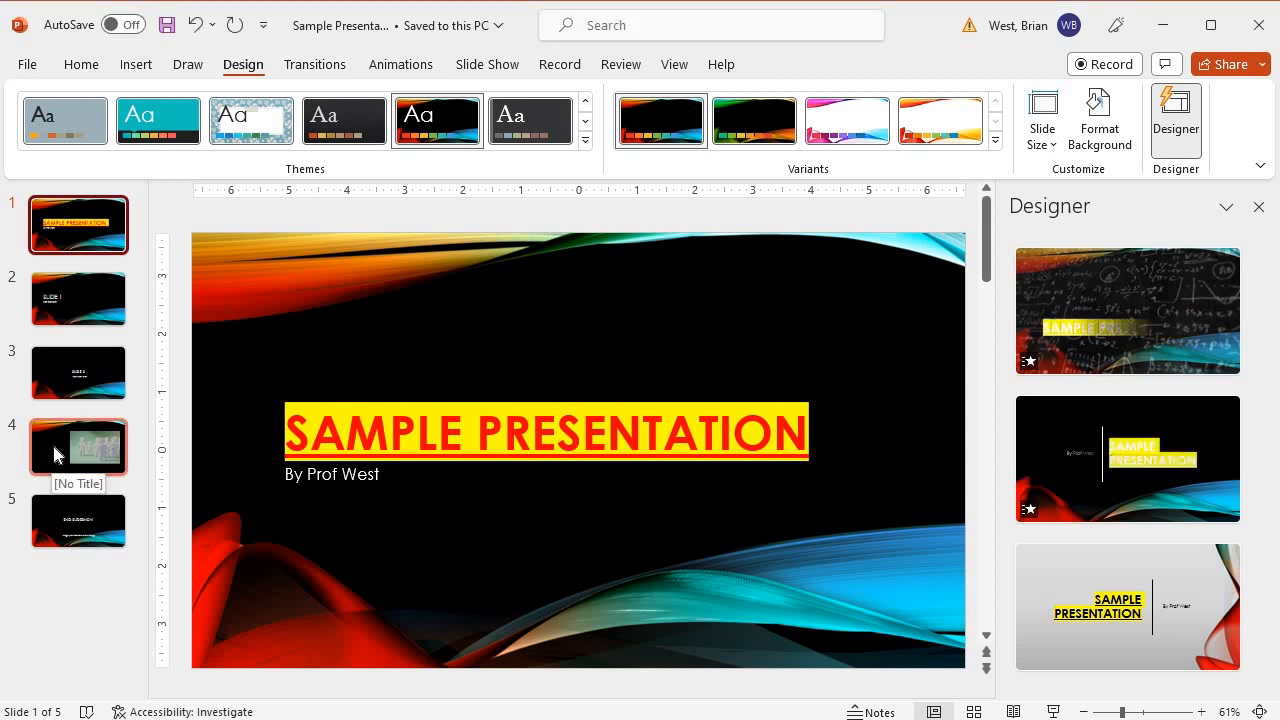
Colour slide 4's picture-instruction text gold and close the Designer pane.
click(78, 447)
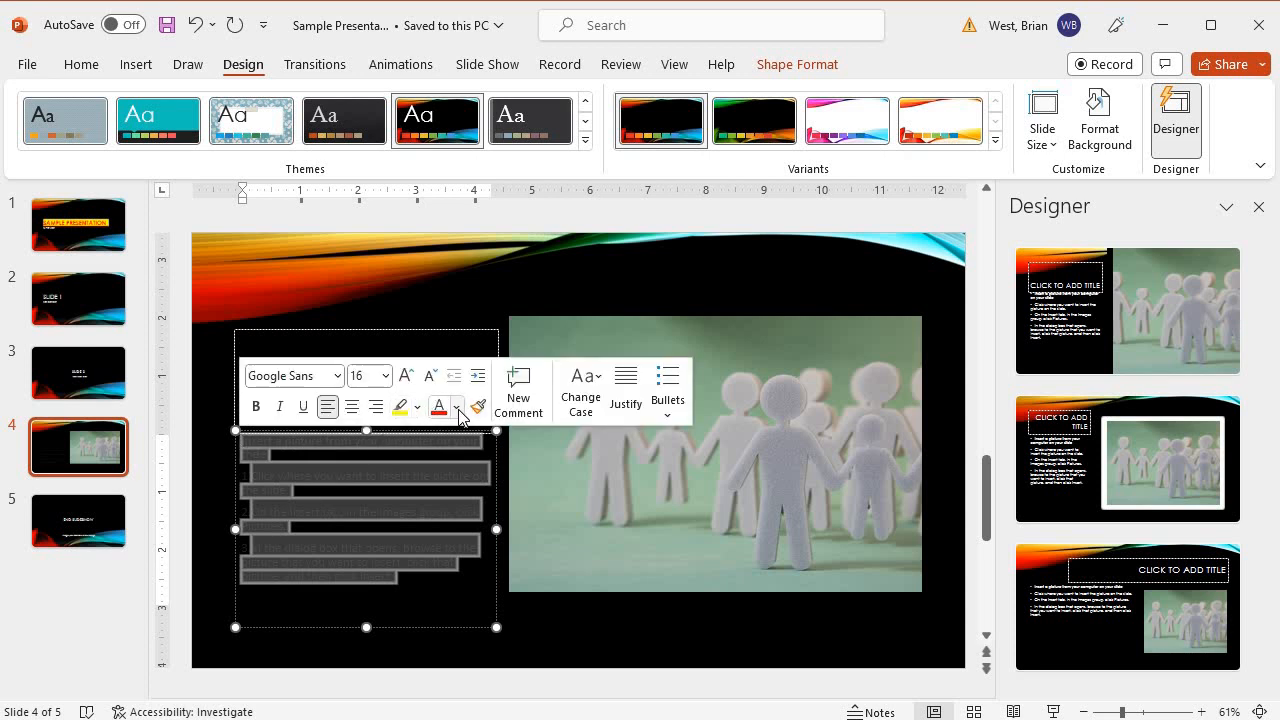
click(457, 407)
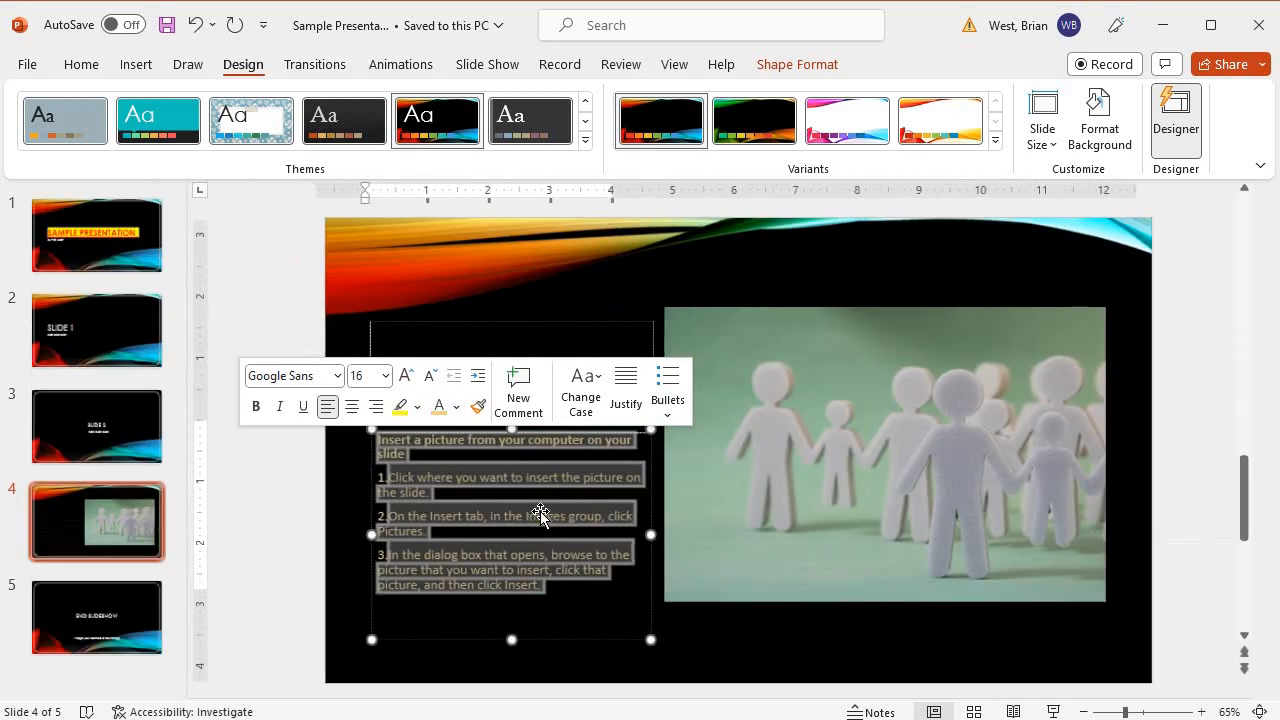
click(350, 550)
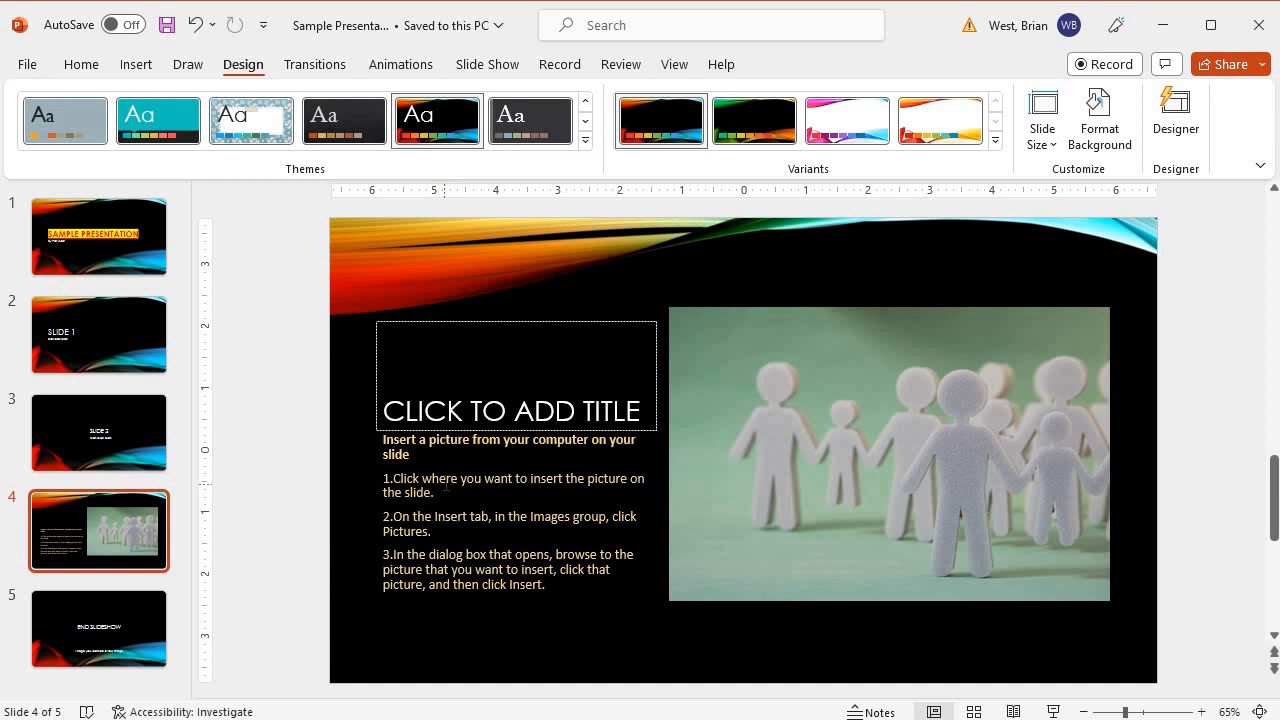
mouse_move(320, 272)
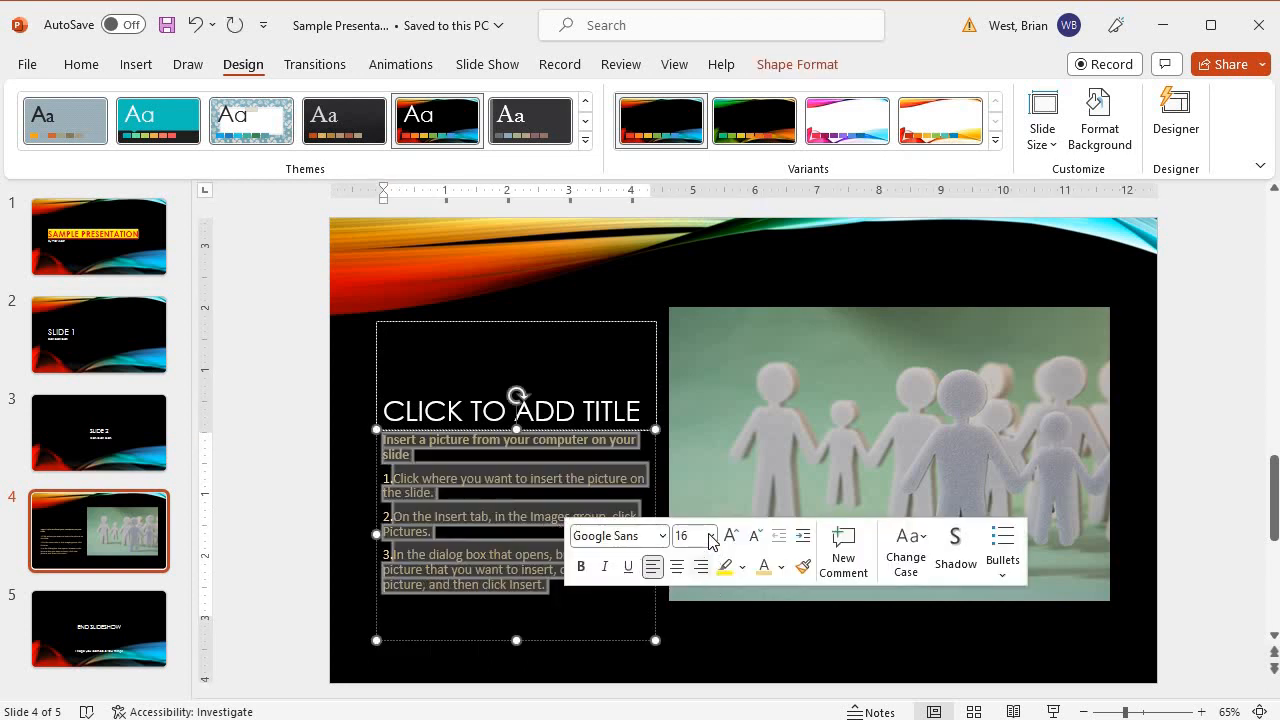
Enlarge slide 4's instruction text from 16 to 20 points.
click(710, 536)
text(20)
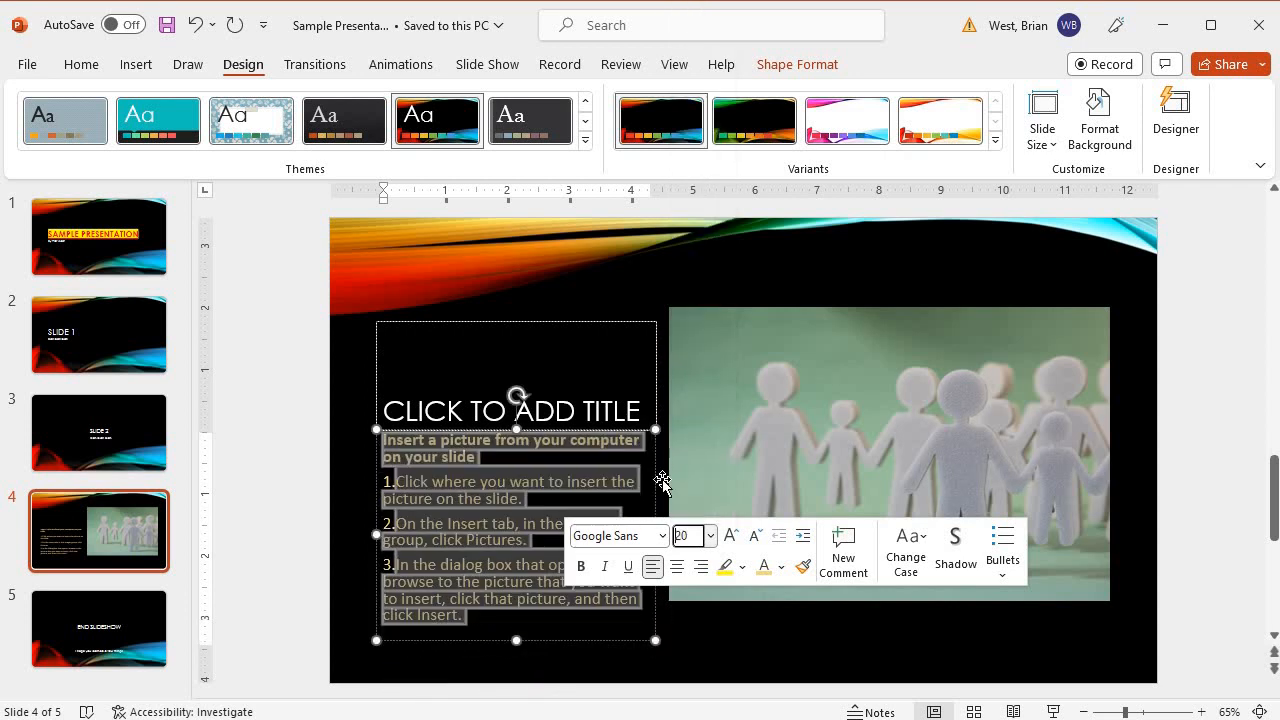
mouse_move(662, 538)
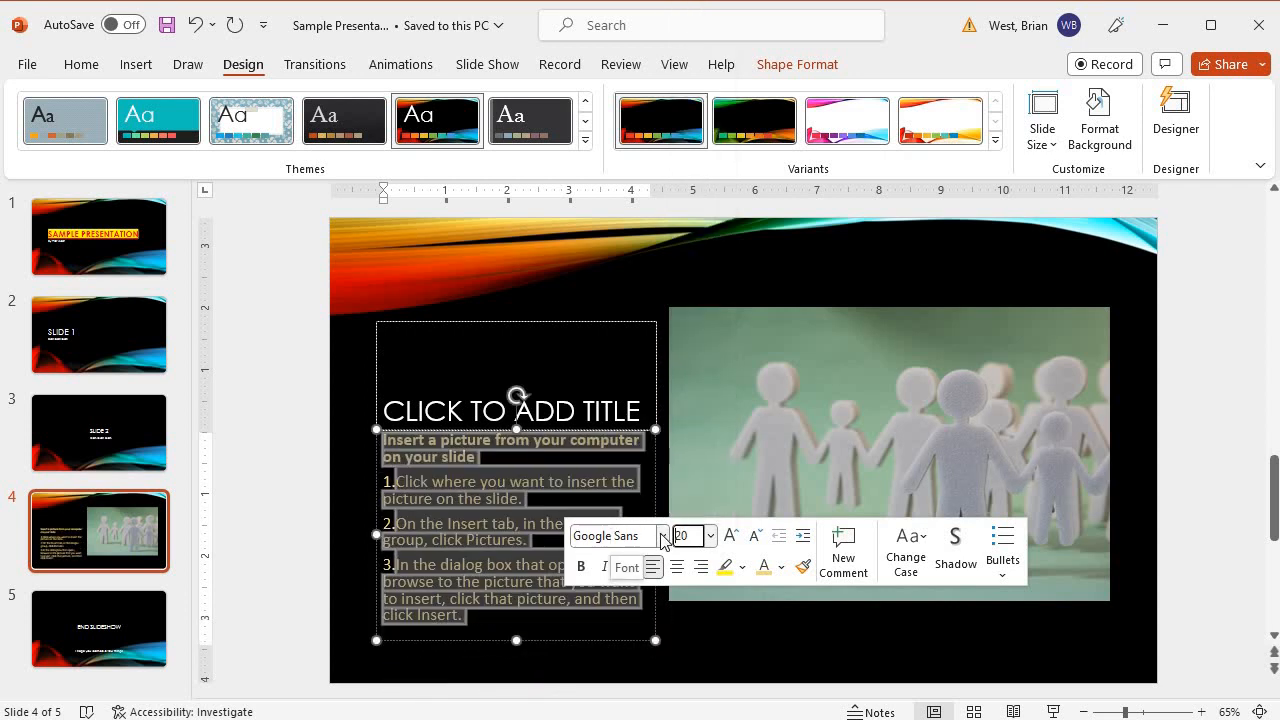
click(663, 535)
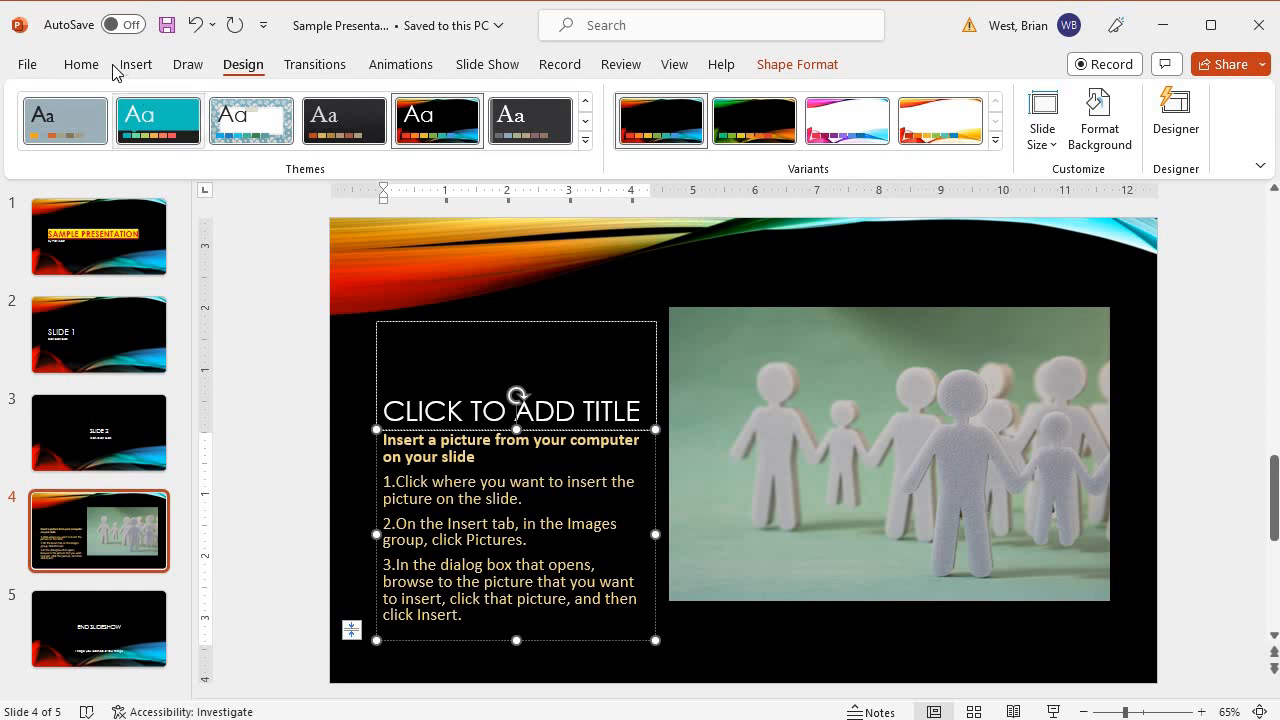
Reset slide 4 and slide 1 to the theme's plain white defaults, showing slide 1.
click(80, 64)
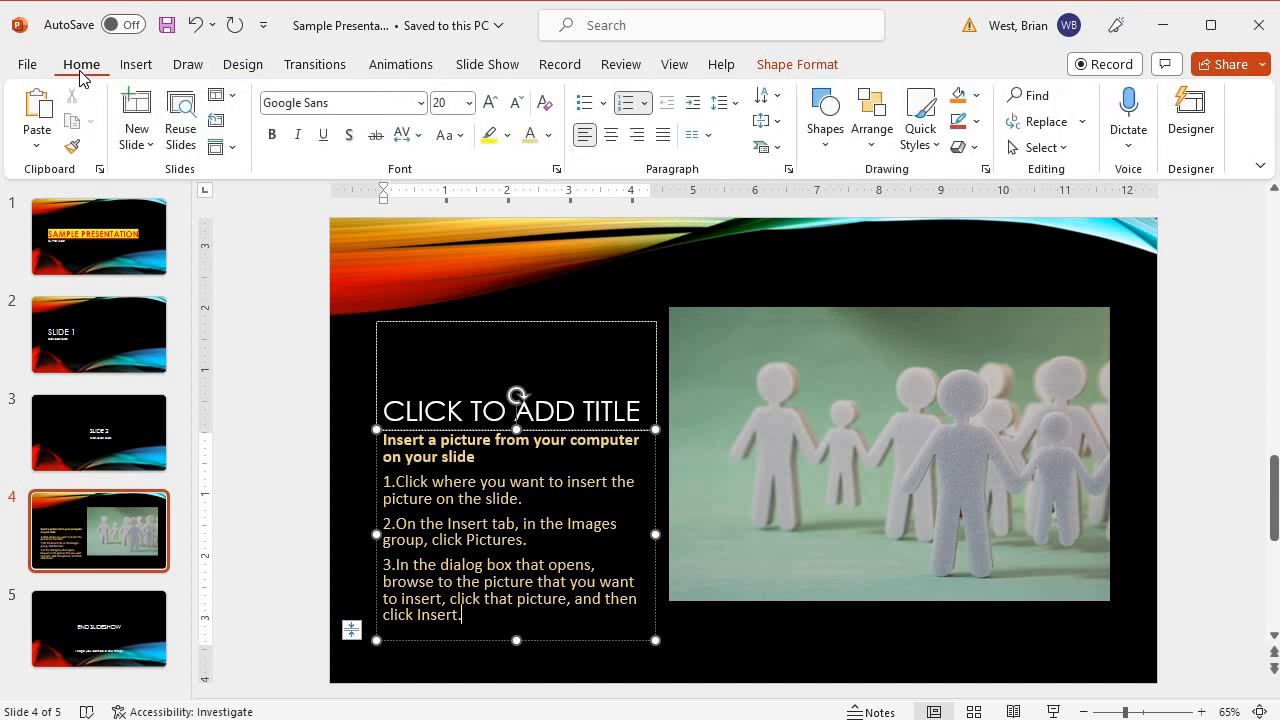
mouse_move(128, 123)
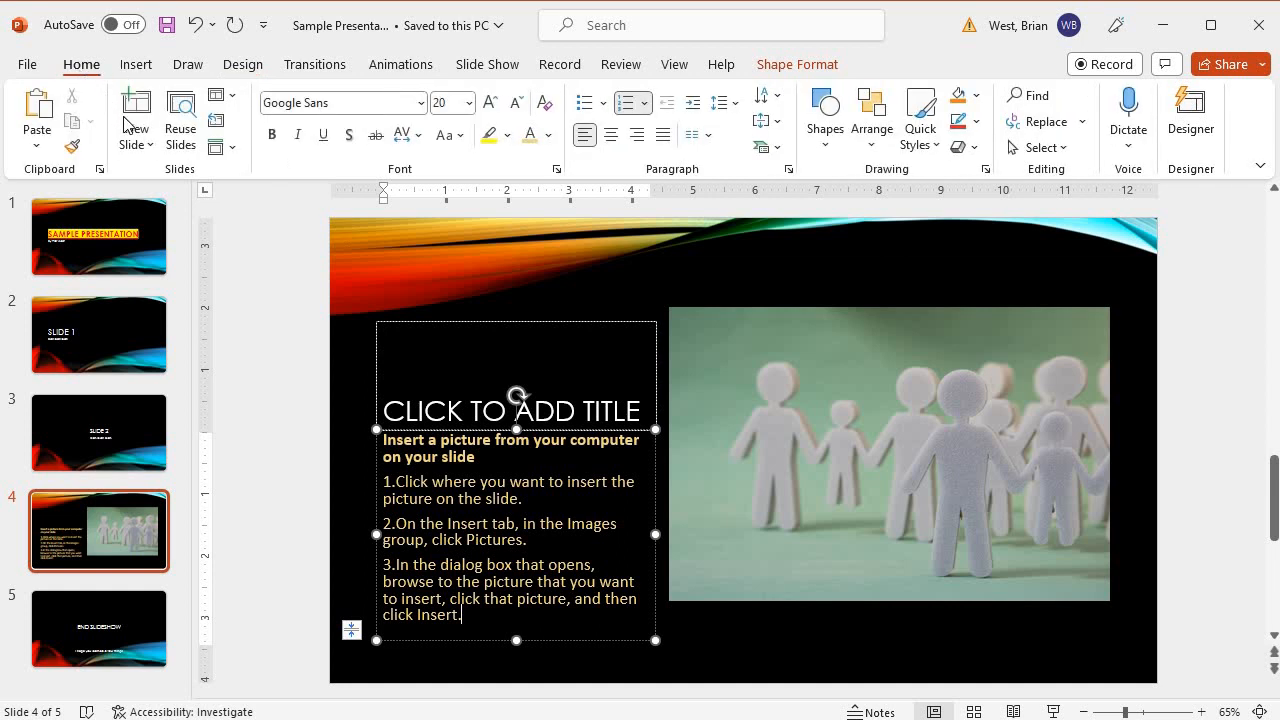
mouse_move(1230, 178)
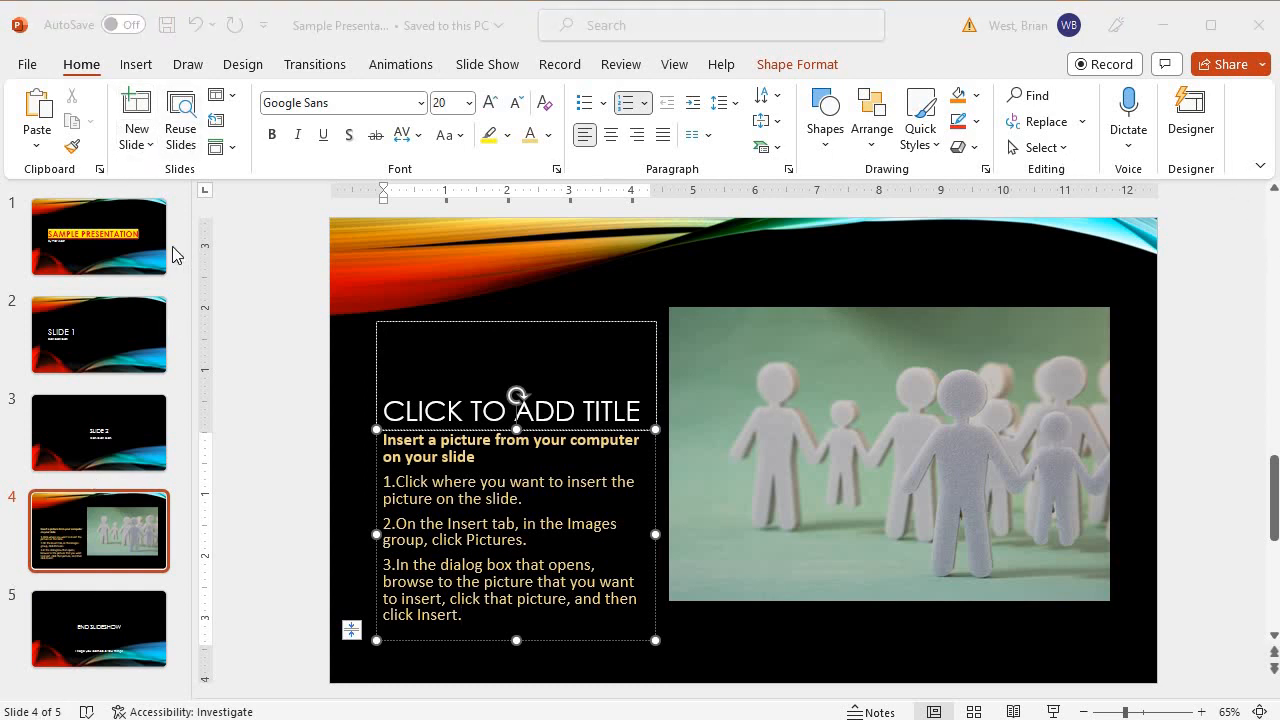
mouse_move(225, 130)
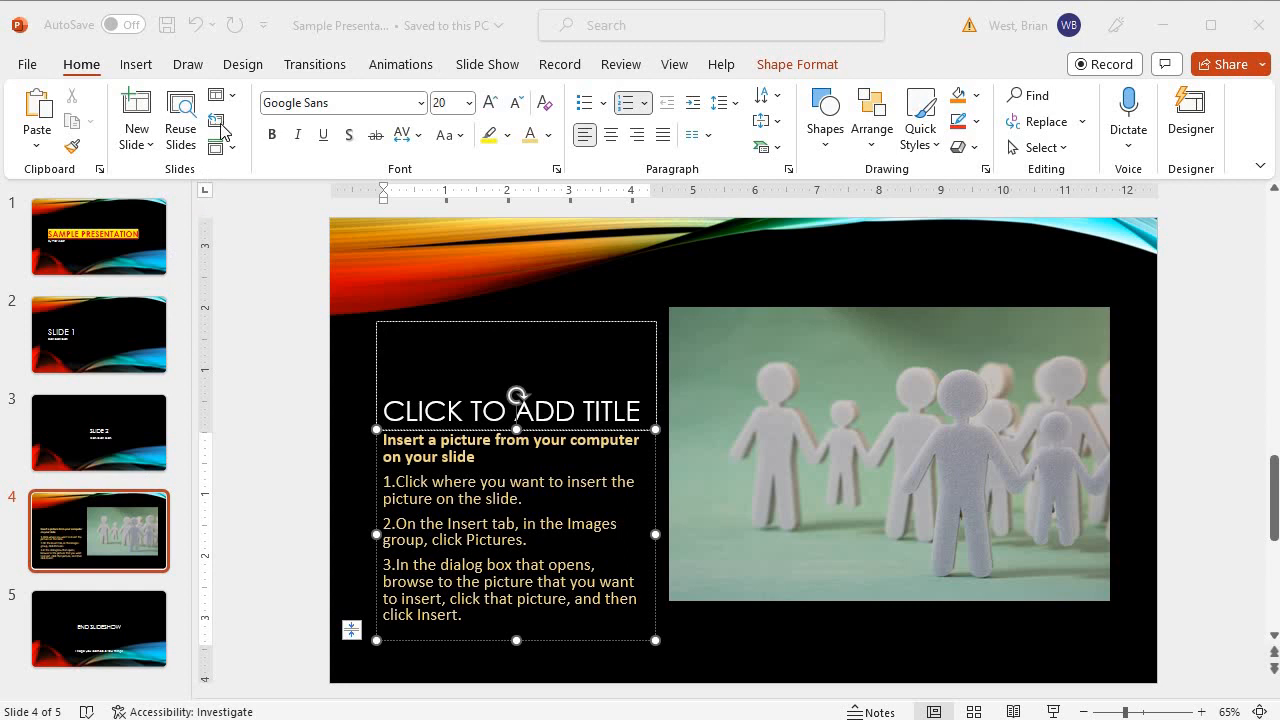
mouse_move(222, 128)
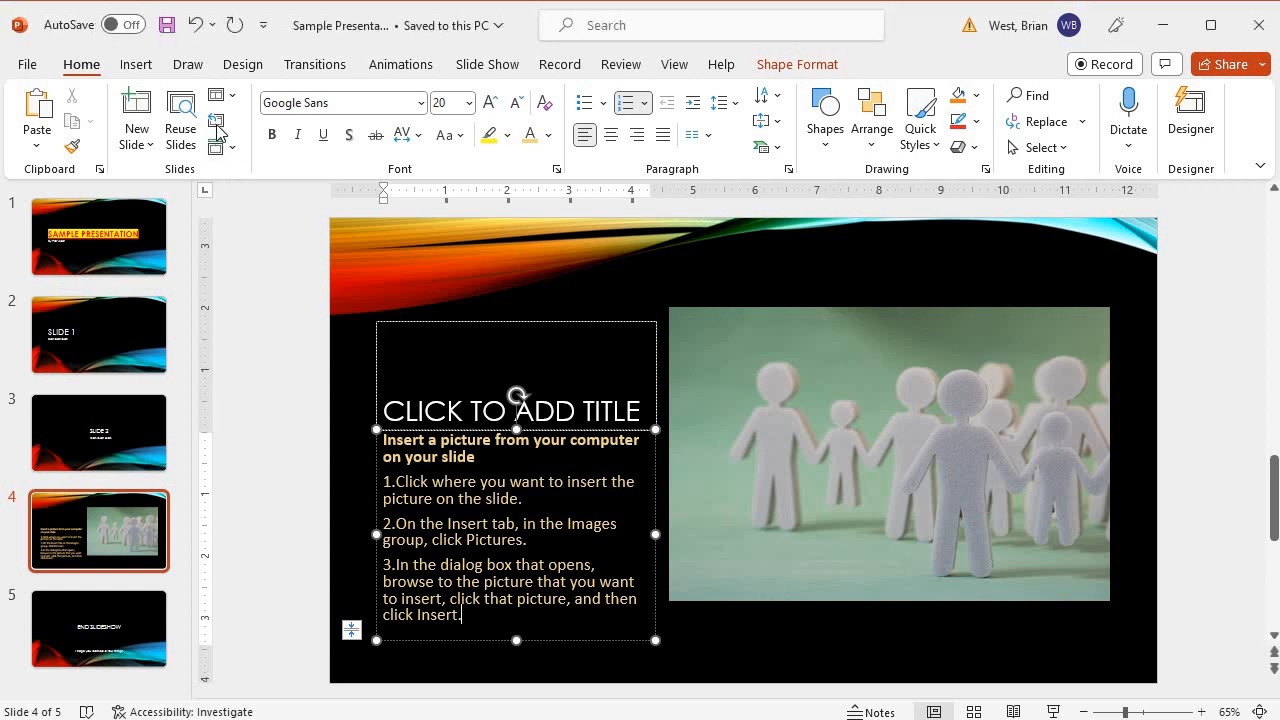
mouse_move(216, 122)
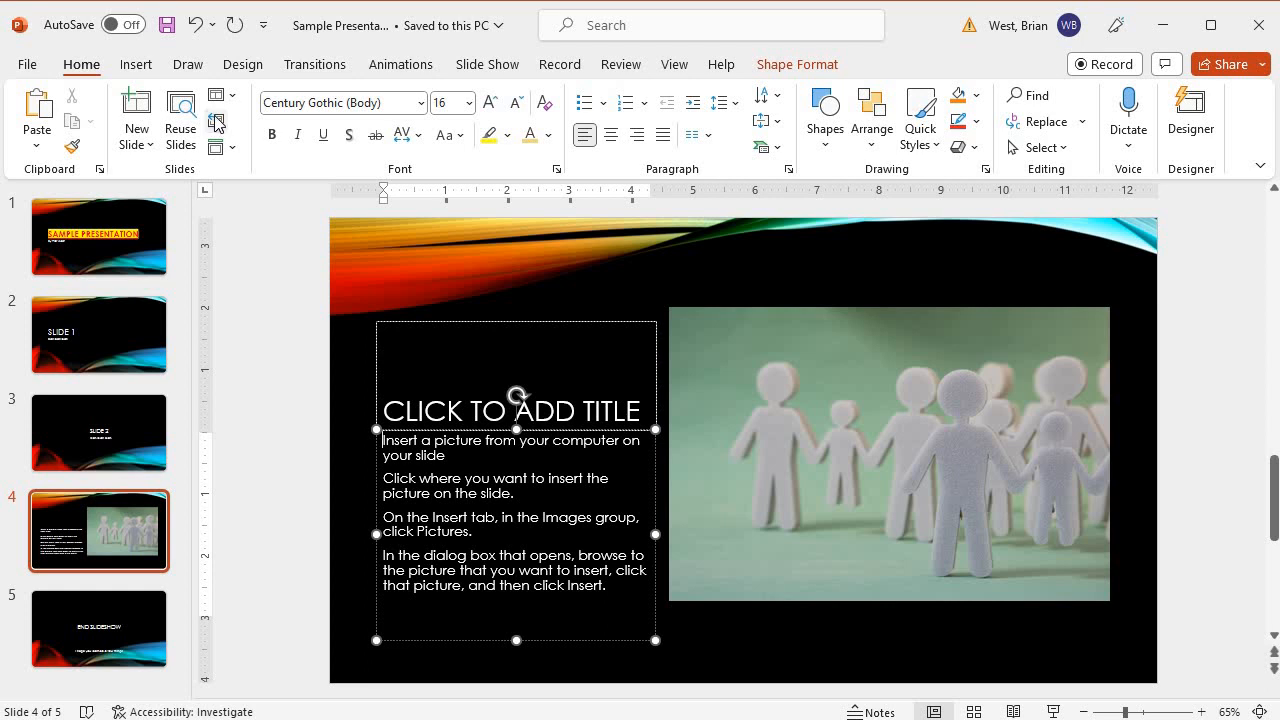
mouse_move(218, 125)
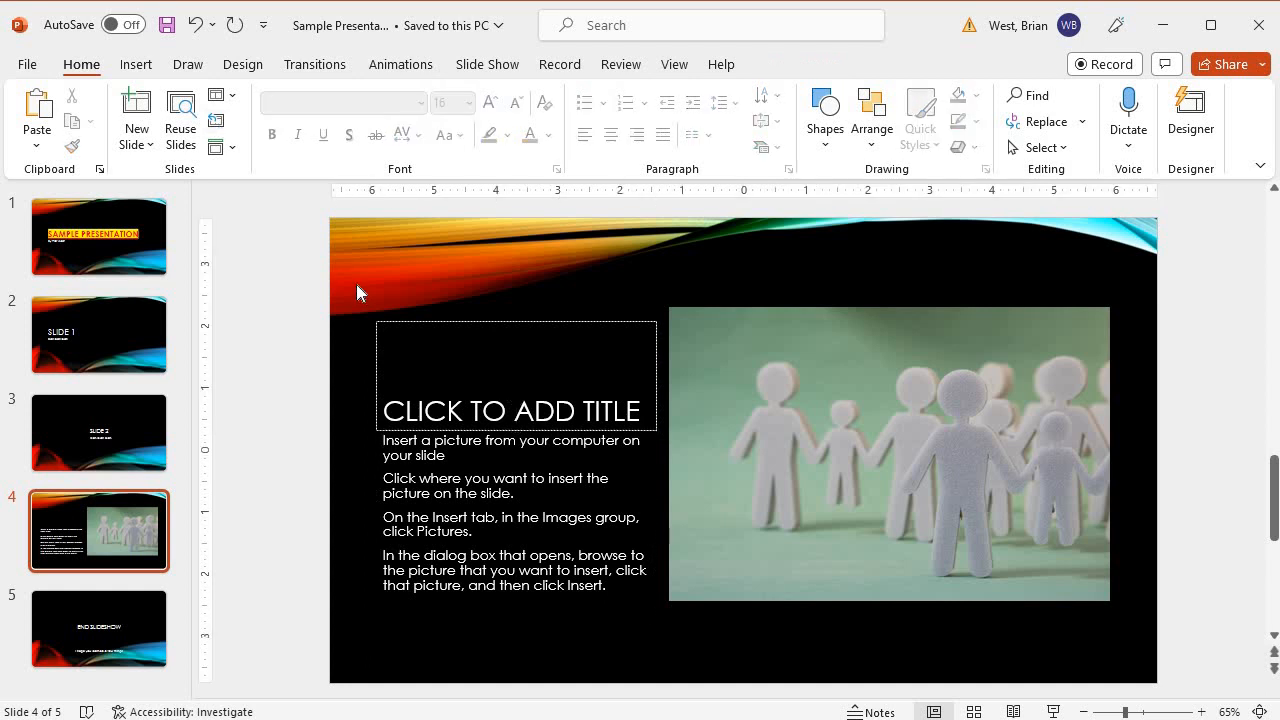
mouse_move(218, 127)
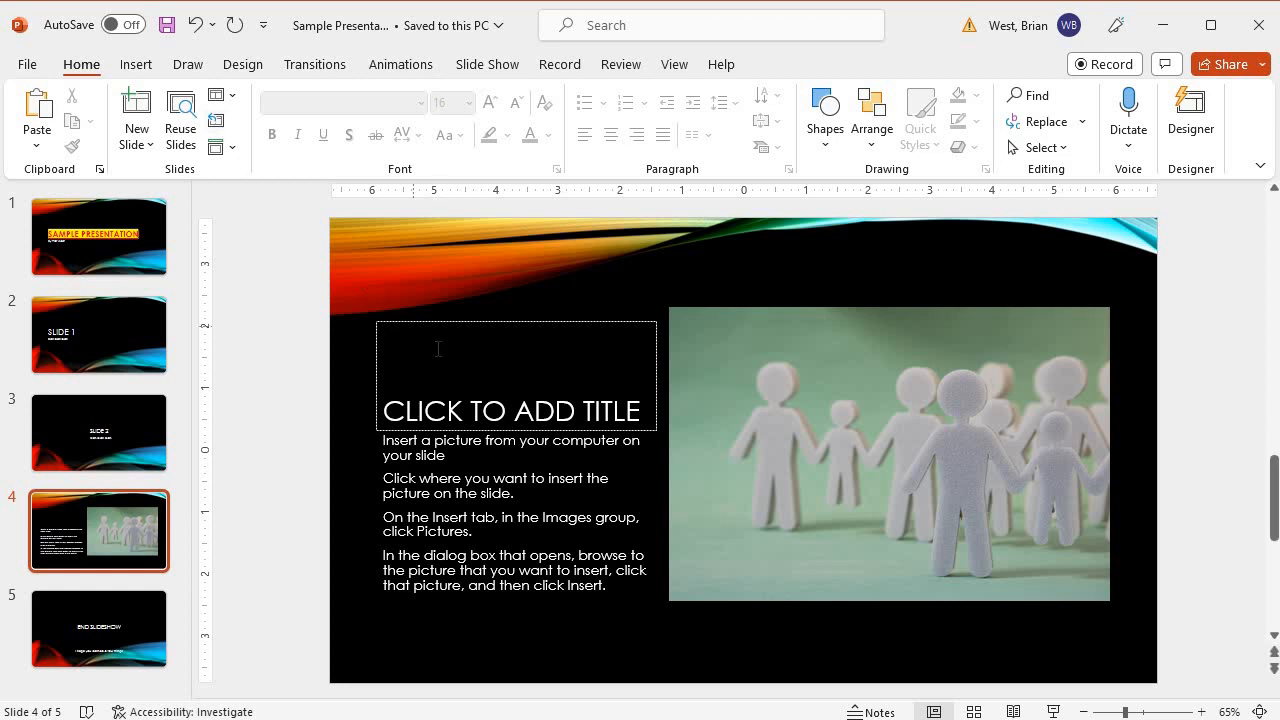
click(99, 237)
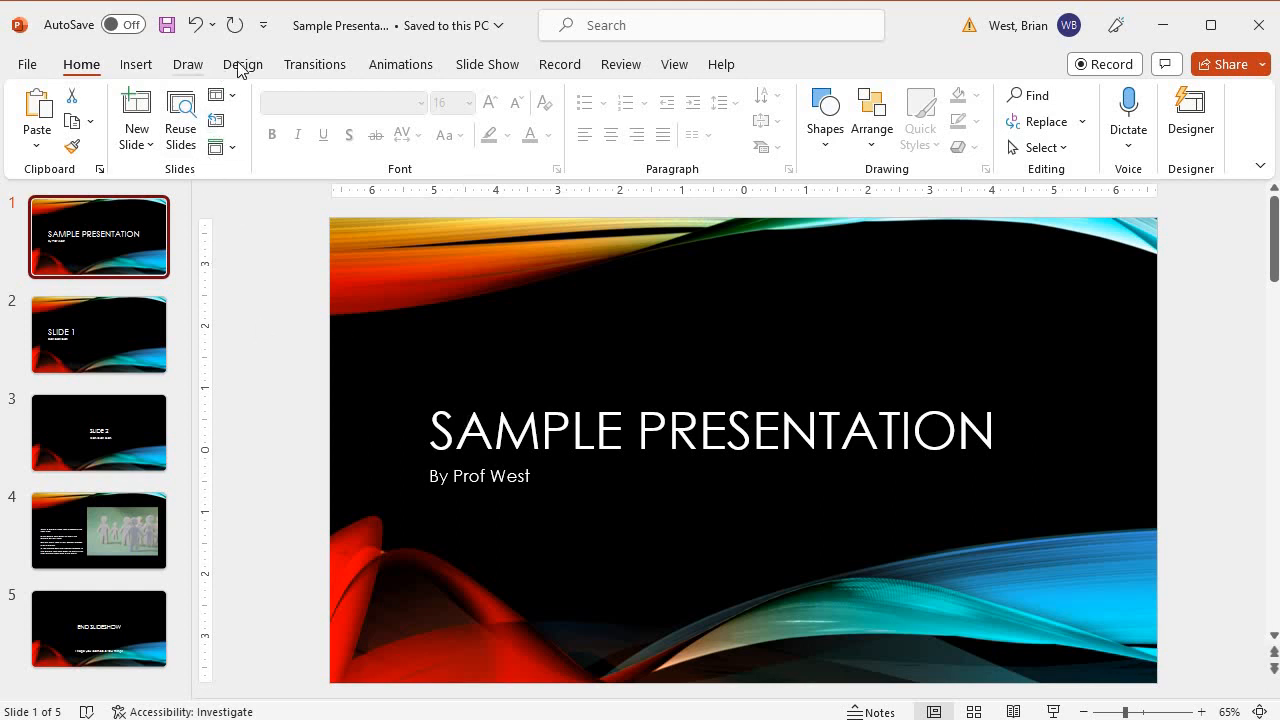
Show the Themes and Variants galleries for the Vapor Trail design.
click(243, 64)
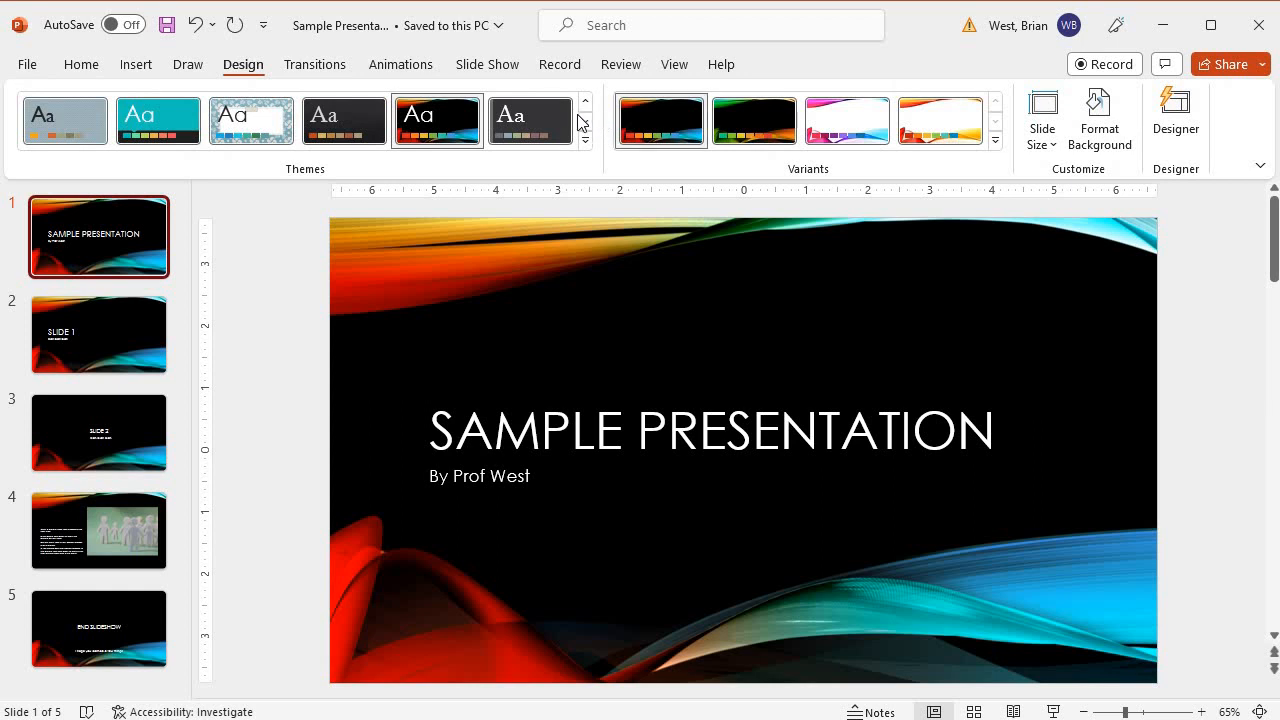
mouse_move(308, 548)
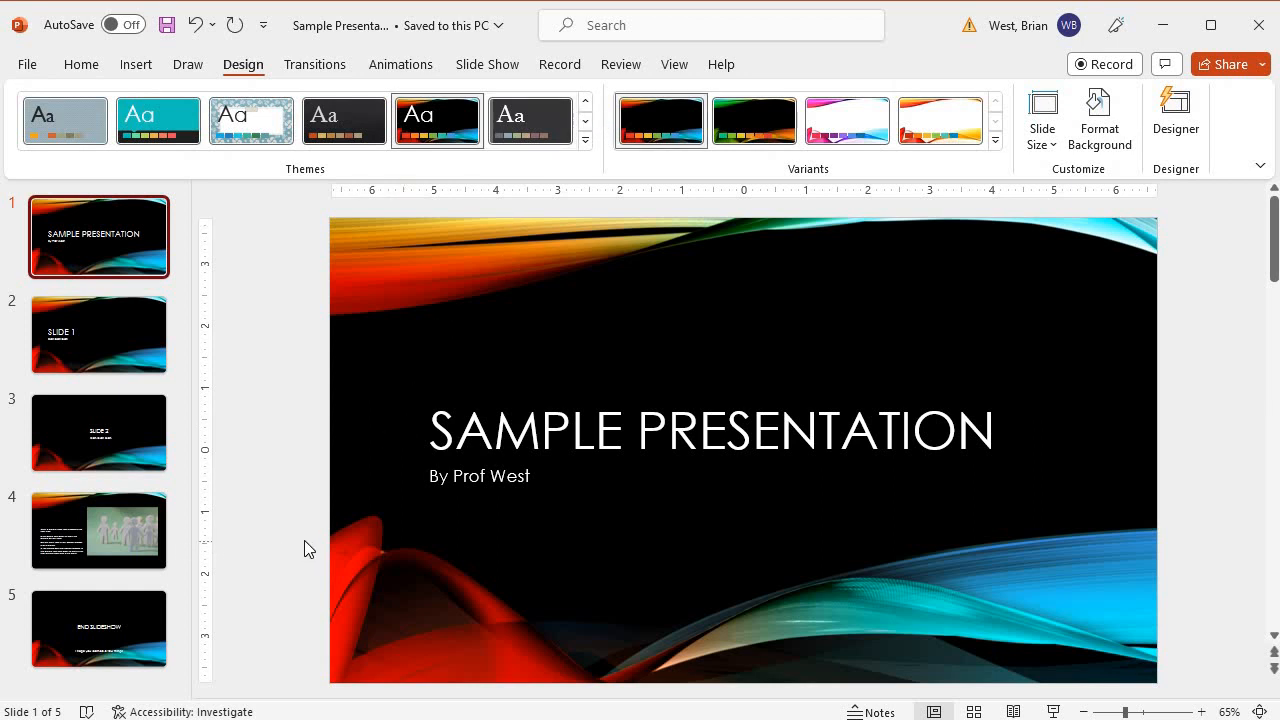
mouse_move(452, 508)
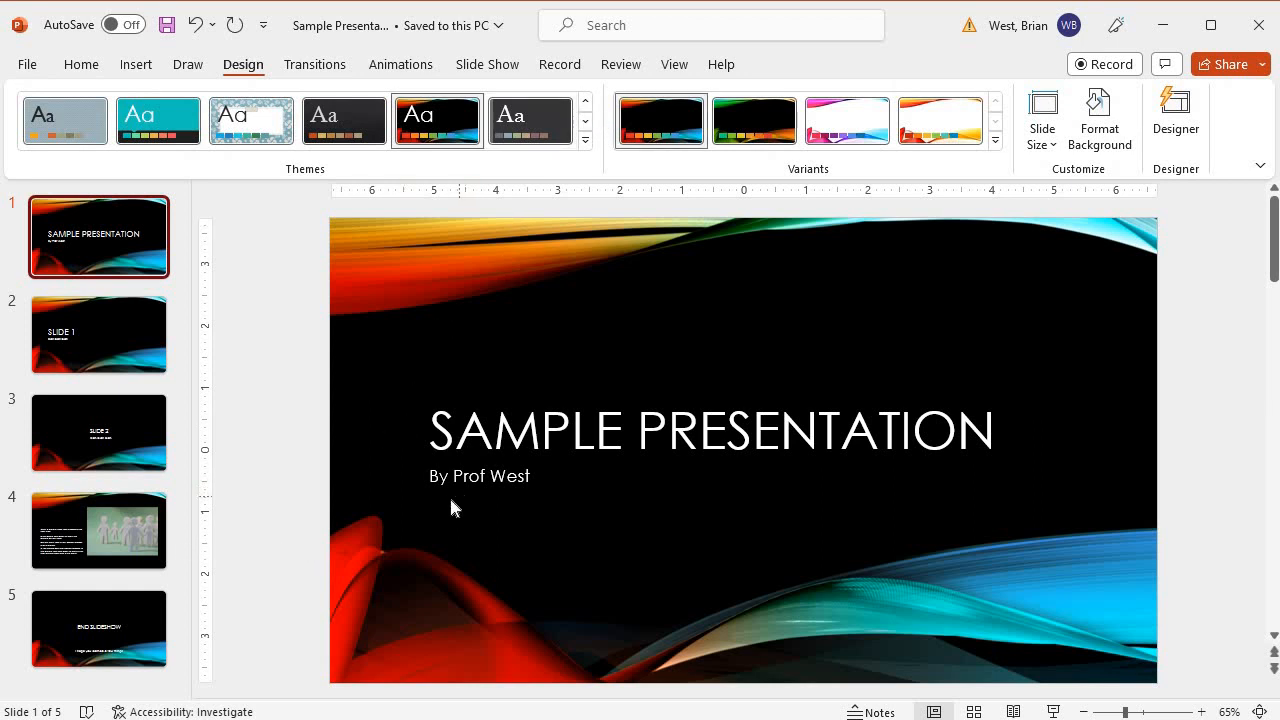
mouse_move(263, 448)
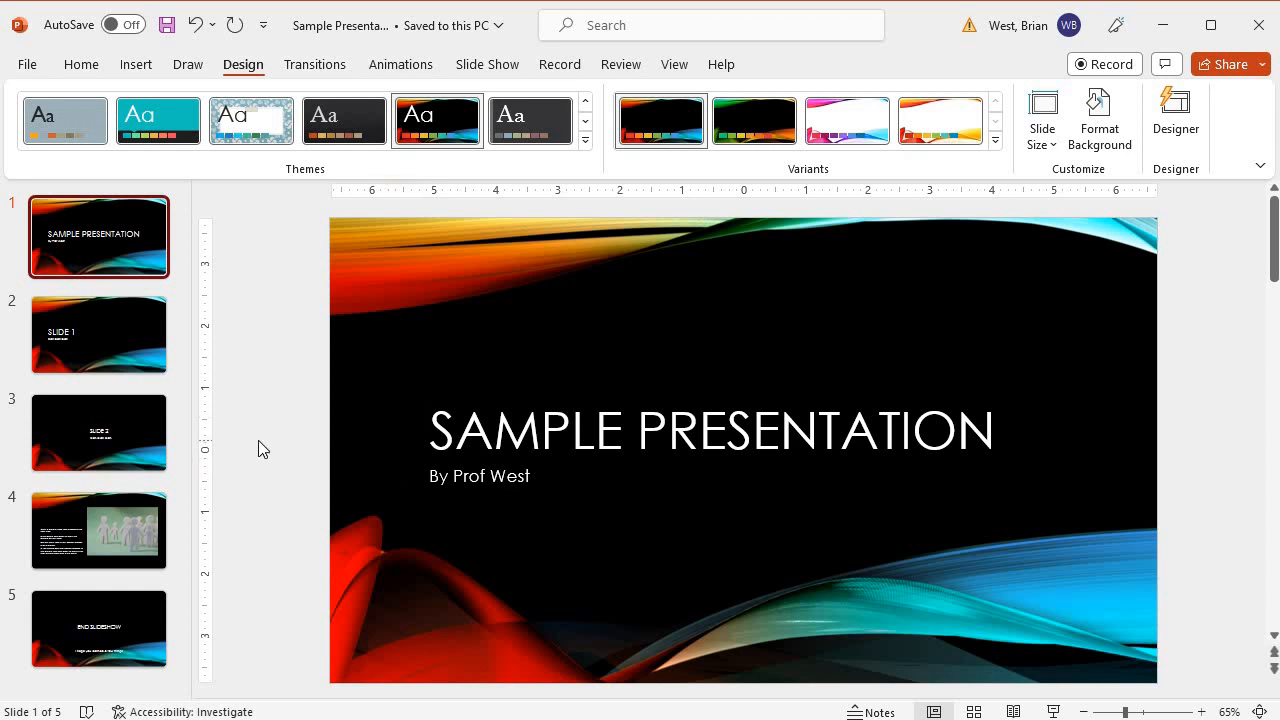
mouse_move(147, 555)
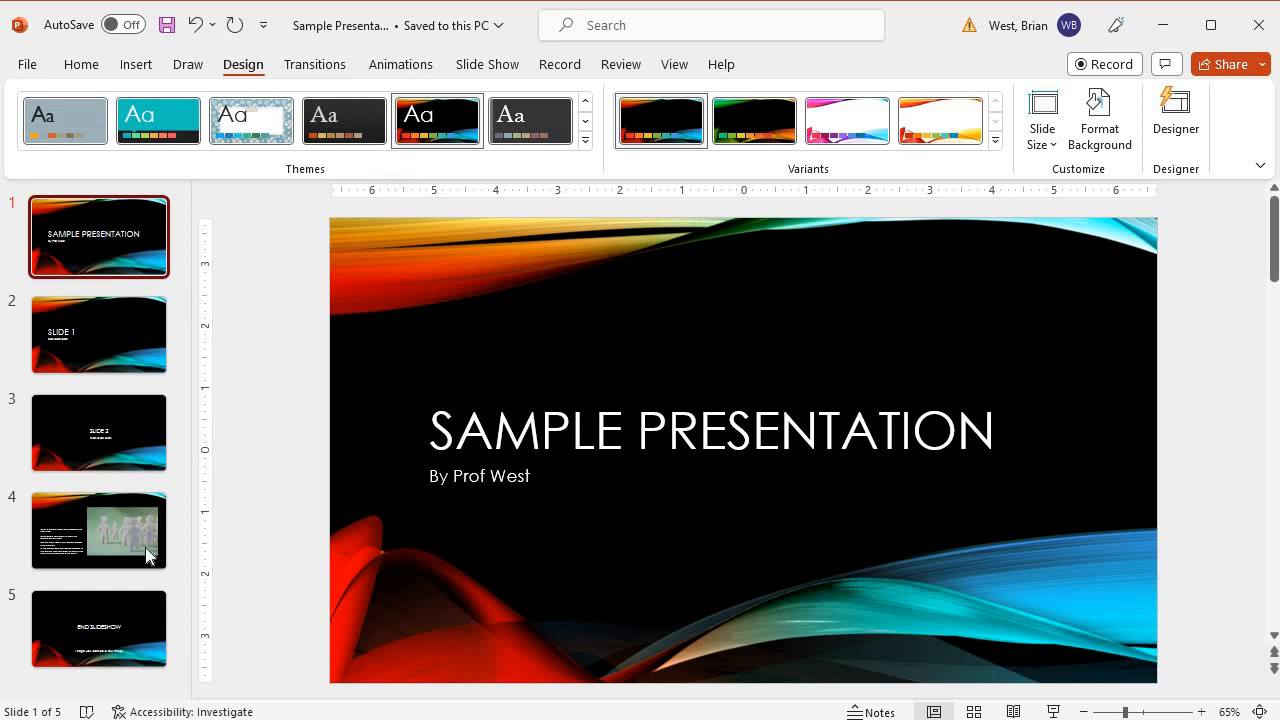